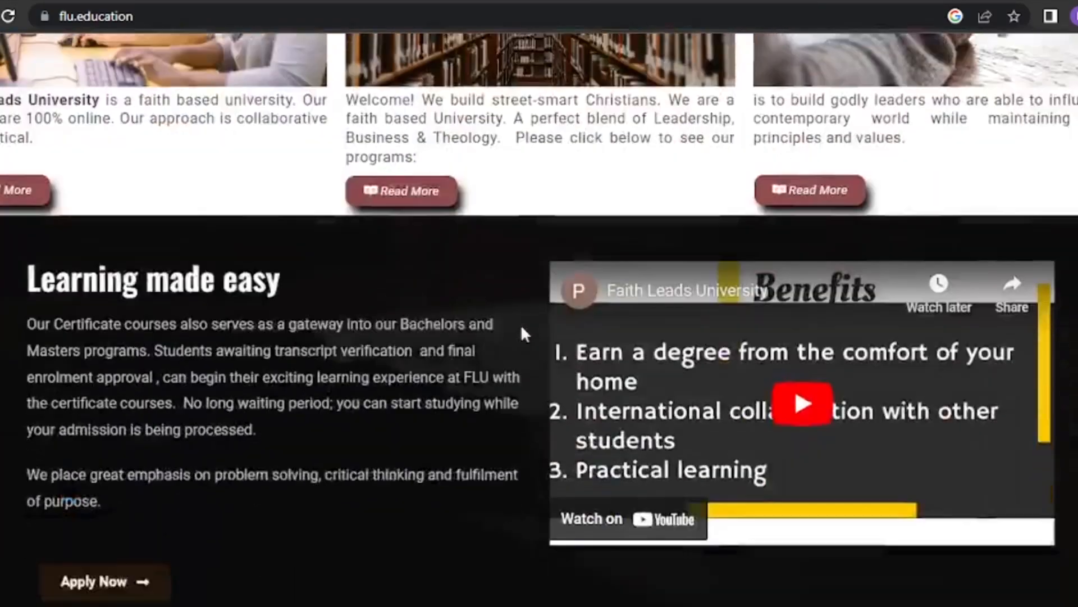
Browse the landing page and go to the student Dashboard sign-in page.
{"action": "scroll", "scroll_direction": "up", "scroll_amount": 3}
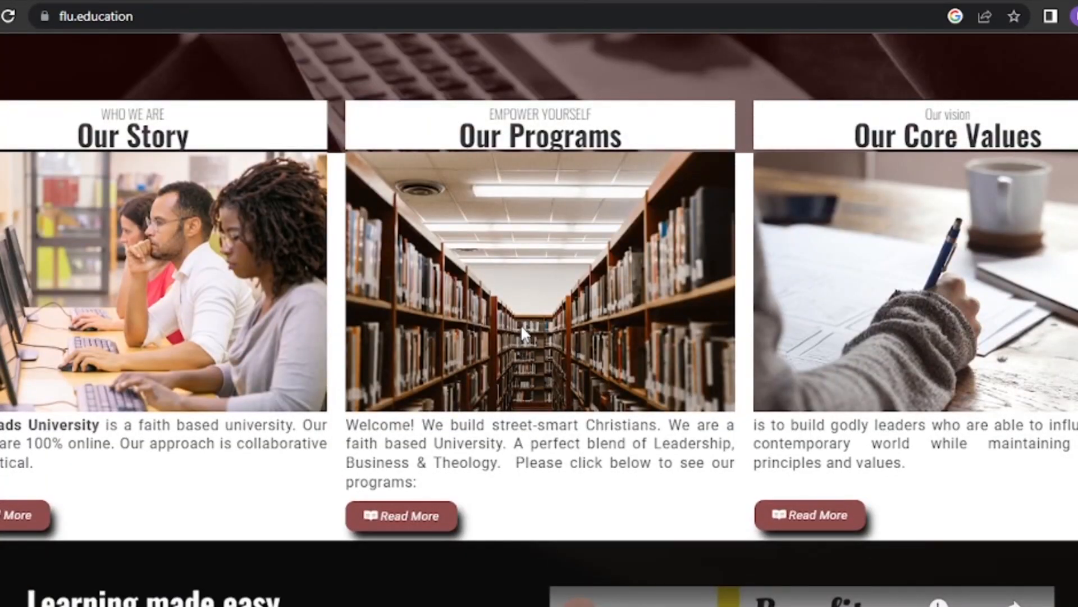
{"action": "scroll", "scroll_direction": "up", "scroll_amount": 3}
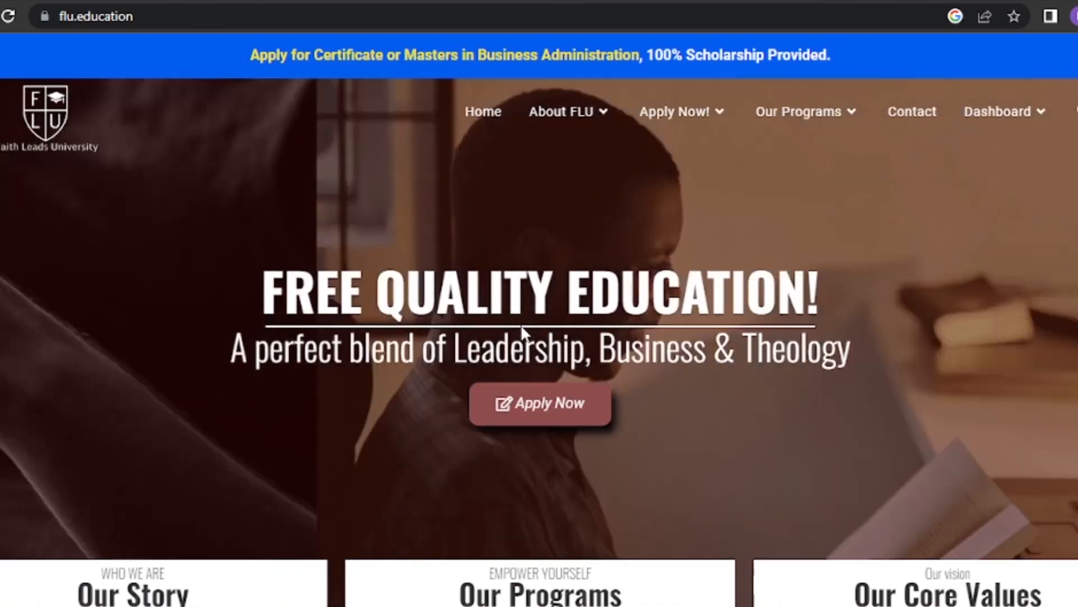
{"action": "scroll", "scroll_direction": "down", "scroll_amount": 3}
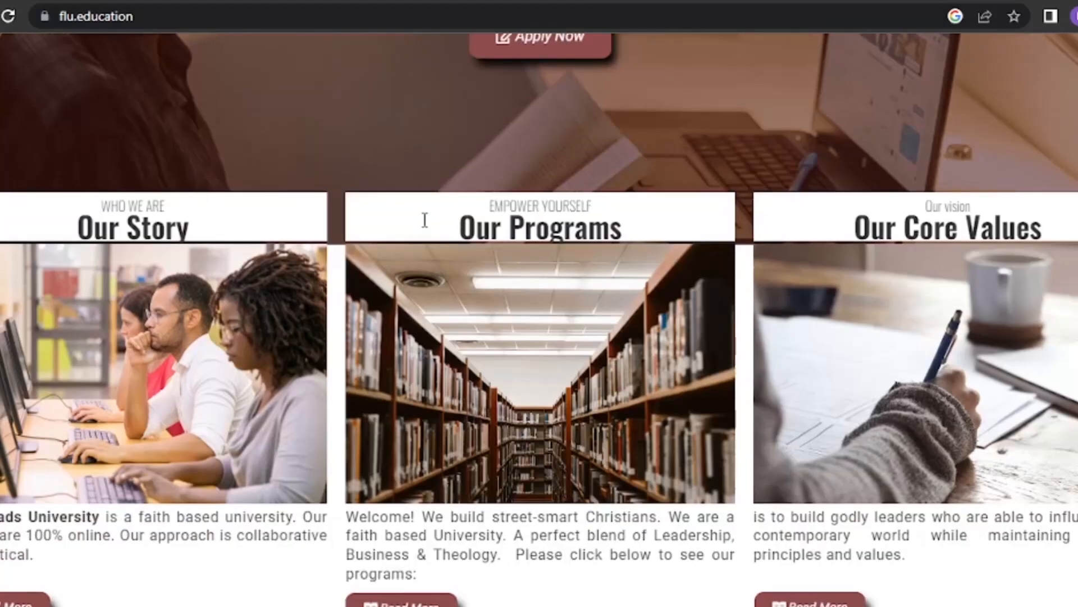
{"action": "scroll", "scroll_direction": "down", "scroll_amount": 3}
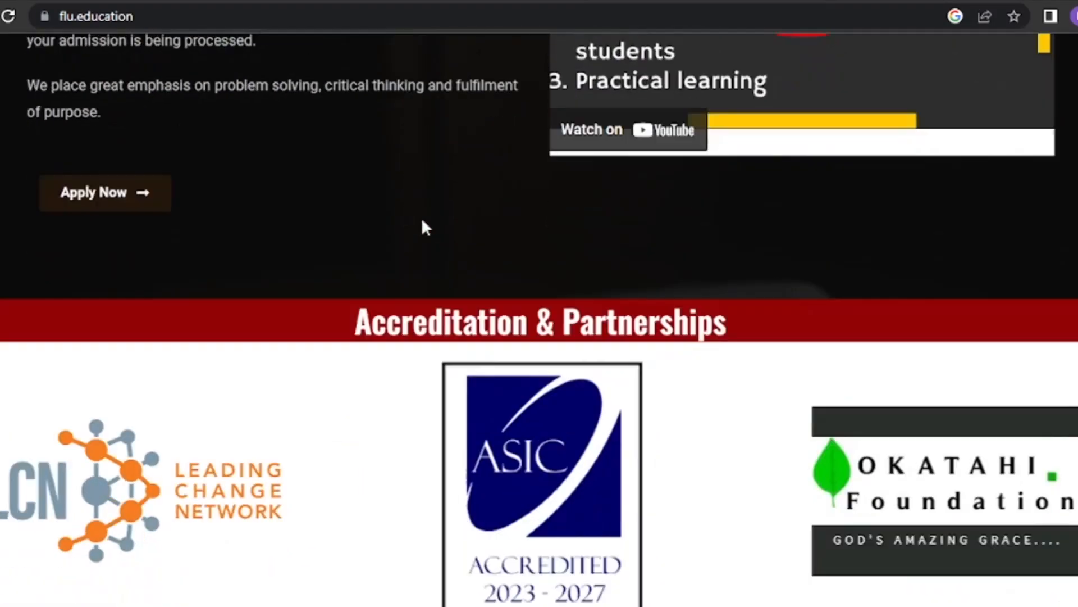
{"action": "scroll", "scroll_direction": "down", "scroll_amount": 3}
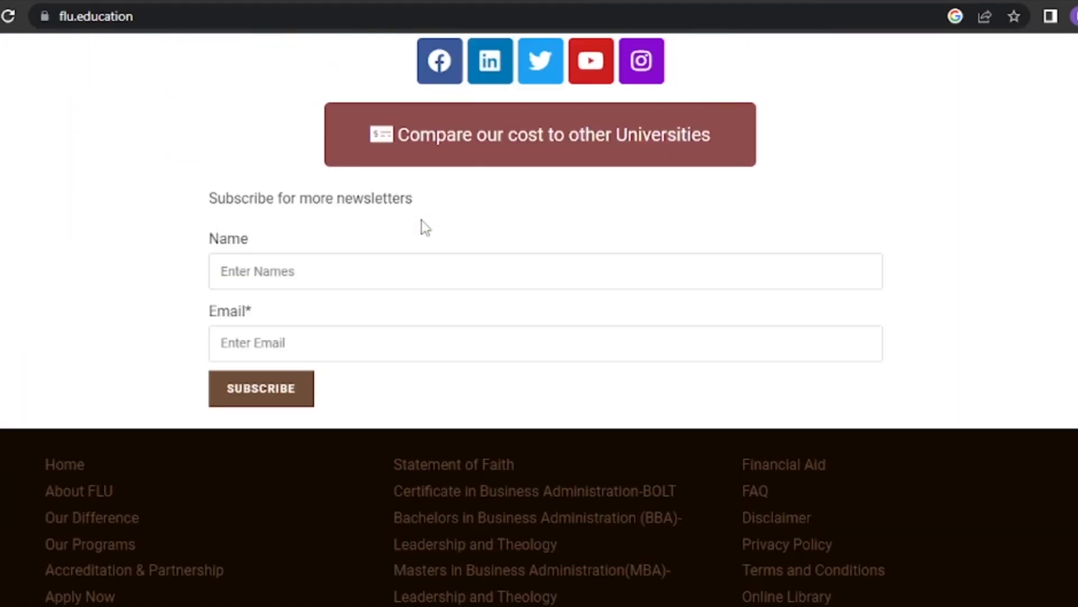
{"action": "scroll", "scroll_direction": "up", "scroll_amount": 3}
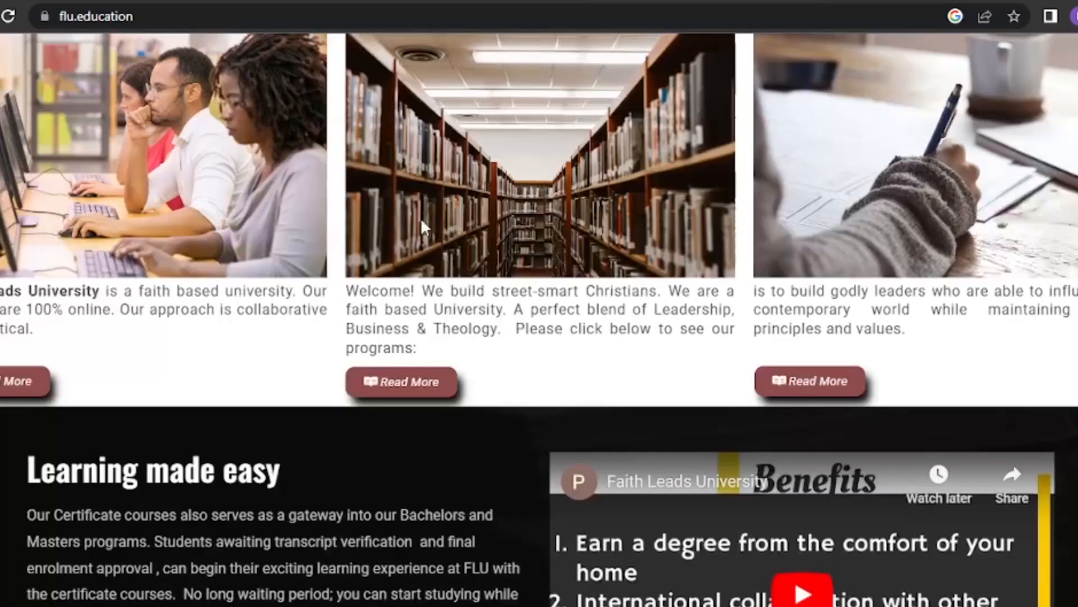
{"action": "scroll", "scroll_direction": "up", "scroll_amount": 3}
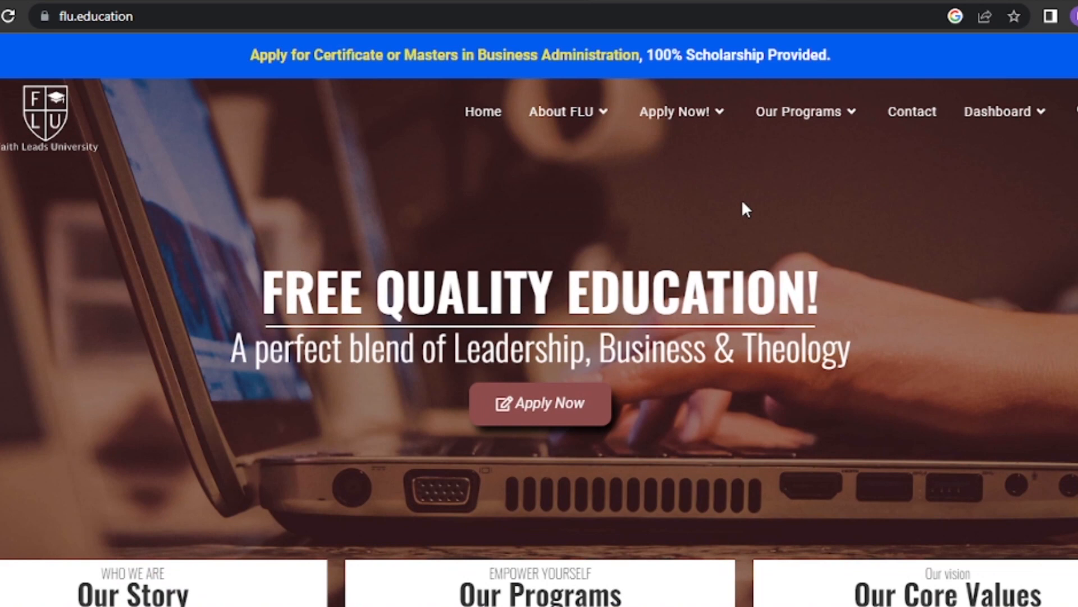
{"action": "left_click", "coordinate": [1003, 111]}
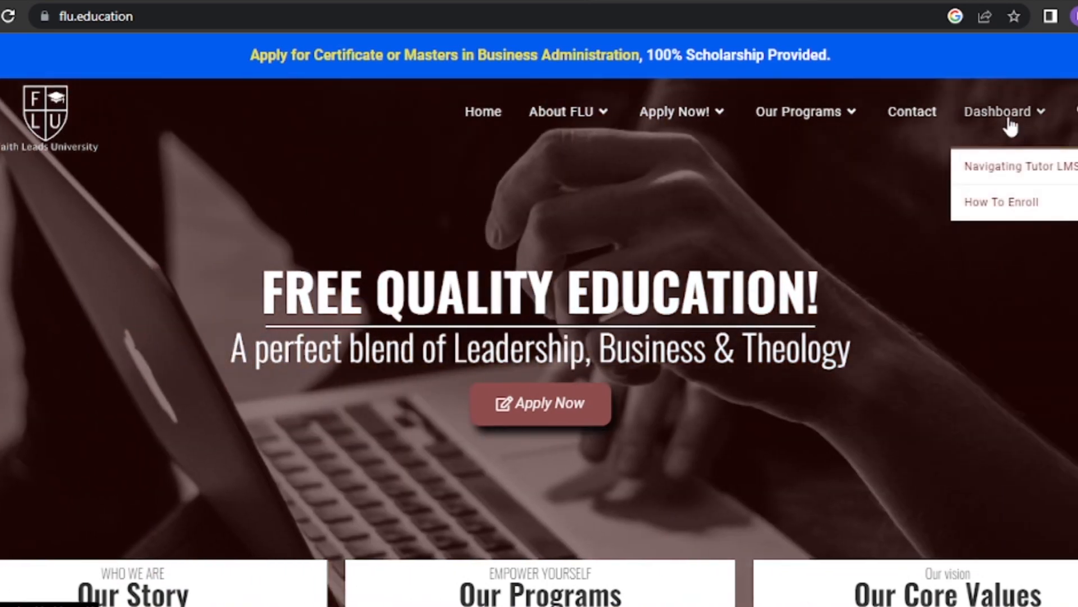
{"action": "mouse_move", "coordinate": [982, 120]}
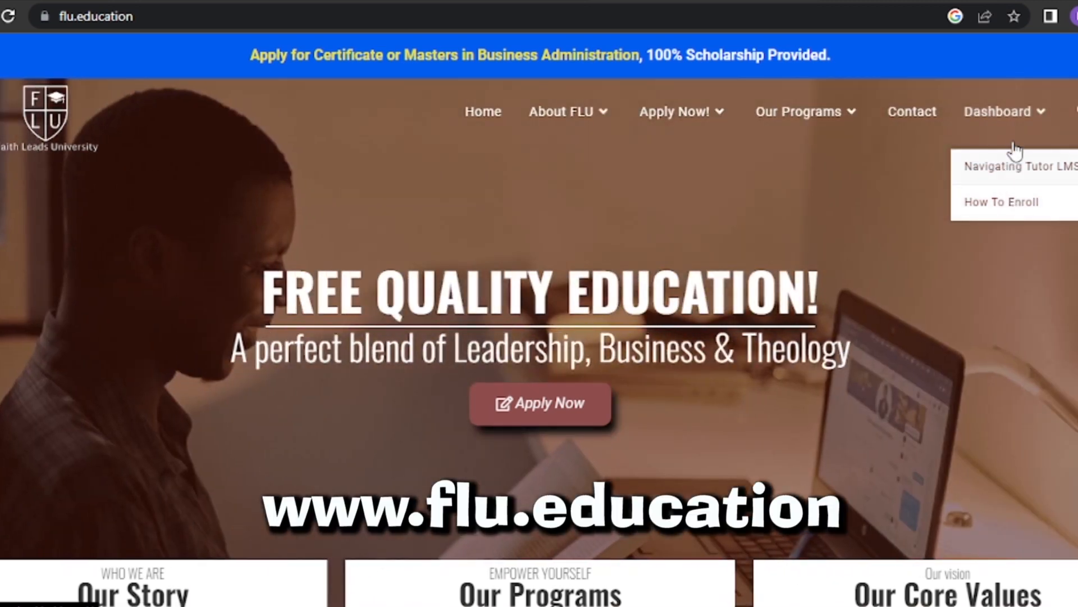
{"action": "mouse_move", "coordinate": [1009, 117]}
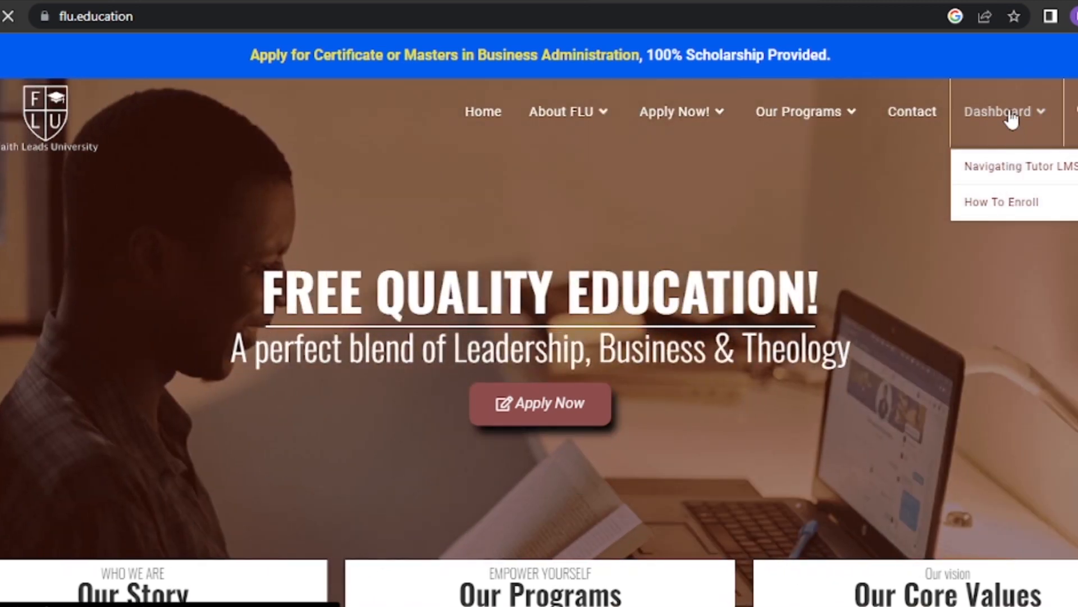
{"action": "left_click", "coordinate": [996, 111]}
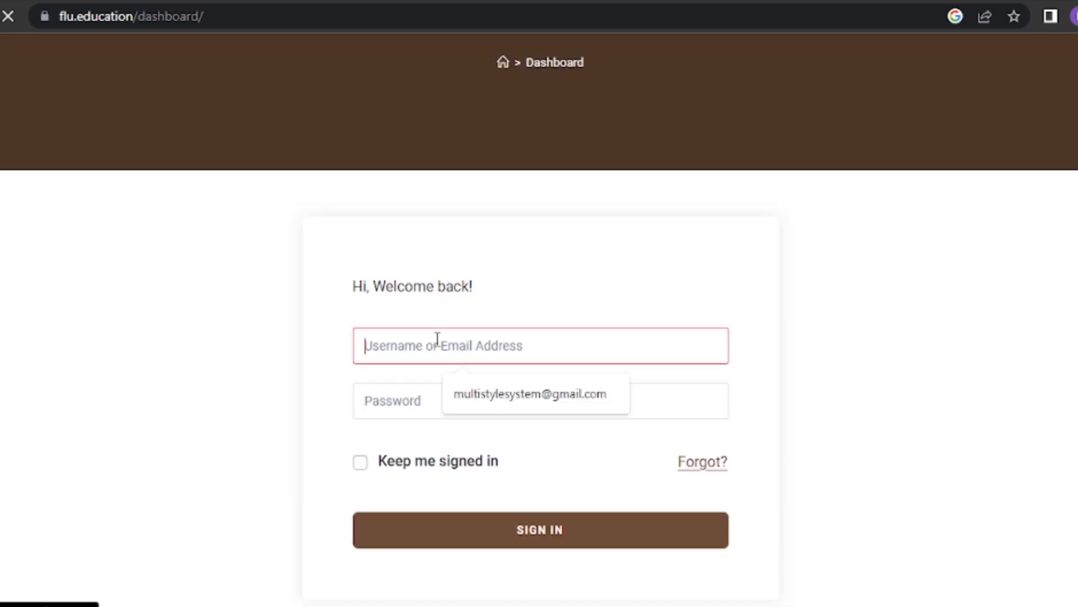
Sign in with the saved autofill email to reach the student dashboard.
{"action": "left_click", "coordinate": [536, 394]}
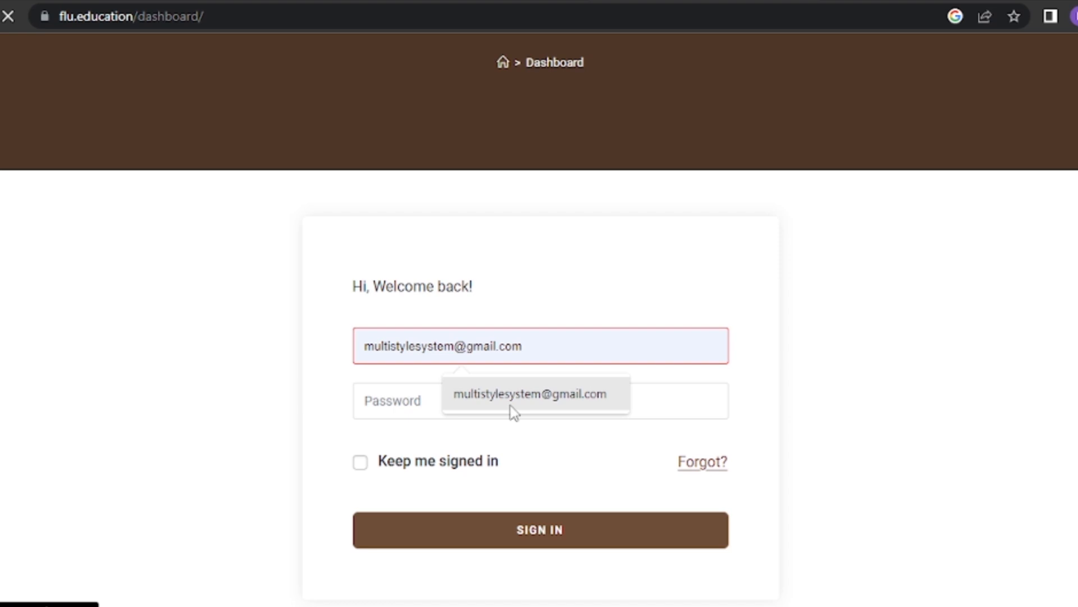
{"action": "left_click", "coordinate": [540, 529]}
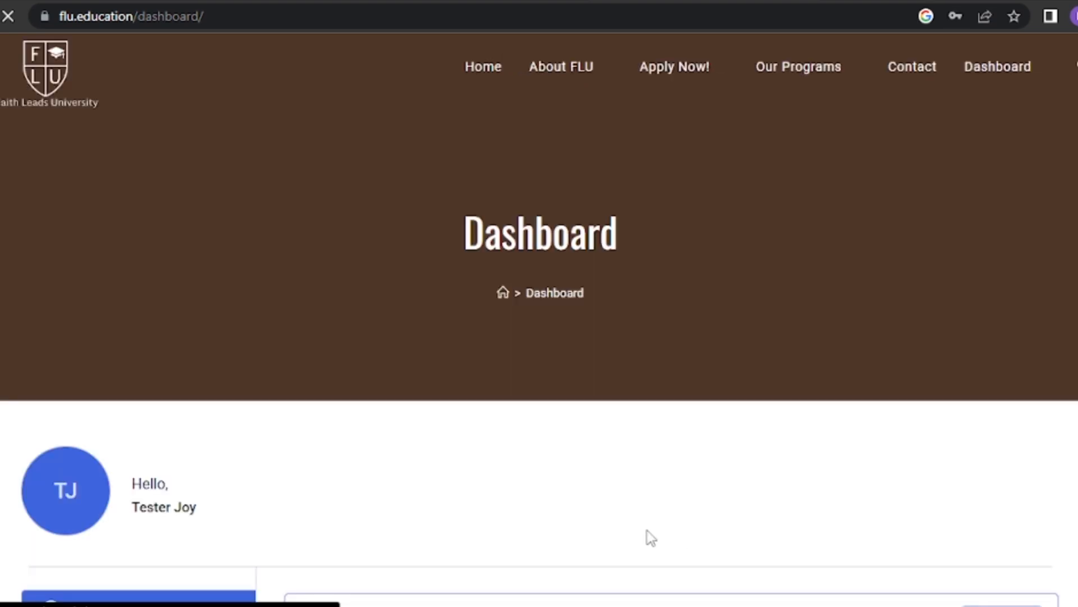
{"action": "scroll", "scroll_direction": "down", "scroll_amount": 3}
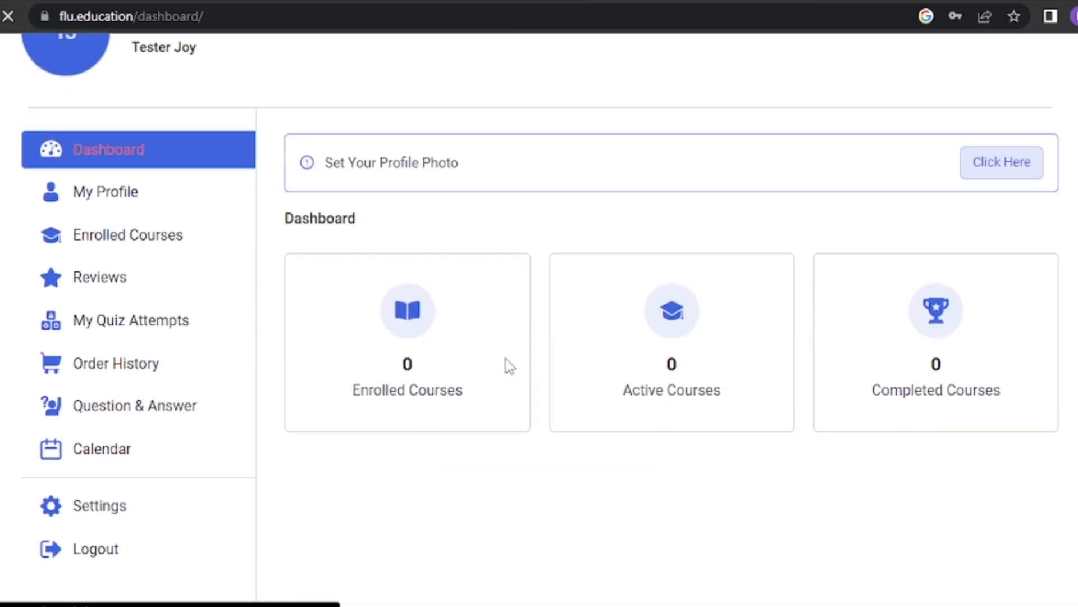
{"action": "scroll", "scroll_direction": "down", "scroll_amount": 3}
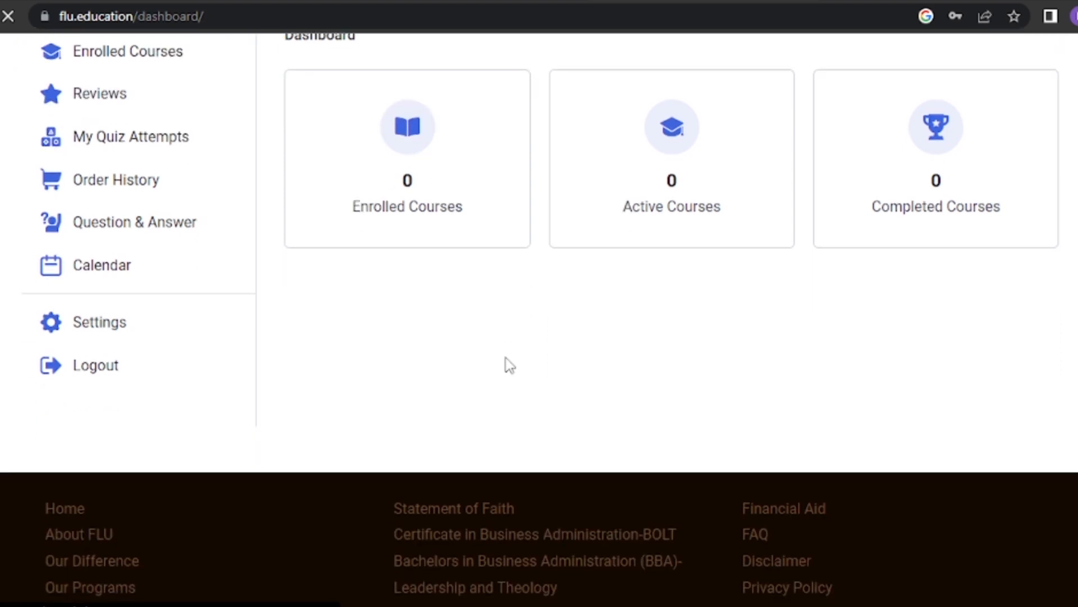
{"action": "scroll", "scroll_direction": "up", "scroll_amount": 3}
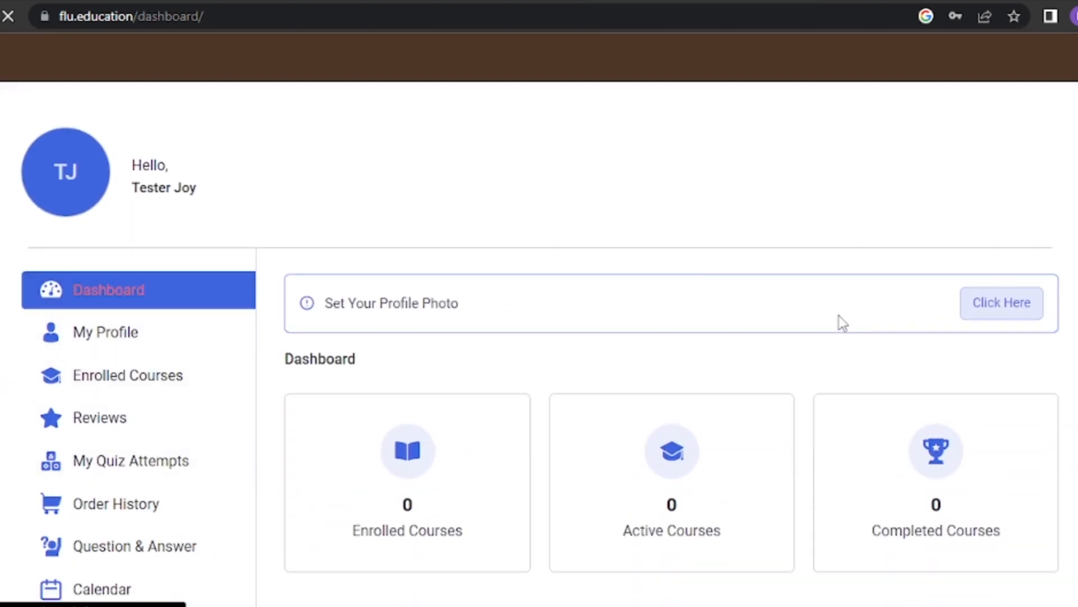
{"action": "scroll", "scroll_direction": "up", "scroll_amount": 3}
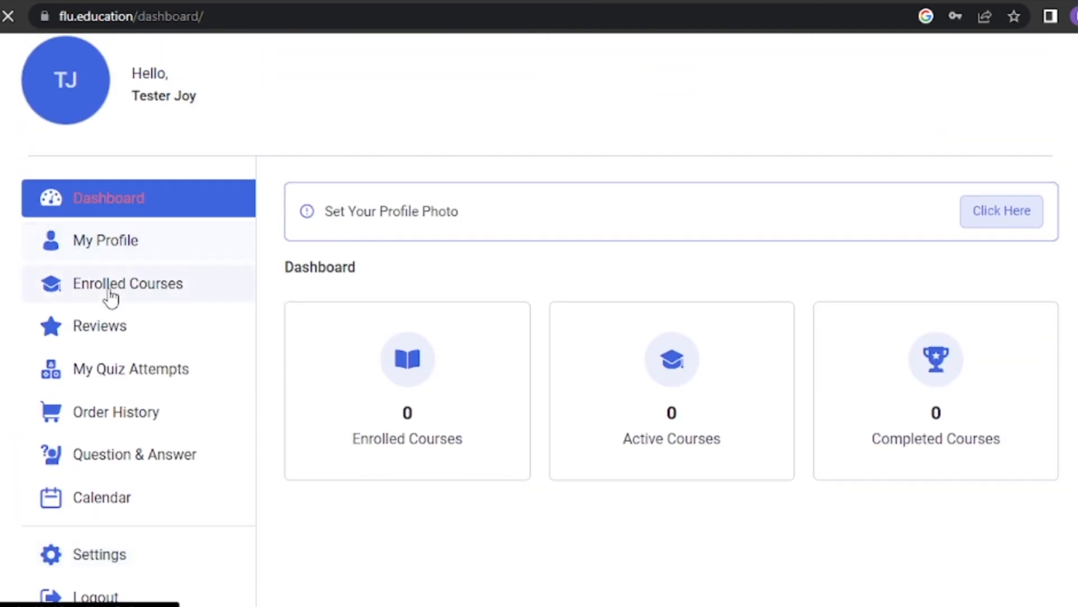
{"action": "mouse_move", "coordinate": [191, 268]}
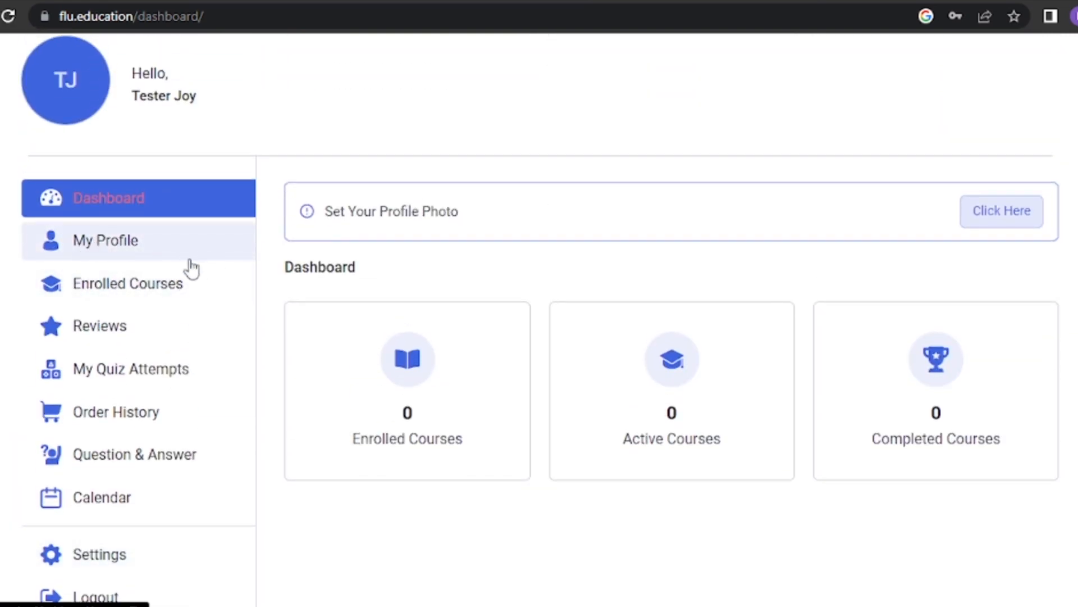
{"action": "scroll", "scroll_direction": "down", "scroll_amount": 3}
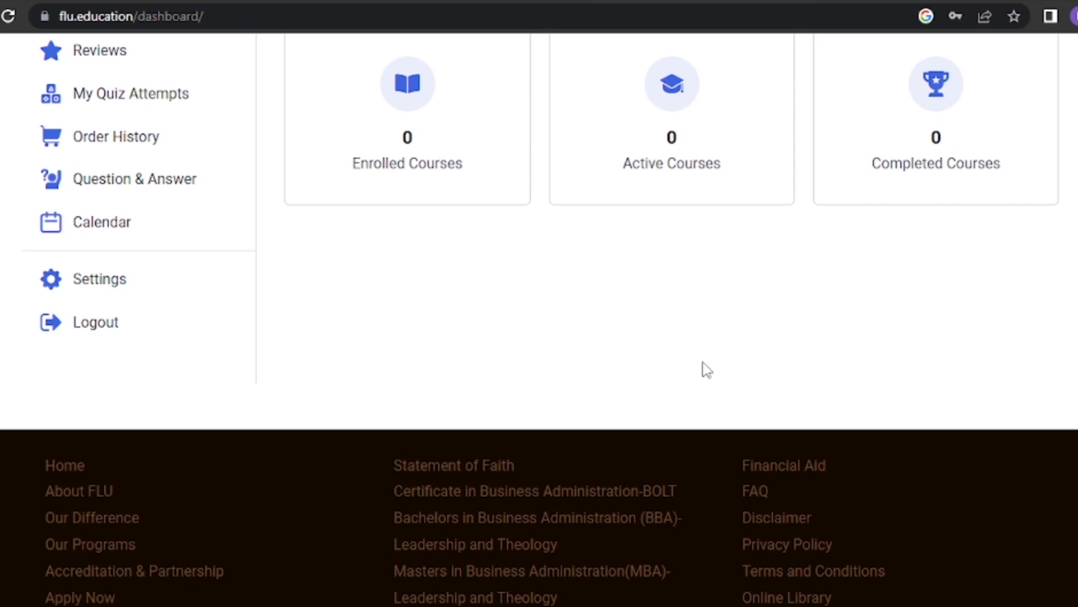
{"action": "scroll", "scroll_direction": "up", "scroll_amount": 3}
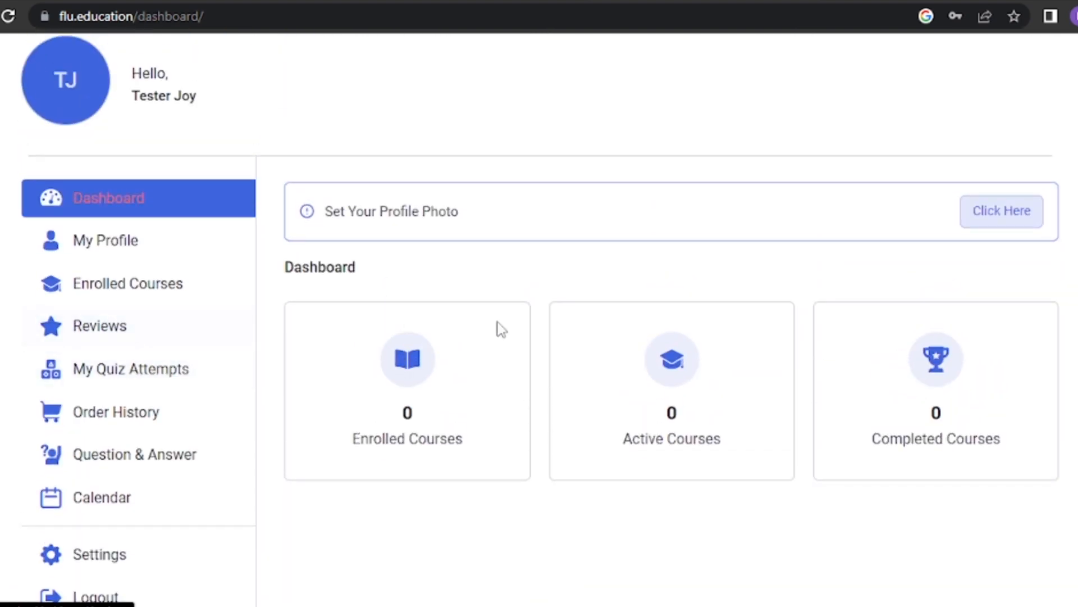
{"action": "scroll", "scroll_direction": "down", "scroll_amount": 3}
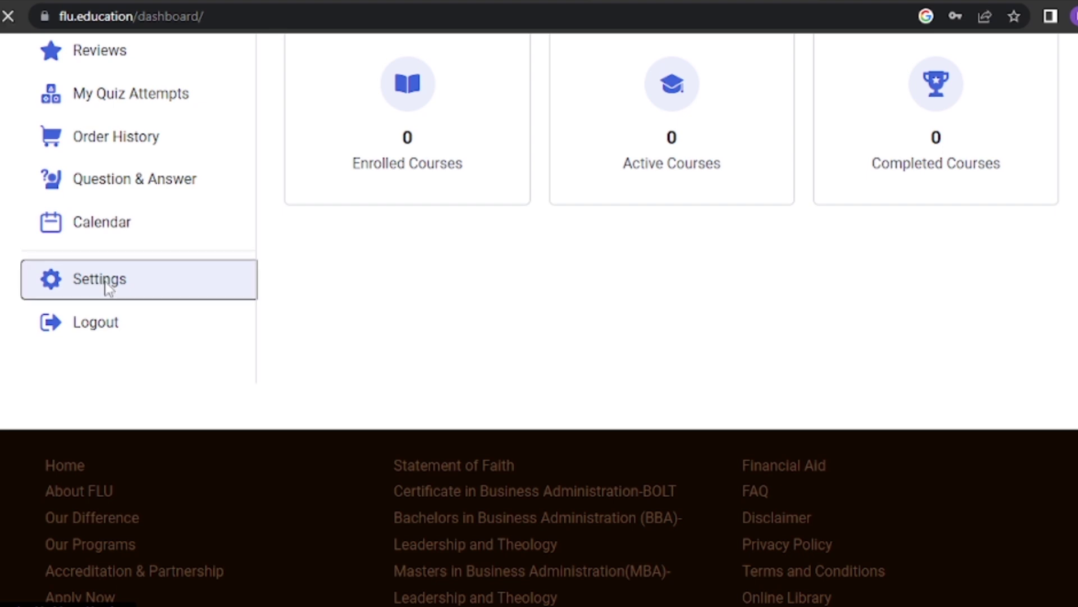
{"action": "mouse_move", "coordinate": [103, 287]}
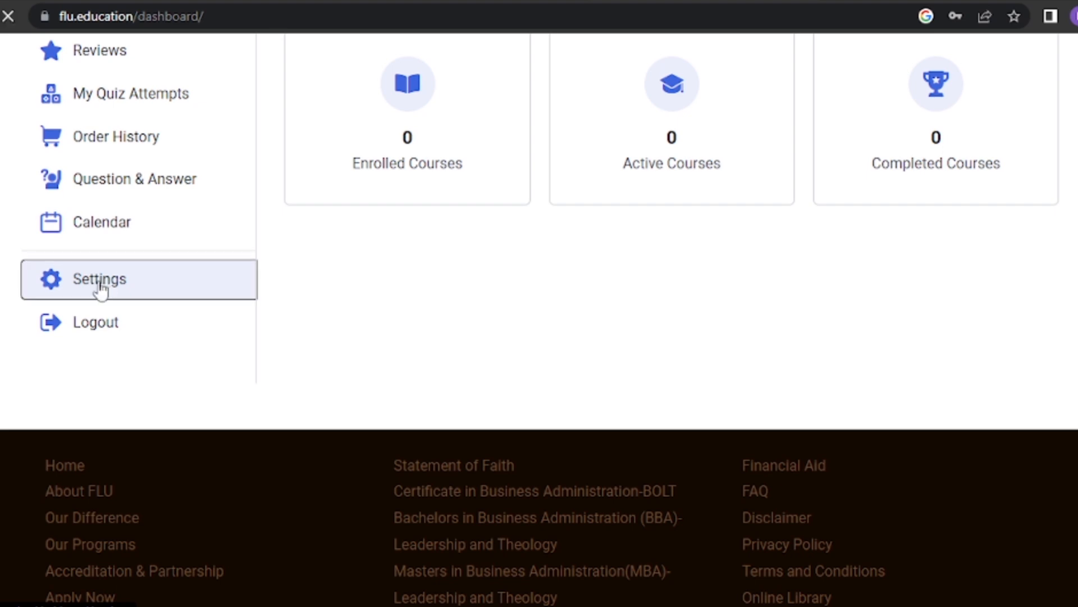
Review the Profile section of the account Settings, scrolling through name and occupation fields.
{"action": "left_click", "coordinate": [99, 279]}
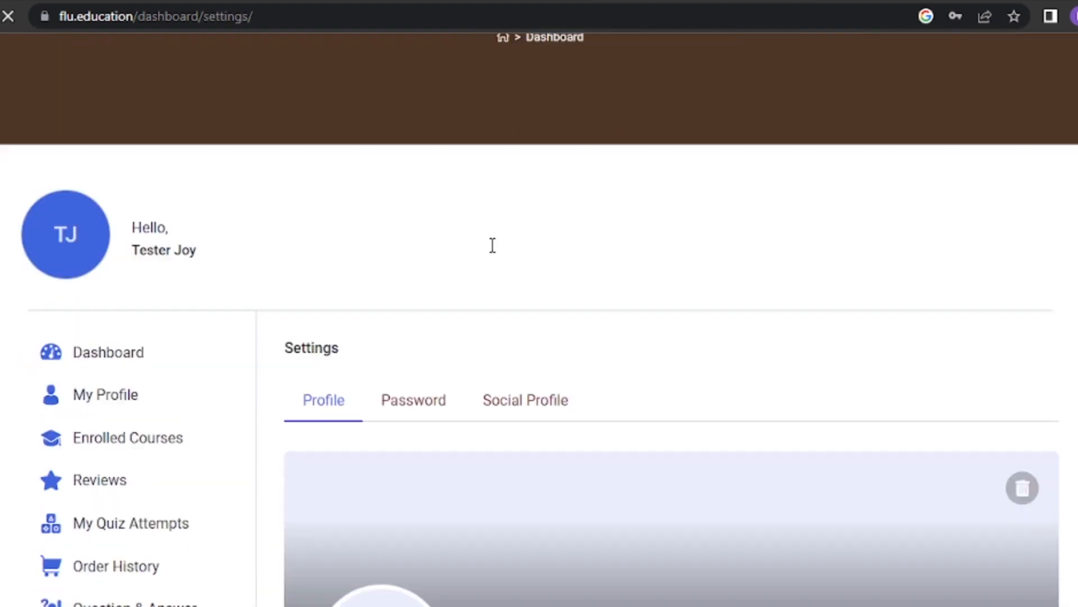
{"action": "scroll", "scroll_direction": "down", "scroll_amount": 3}
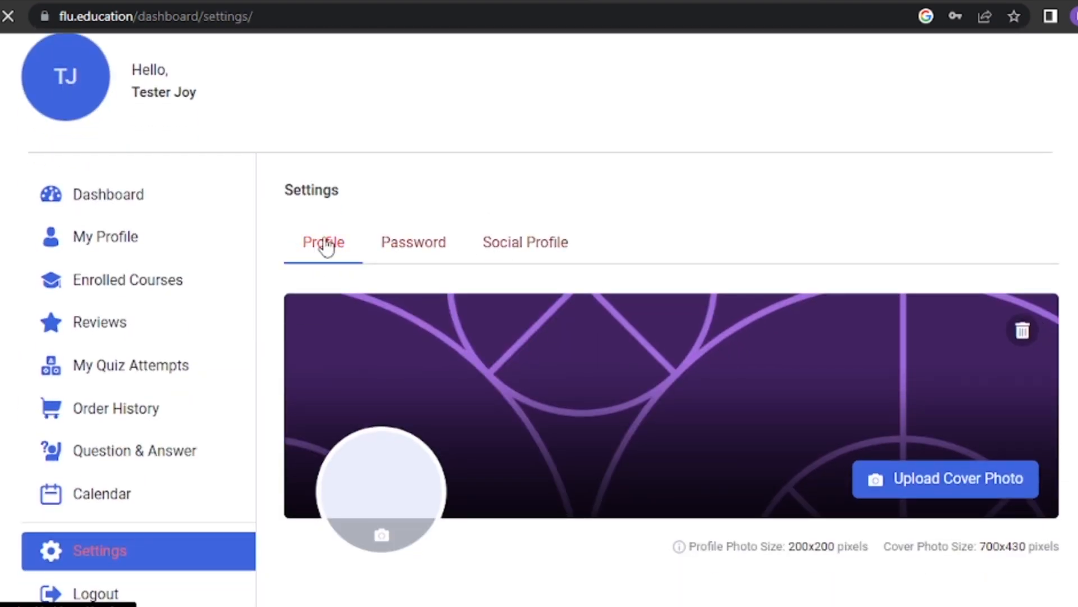
{"action": "left_click", "coordinate": [324, 241]}
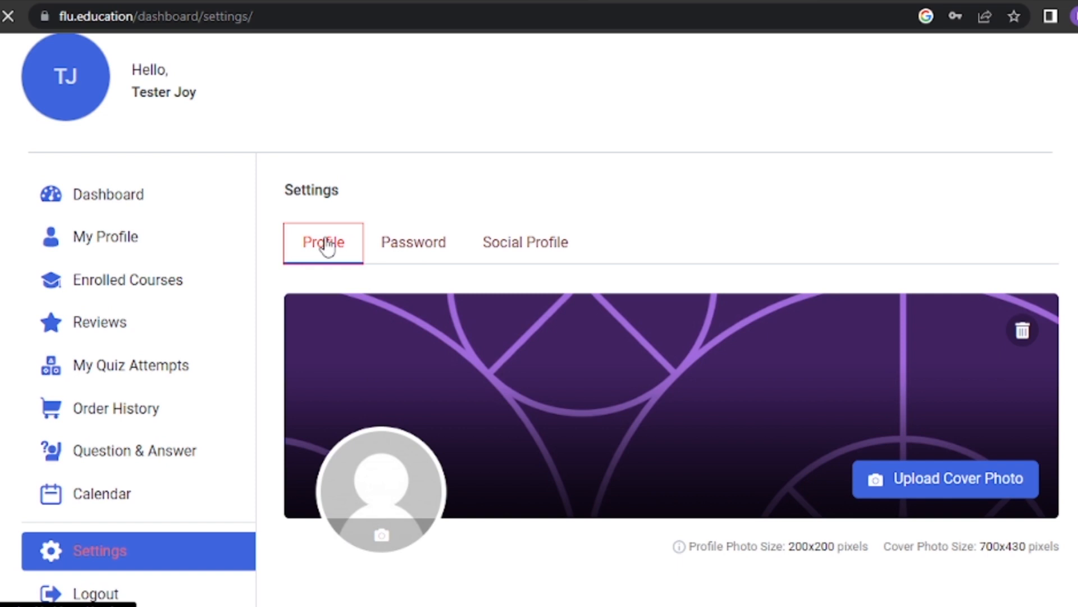
{"action": "scroll", "scroll_direction": "down", "scroll_amount": 3}
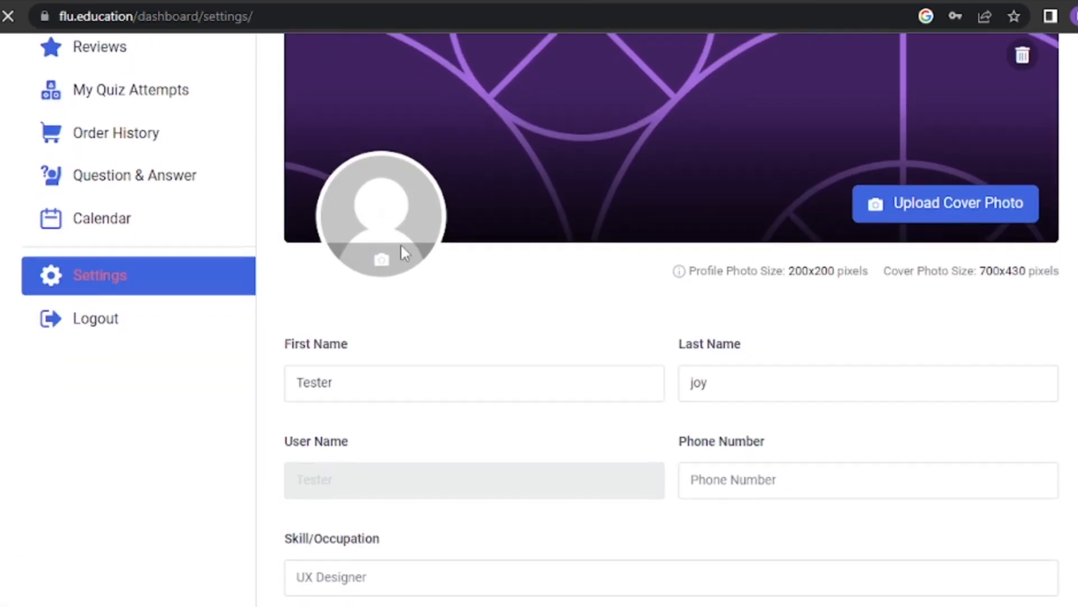
{"action": "scroll", "scroll_direction": "down", "scroll_amount": 3}
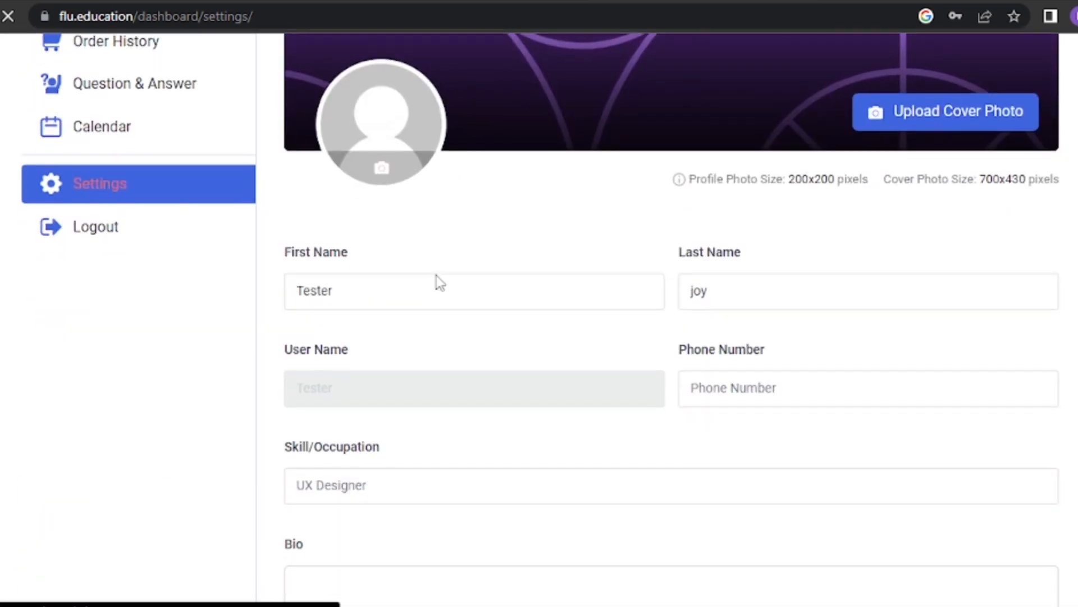
{"action": "mouse_move", "coordinate": [750, 327]}
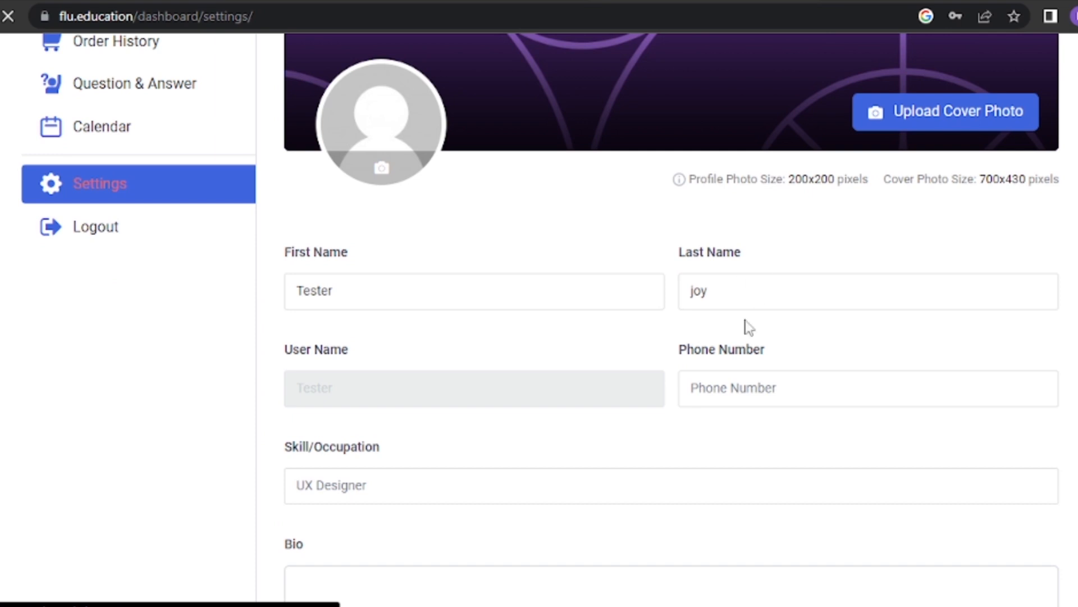
{"action": "scroll", "scroll_direction": "down", "scroll_amount": 3}
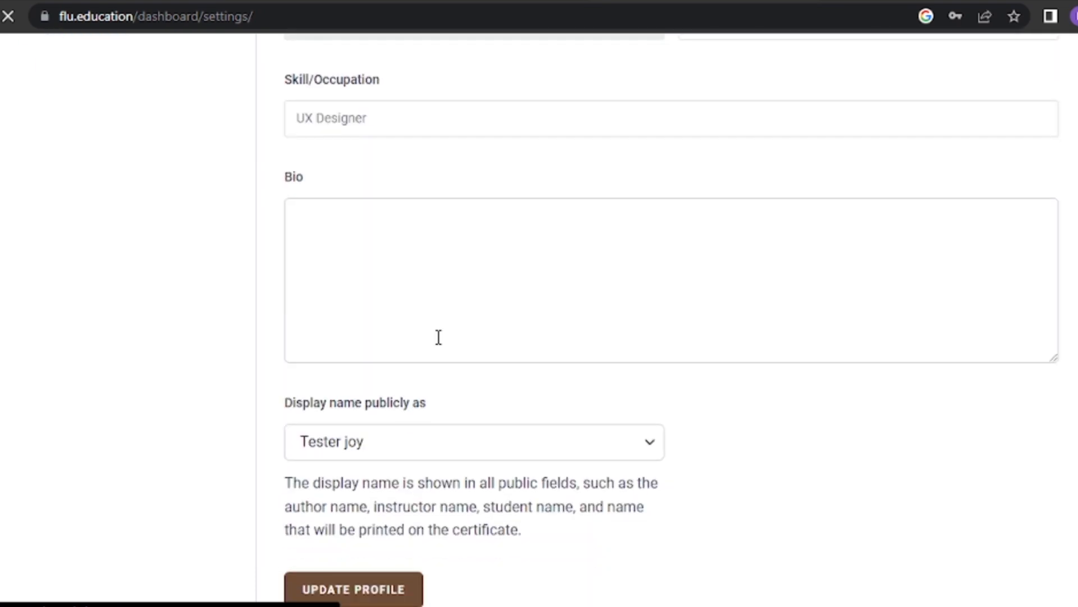
Check the 'Display name publicly as' choices and keep the current display name.
{"action": "left_click", "coordinate": [473, 441]}
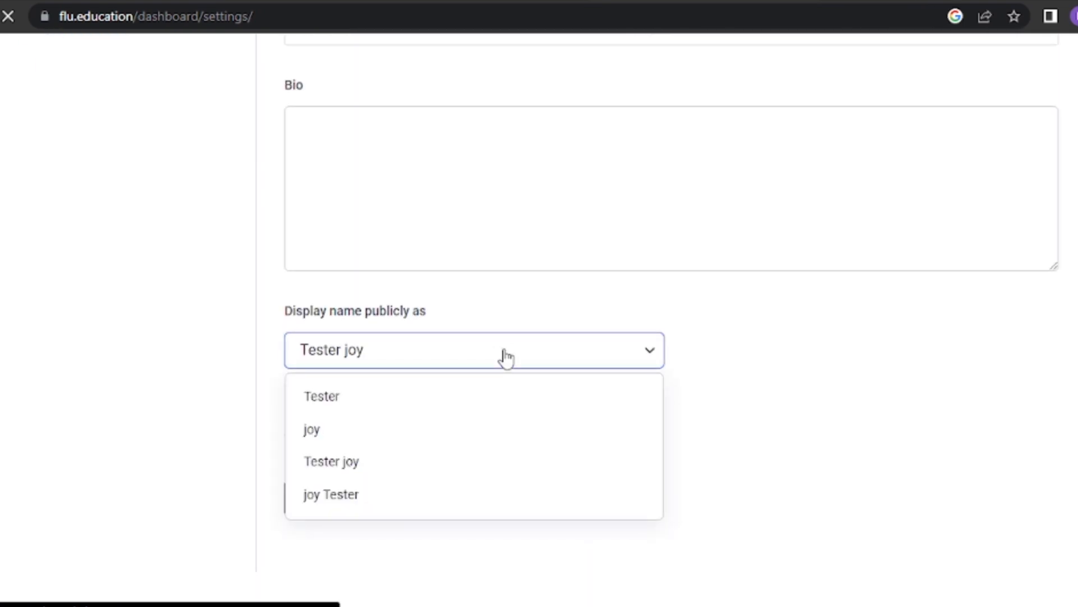
{"action": "left_click", "coordinate": [330, 460]}
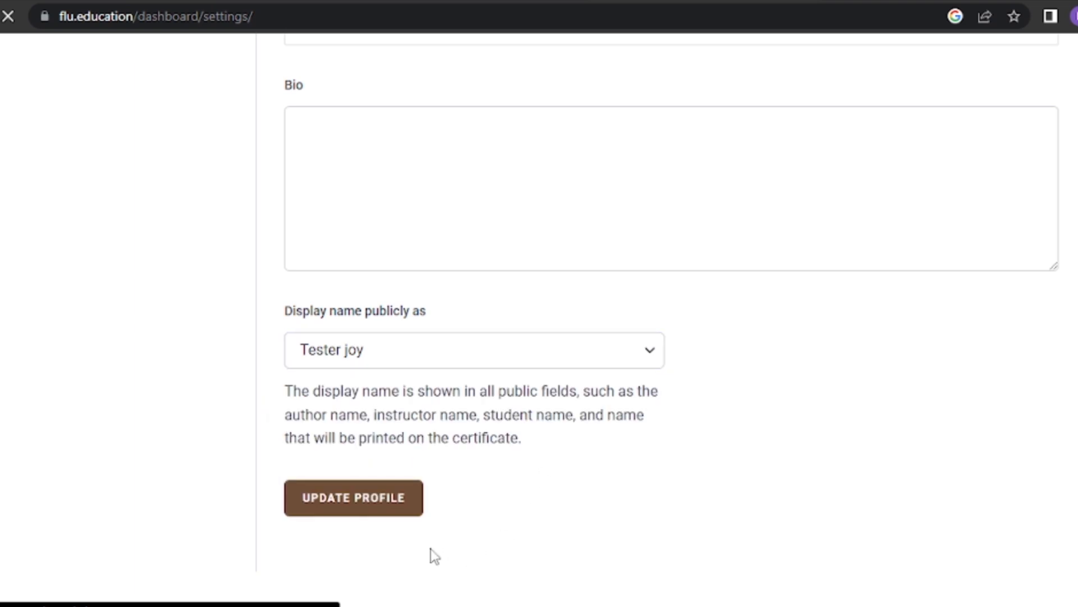
{"action": "scroll", "scroll_direction": "up", "scroll_amount": 3}
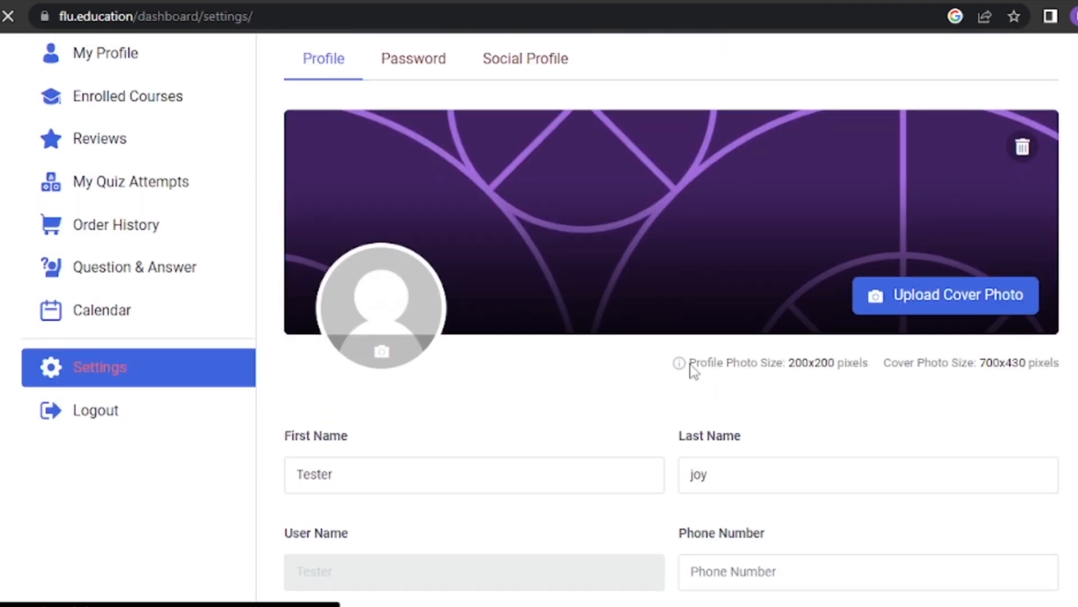
{"action": "scroll", "scroll_direction": "up", "scroll_amount": 3}
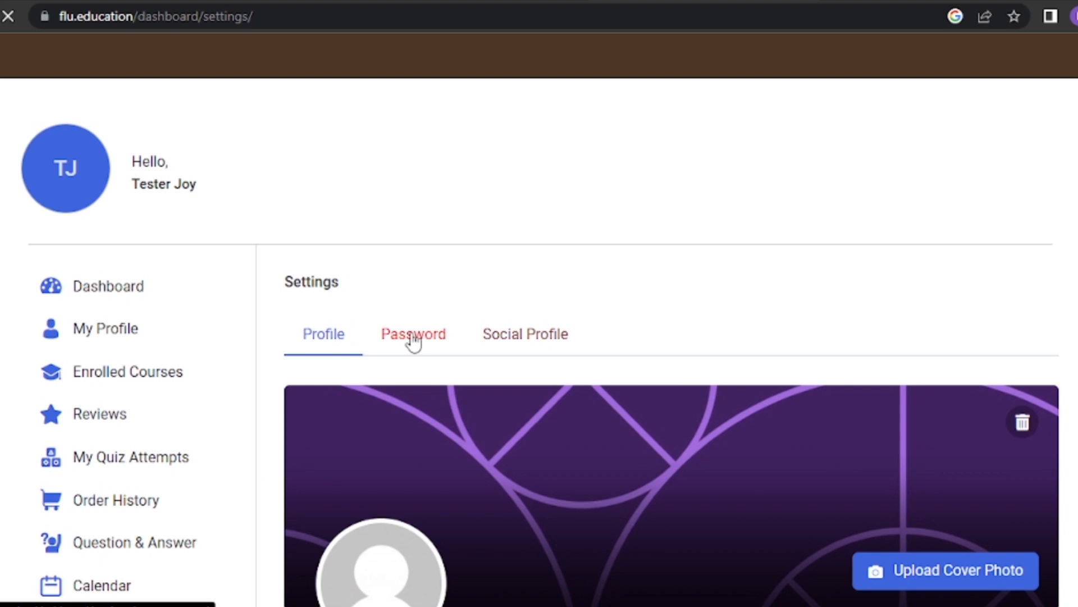
{"action": "mouse_move", "coordinate": [413, 335]}
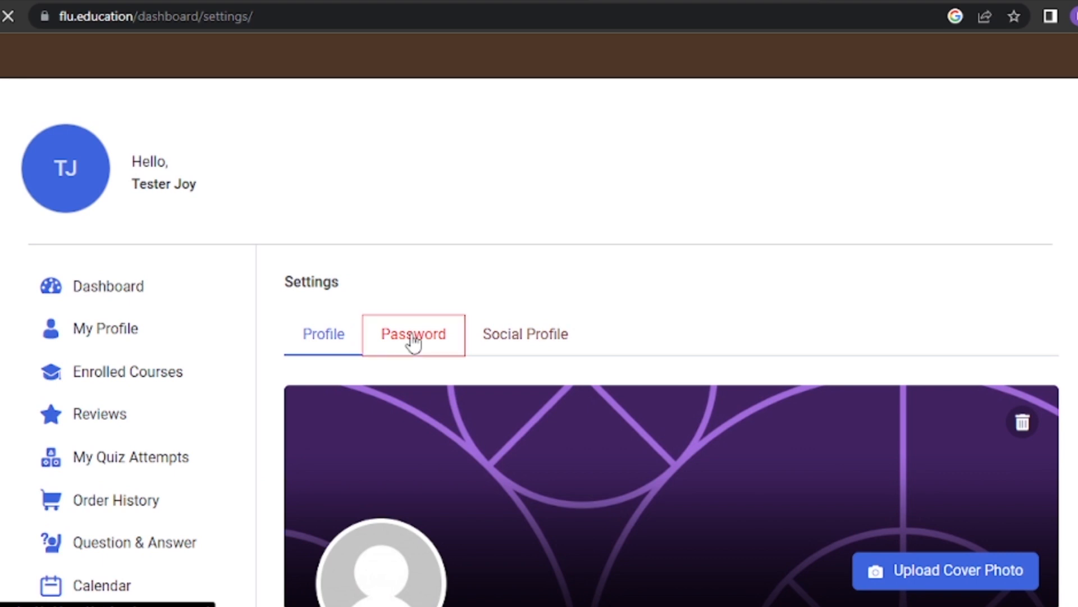
Show the Password settings with empty Current, New and Re-type password fields.
{"action": "left_click", "coordinate": [412, 335]}
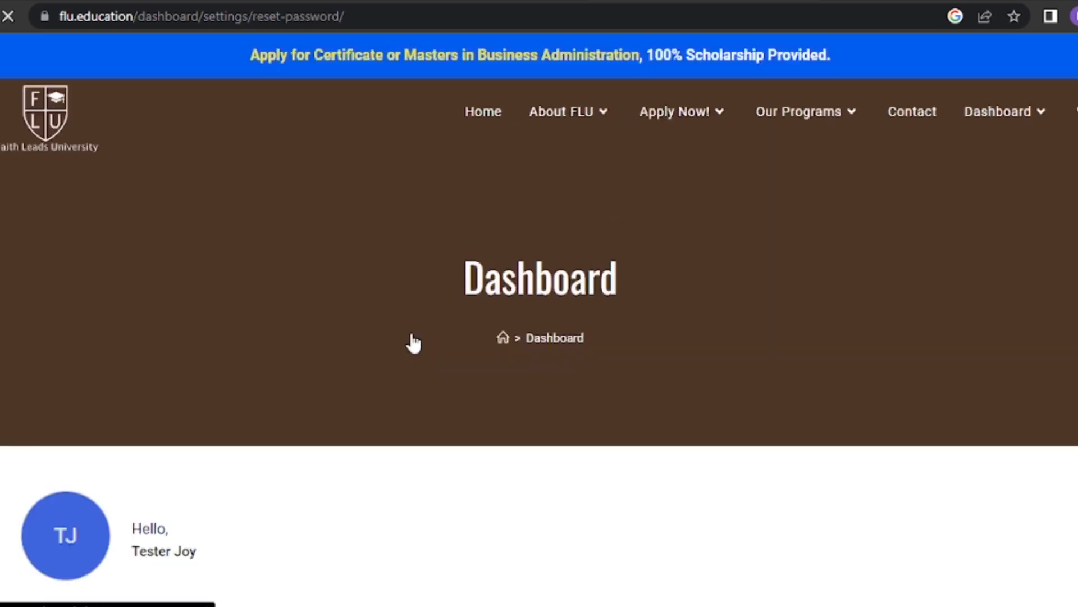
{"action": "scroll", "scroll_direction": "down", "scroll_amount": 3}
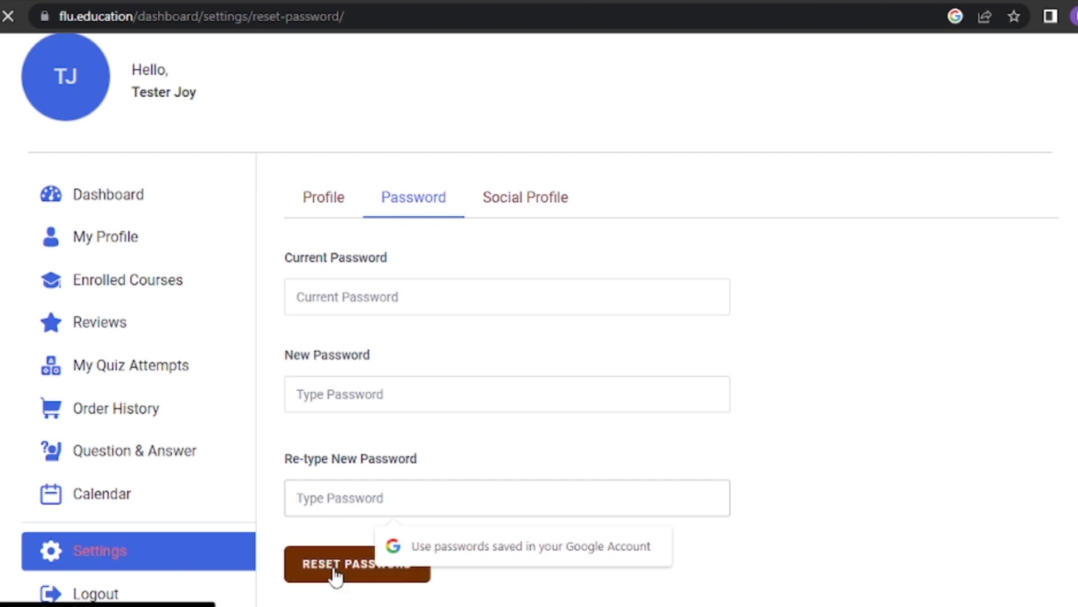
{"action": "mouse_move", "coordinate": [524, 197]}
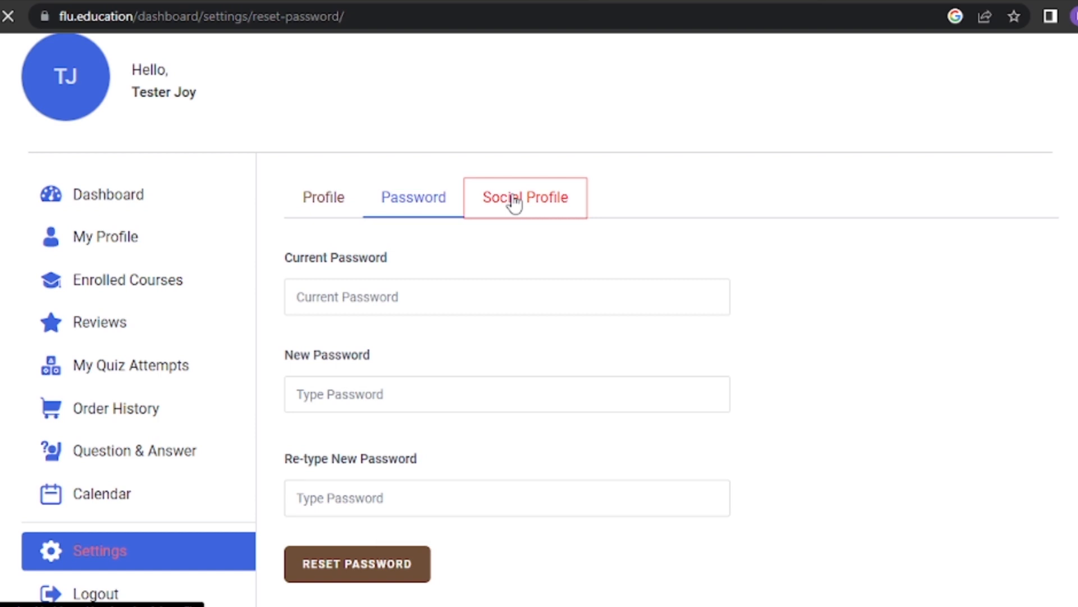
Show the Social Profile settings with empty Facebook, Twitter, LinkedIn, website and GitHub link fields.
{"action": "left_click", "coordinate": [524, 197]}
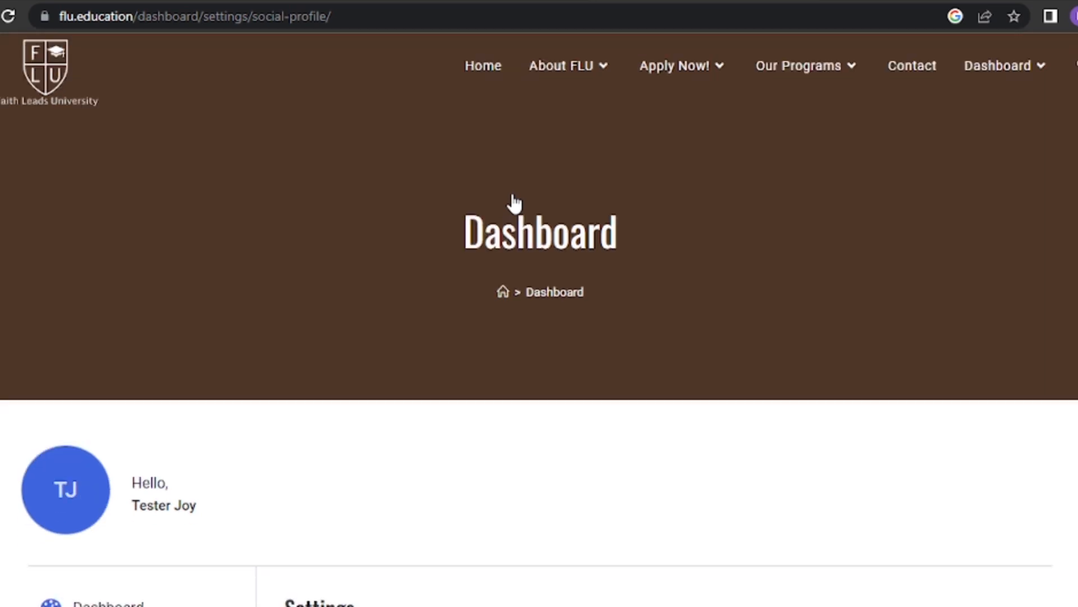
{"action": "scroll", "scroll_direction": "down", "scroll_amount": 3}
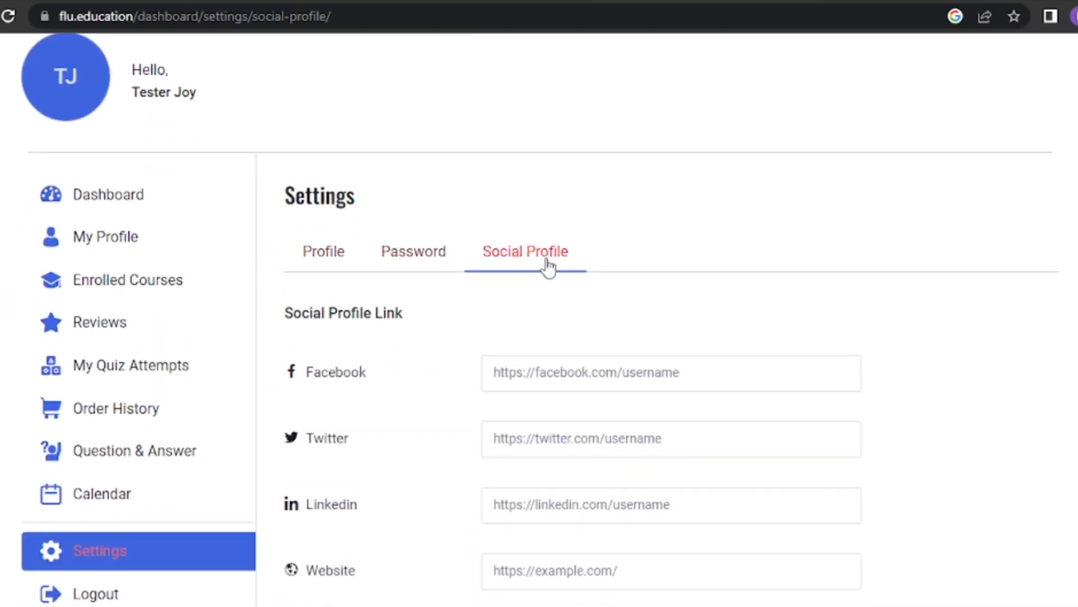
{"action": "mouse_move", "coordinate": [536, 281]}
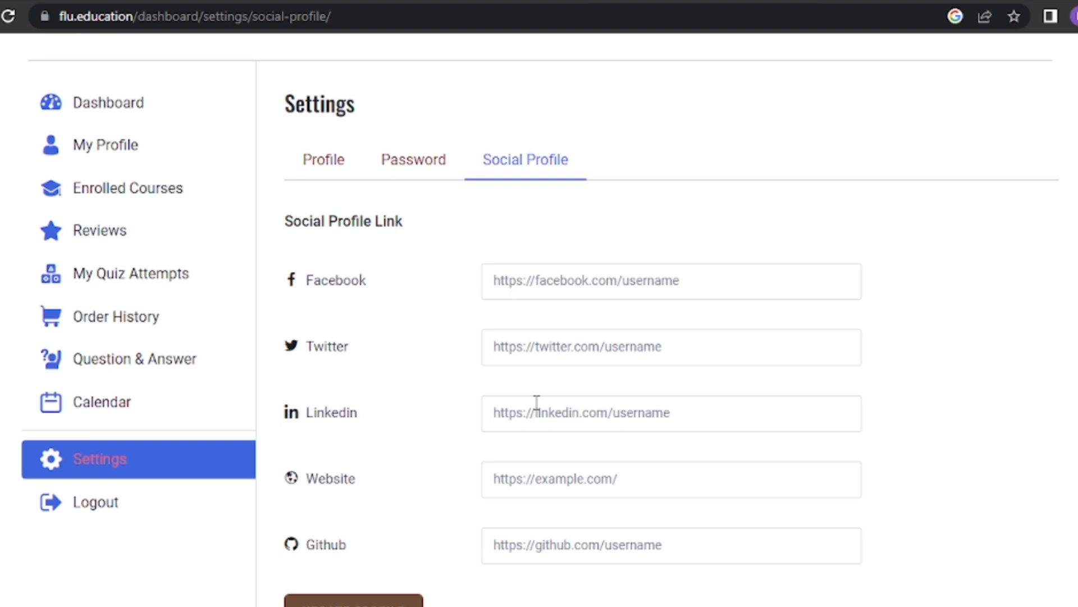
{"action": "mouse_move", "coordinate": [409, 323]}
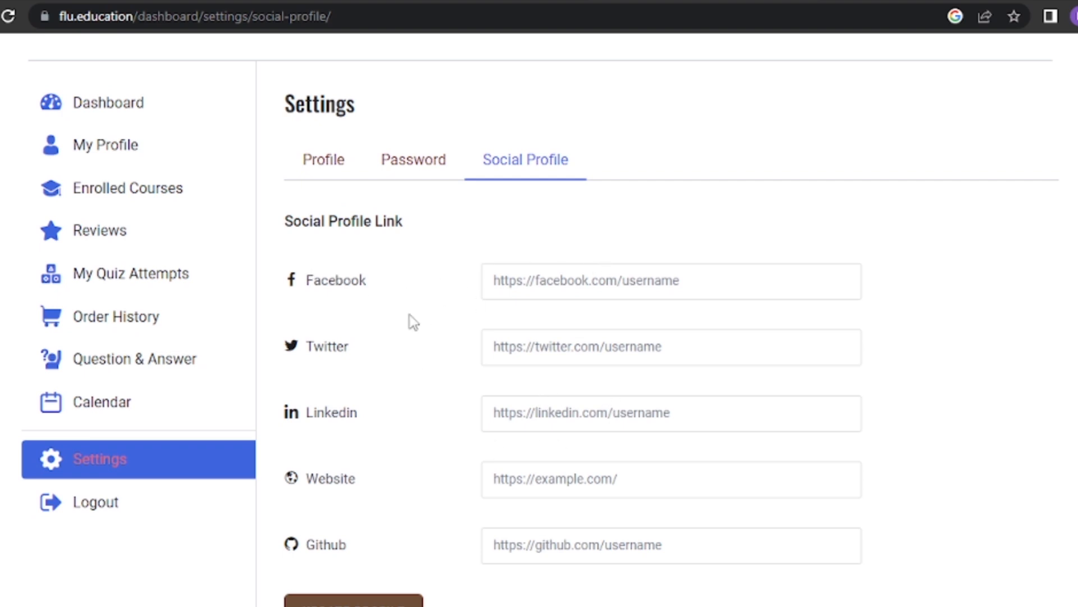
{"action": "mouse_move", "coordinate": [393, 516]}
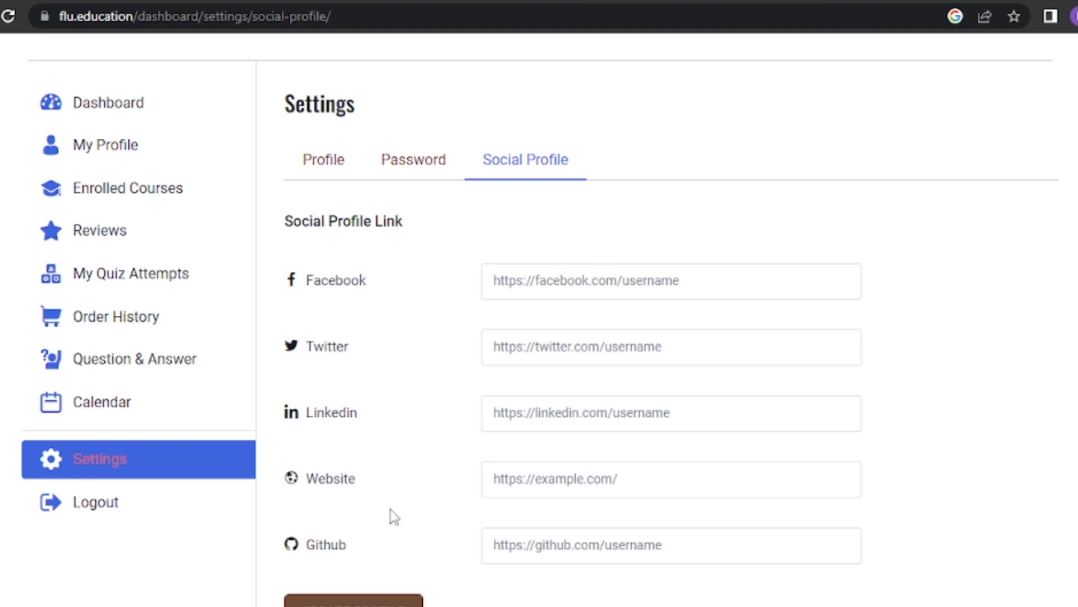
{"action": "scroll", "scroll_direction": "down", "scroll_amount": 3}
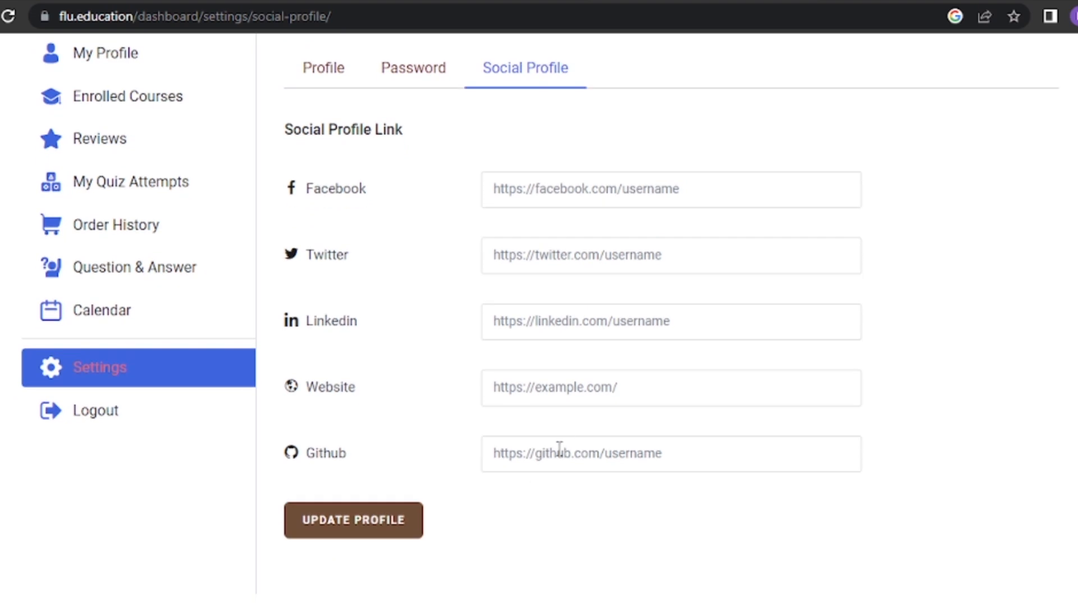
{"action": "scroll", "scroll_direction": "down", "scroll_amount": 3}
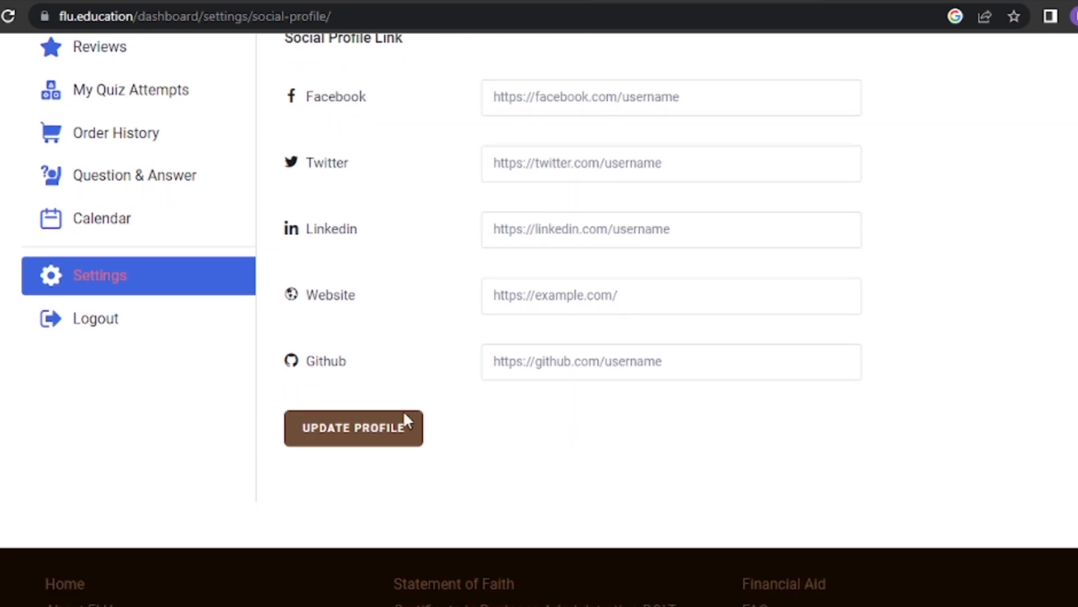
{"action": "mouse_move", "coordinate": [360, 463]}
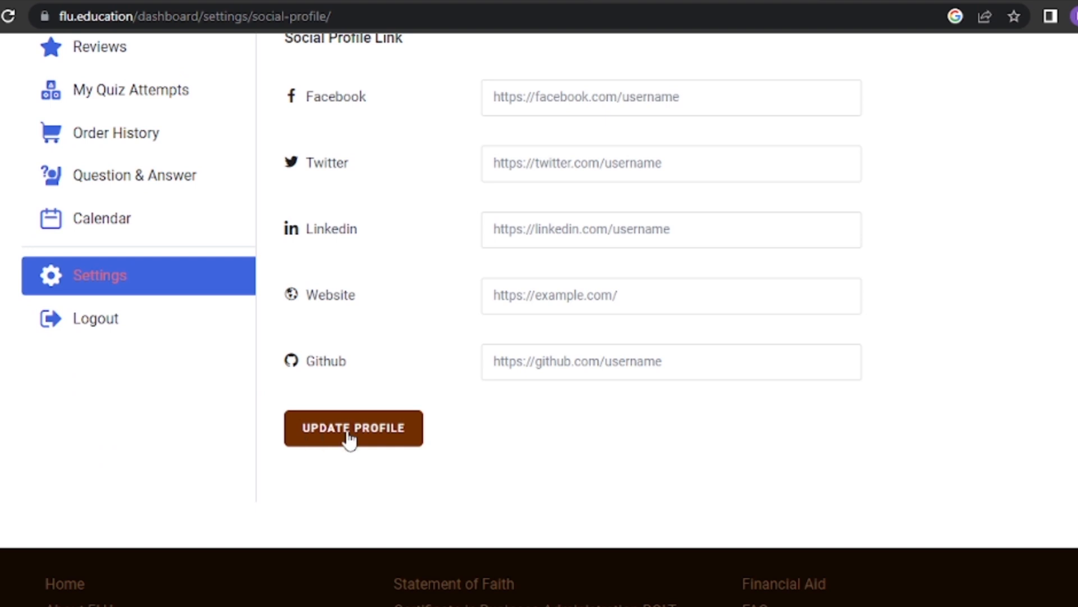
{"action": "mouse_move", "coordinate": [338, 434]}
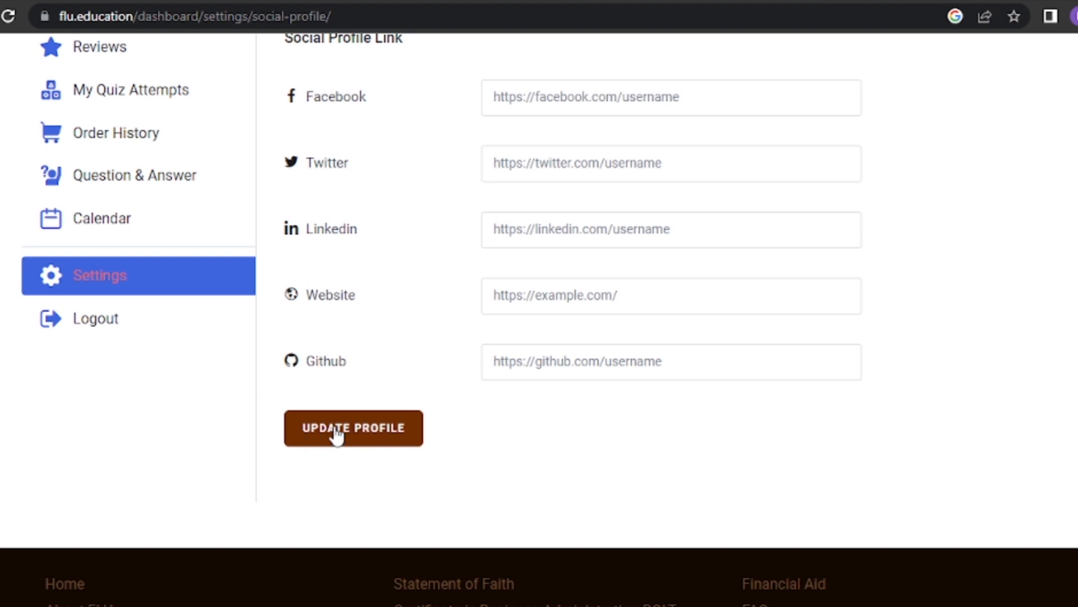
{"action": "scroll", "scroll_direction": "up", "scroll_amount": 3}
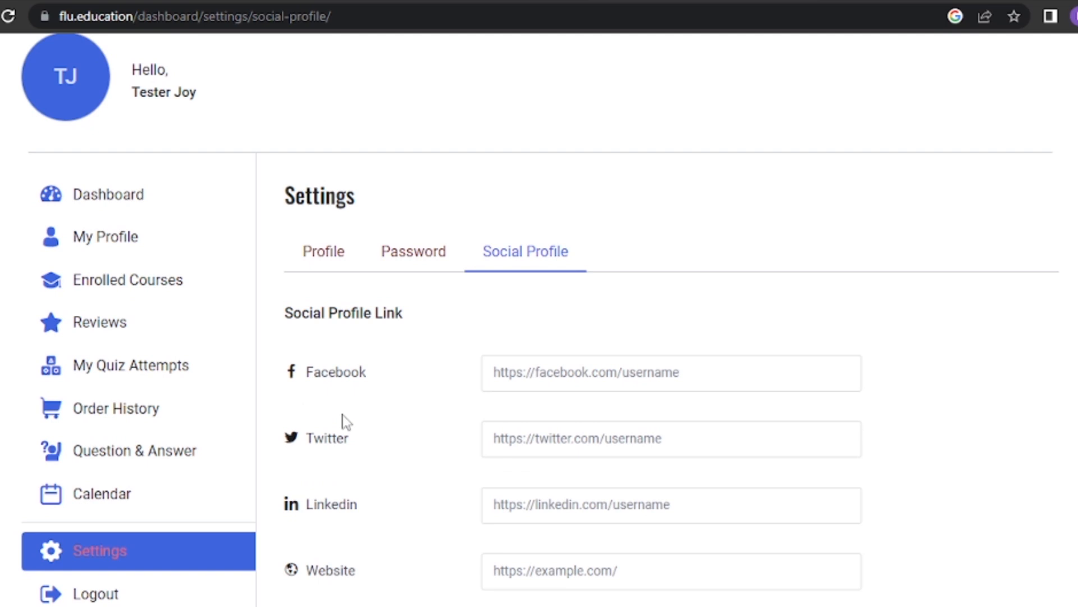
Browse the course list on the BBA-Leadership and Theology program page from Our Programs.
{"action": "scroll", "scroll_direction": "up", "scroll_amount": 3}
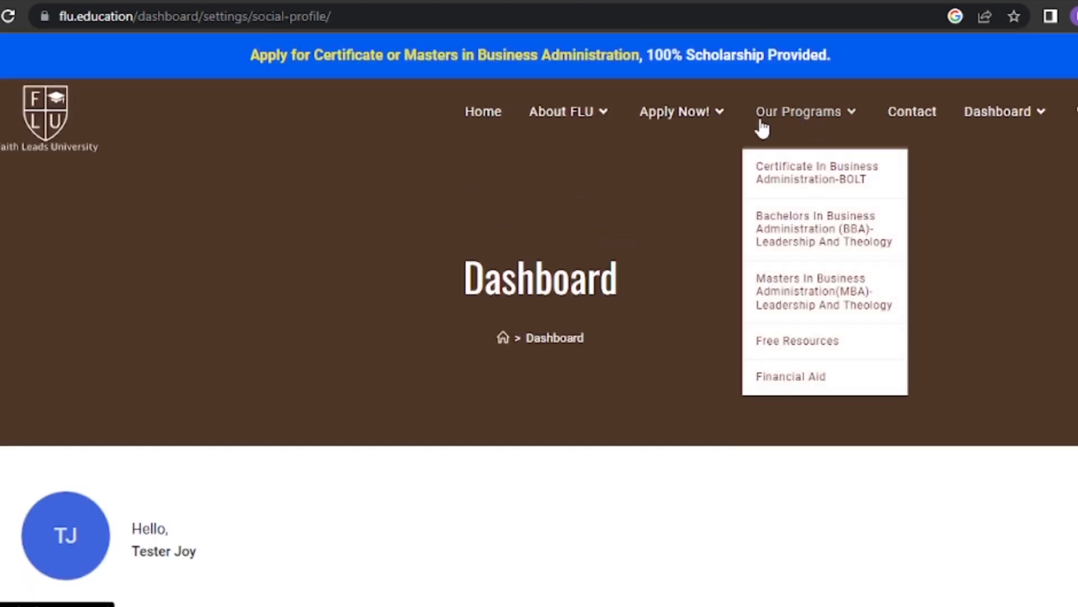
{"action": "mouse_move", "coordinate": [823, 207]}
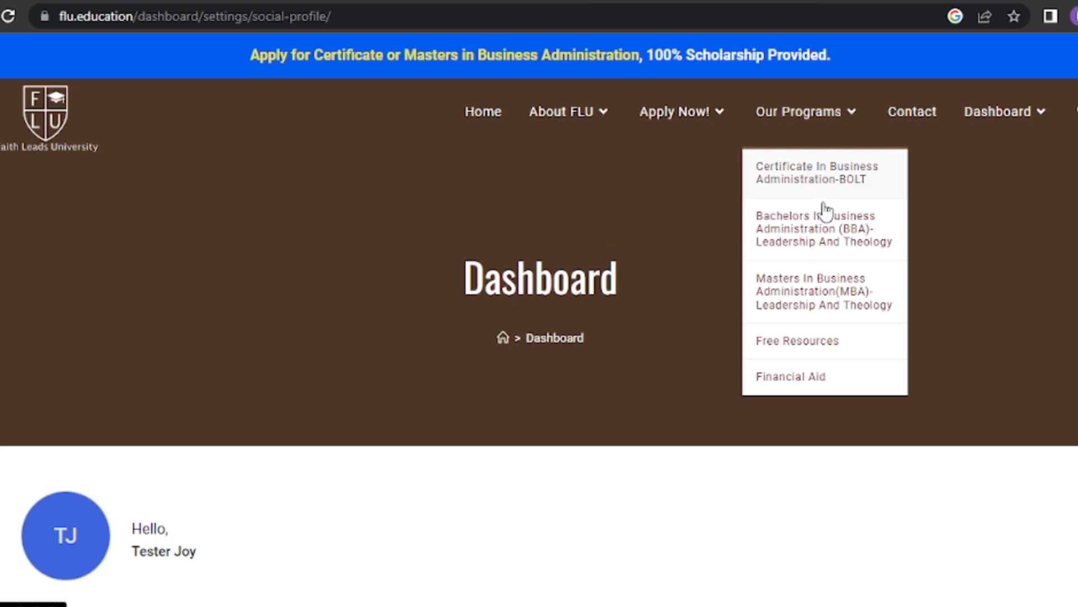
{"action": "mouse_move", "coordinate": [805, 306]}
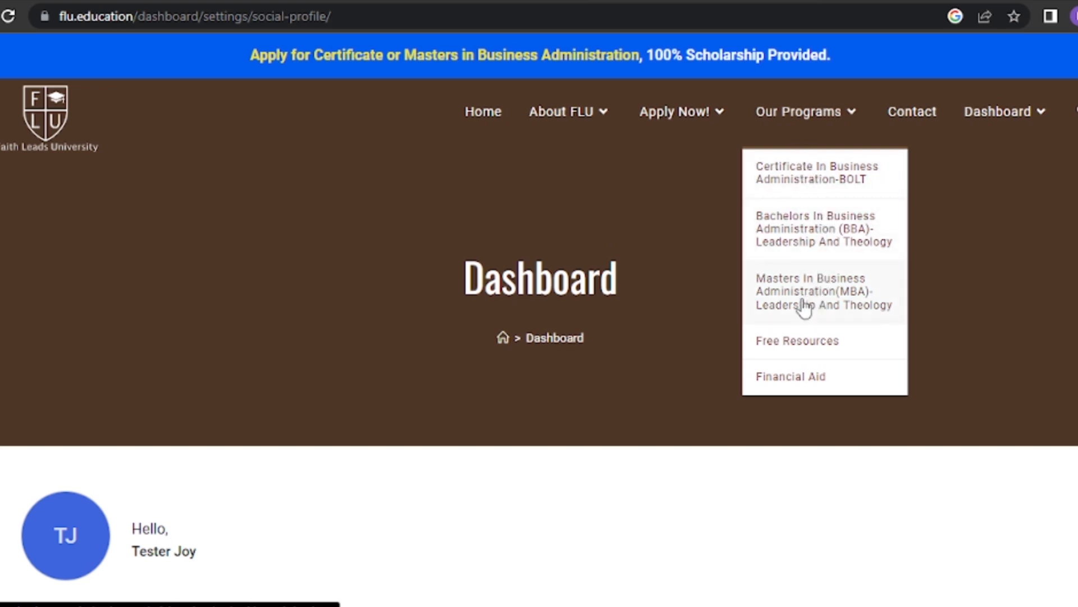
{"action": "mouse_move", "coordinate": [792, 221]}
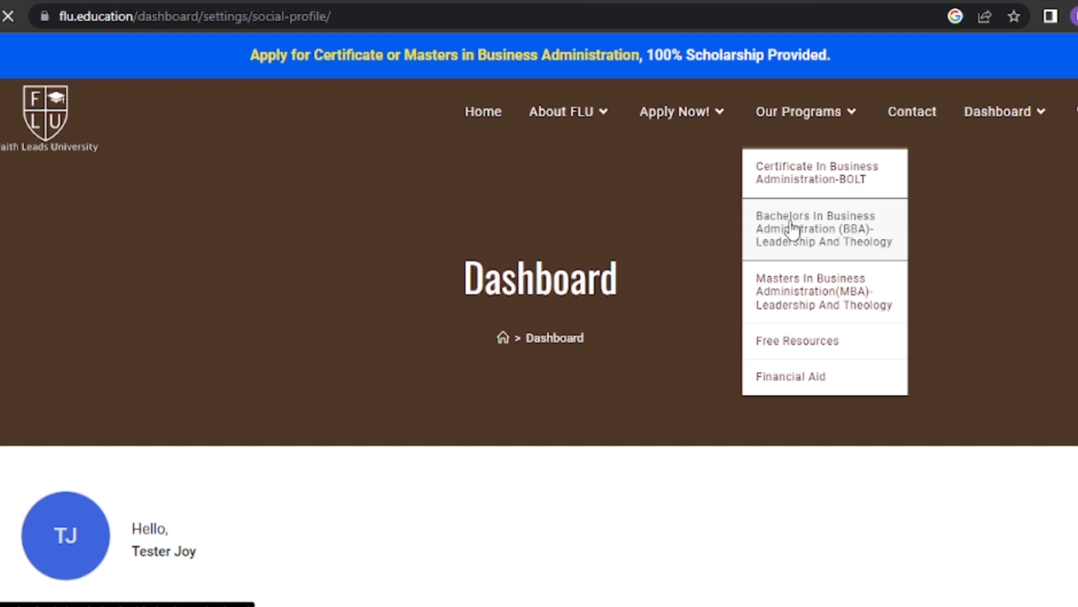
{"action": "left_click", "coordinate": [816, 228]}
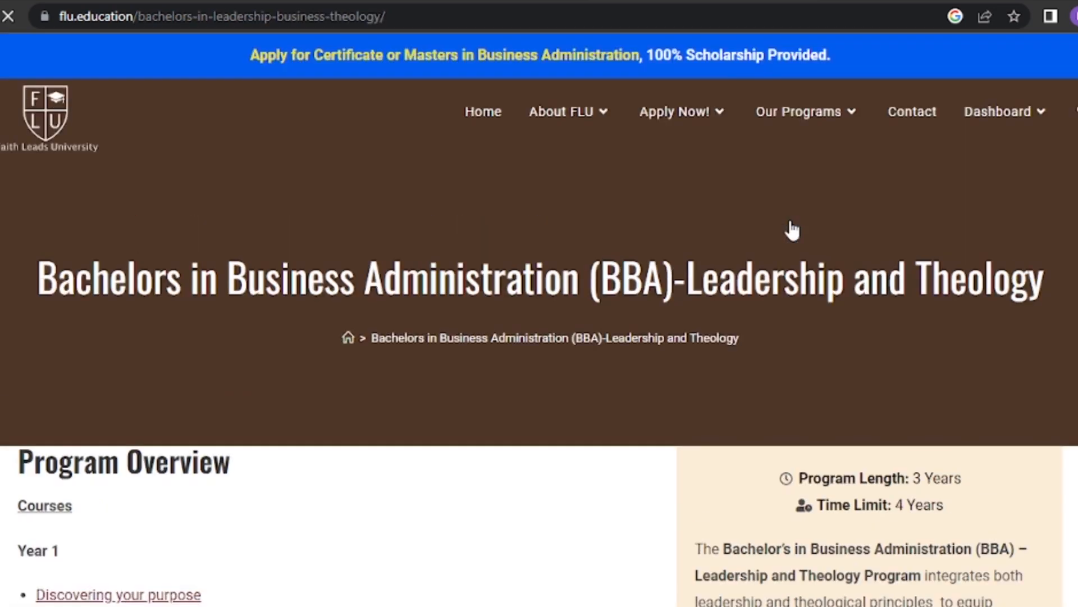
{"action": "scroll", "scroll_direction": "down", "scroll_amount": 3}
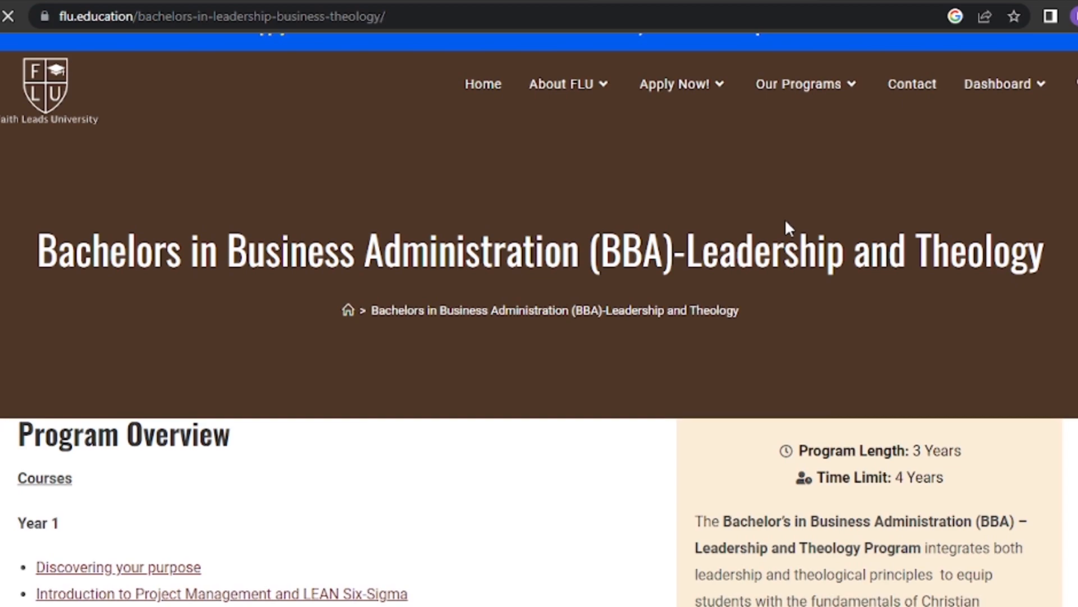
{"action": "scroll", "scroll_direction": "down", "scroll_amount": 3}
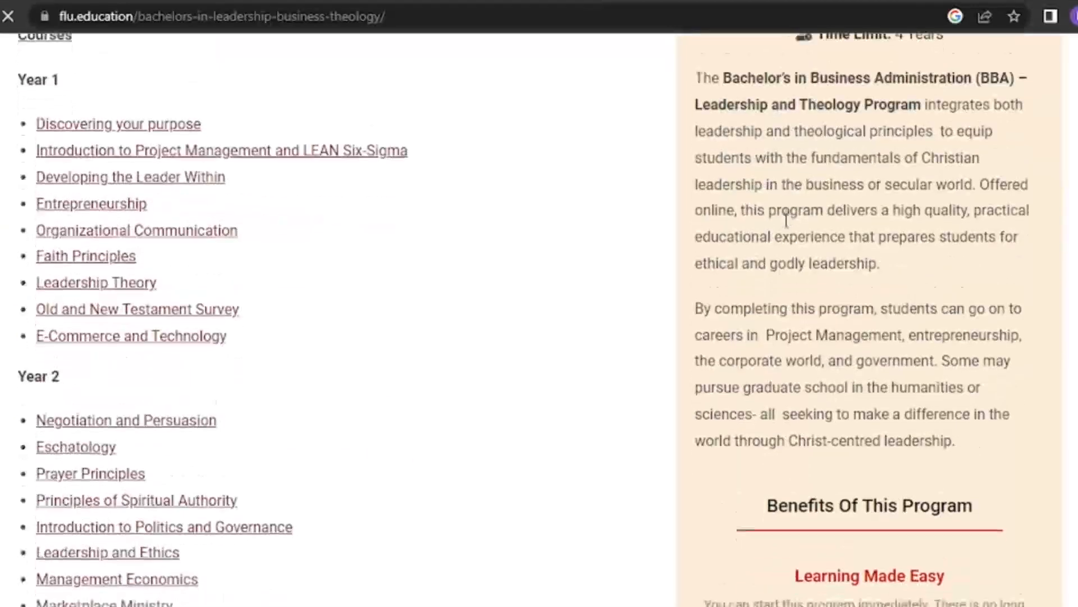
{"action": "scroll", "scroll_direction": "up", "scroll_amount": 3}
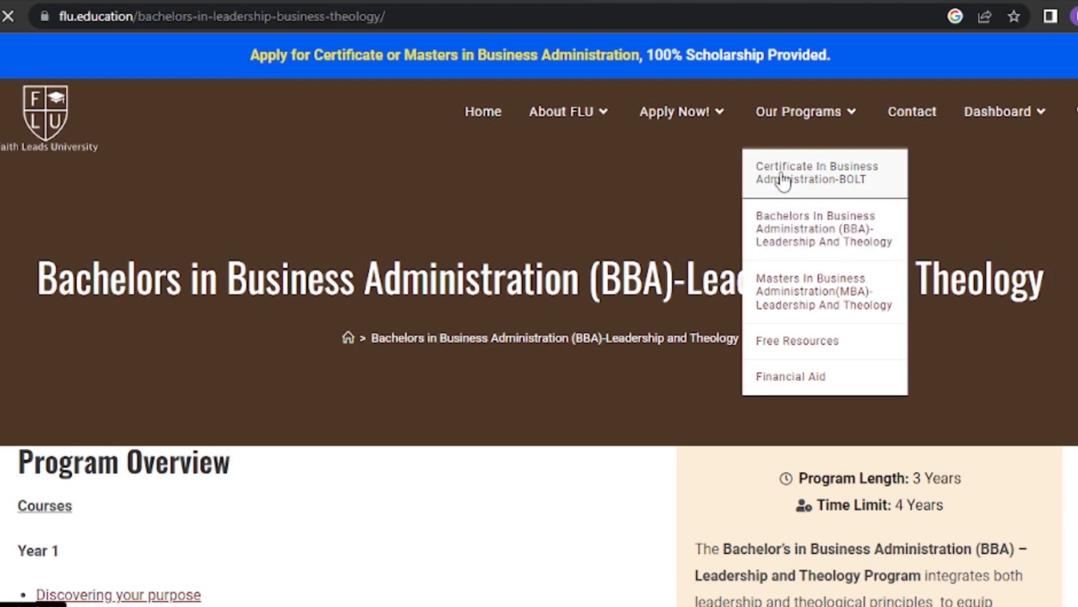
Visit the BOLT certificate program and its Business Management Fundamentals course page, then return to BOLT.
{"action": "left_click", "coordinate": [816, 172]}
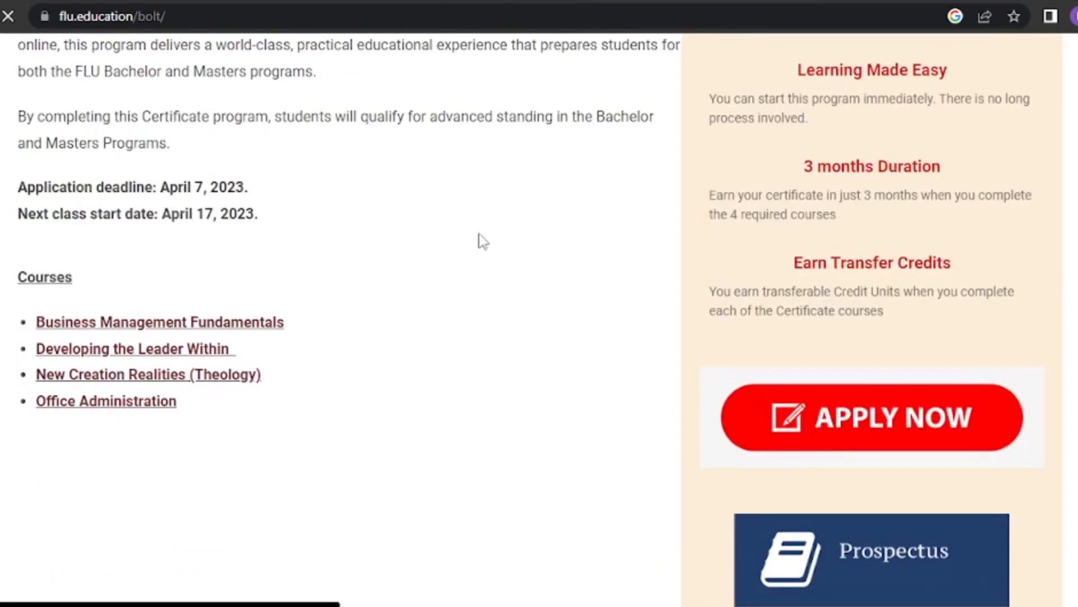
{"action": "left_click", "coordinate": [158, 322]}
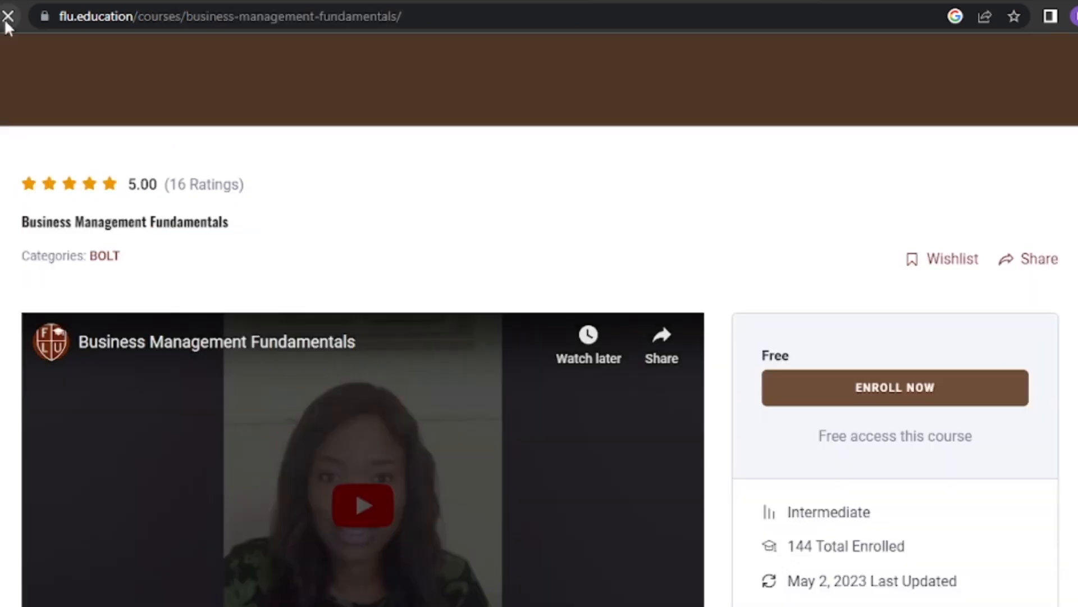
{"action": "mouse_move", "coordinate": [8, 15]}
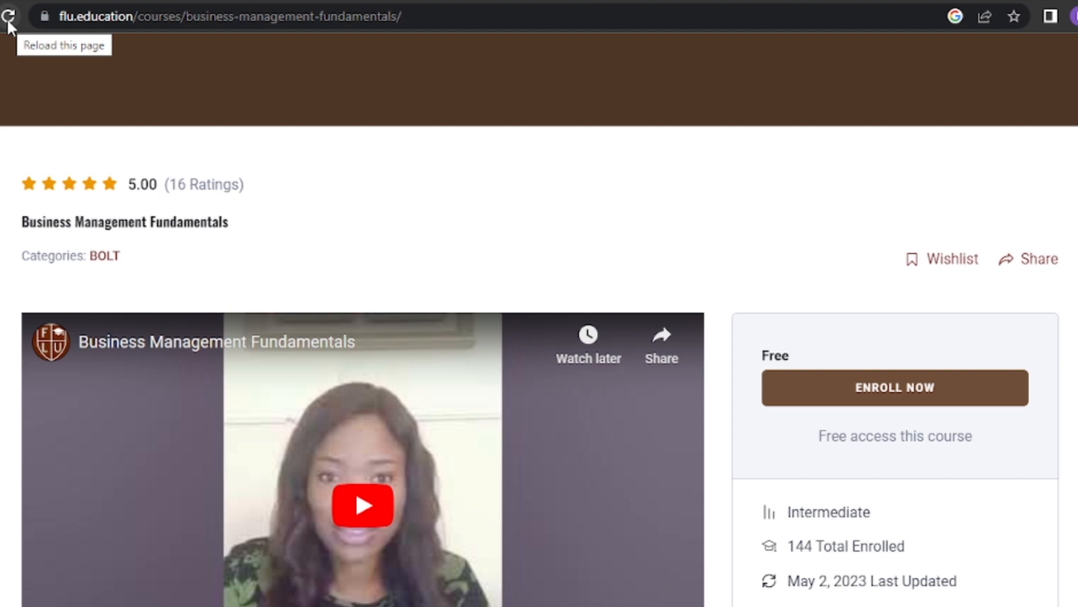
{"action": "left_click", "coordinate": [9, 15]}
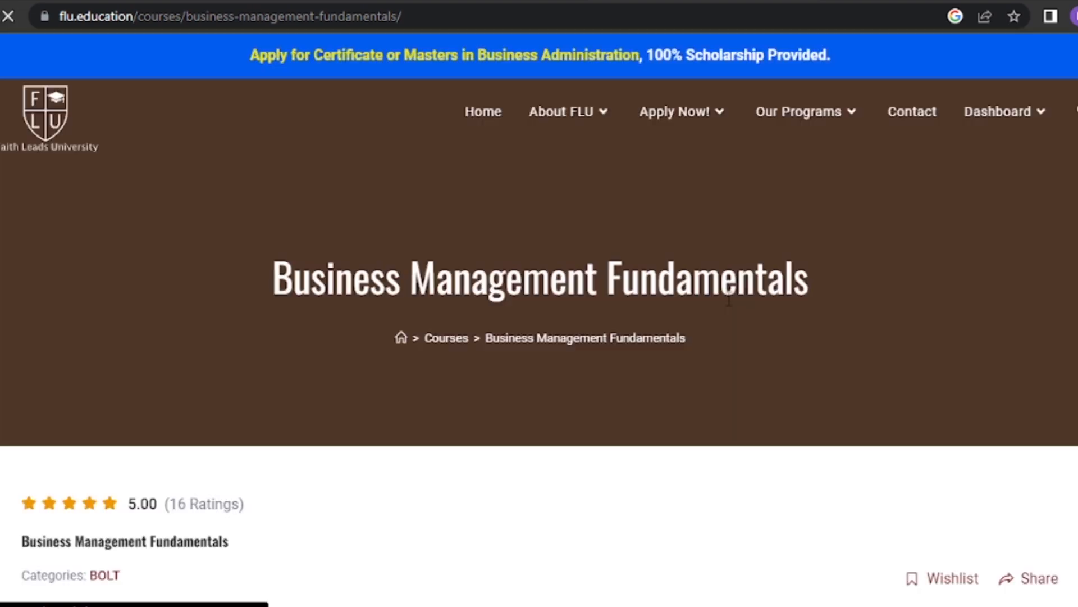
{"action": "left_click", "coordinate": [799, 111]}
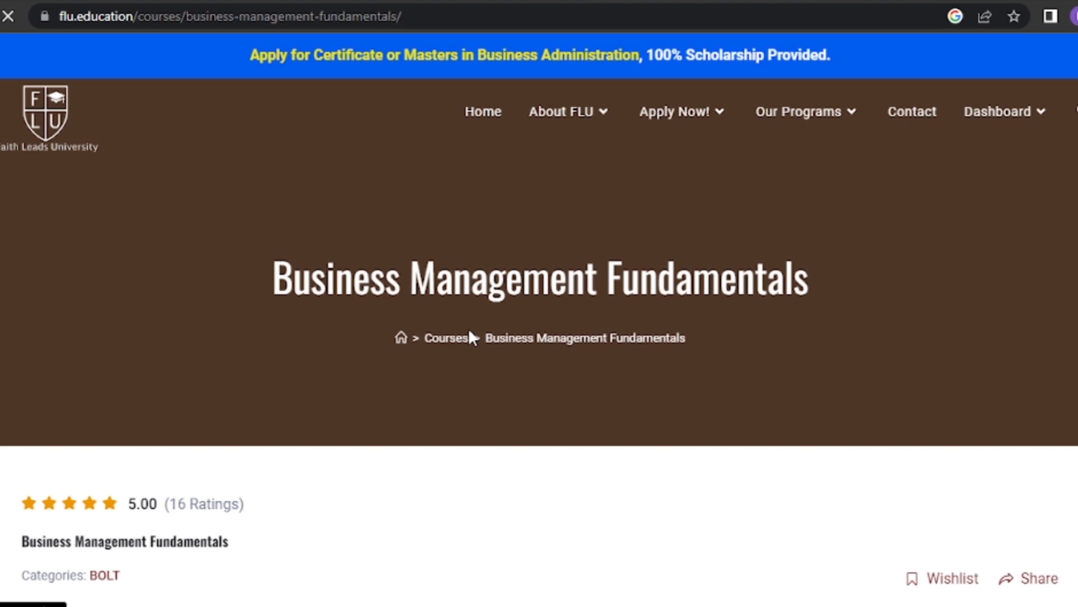
{"action": "left_click", "coordinate": [105, 576]}
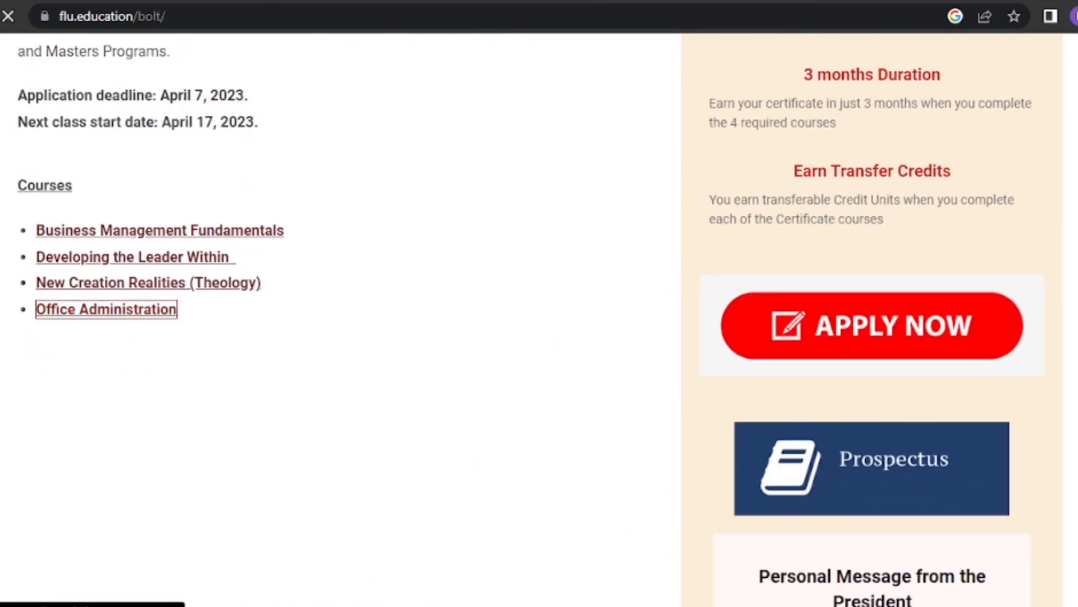
Enroll in the Office Administration course, showing 0 of 53 lessons completed.
{"action": "left_click", "coordinate": [106, 309]}
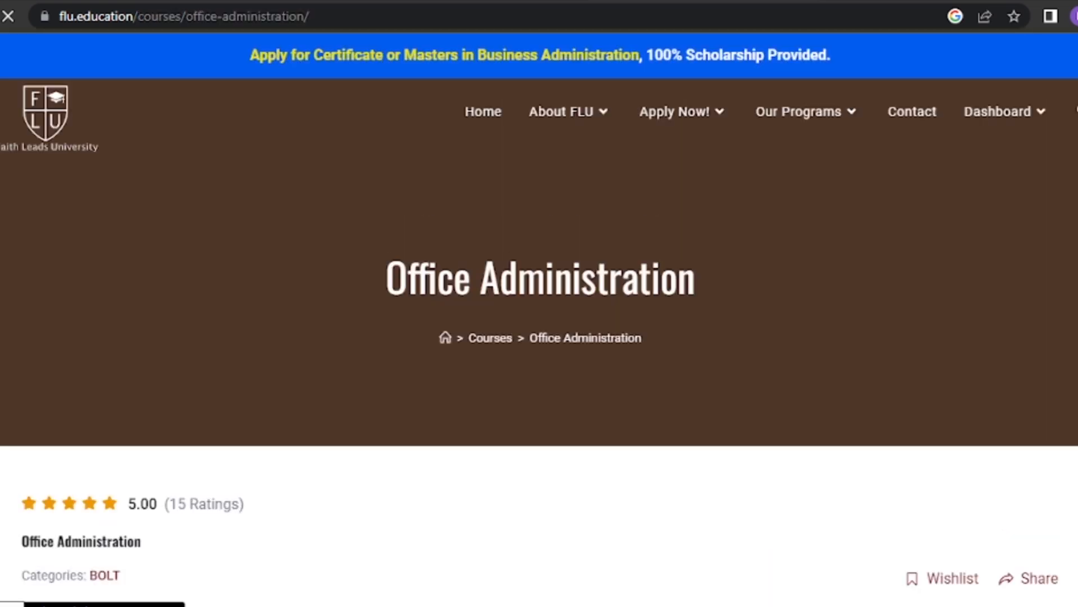
{"action": "scroll", "scroll_direction": "down", "scroll_amount": 3}
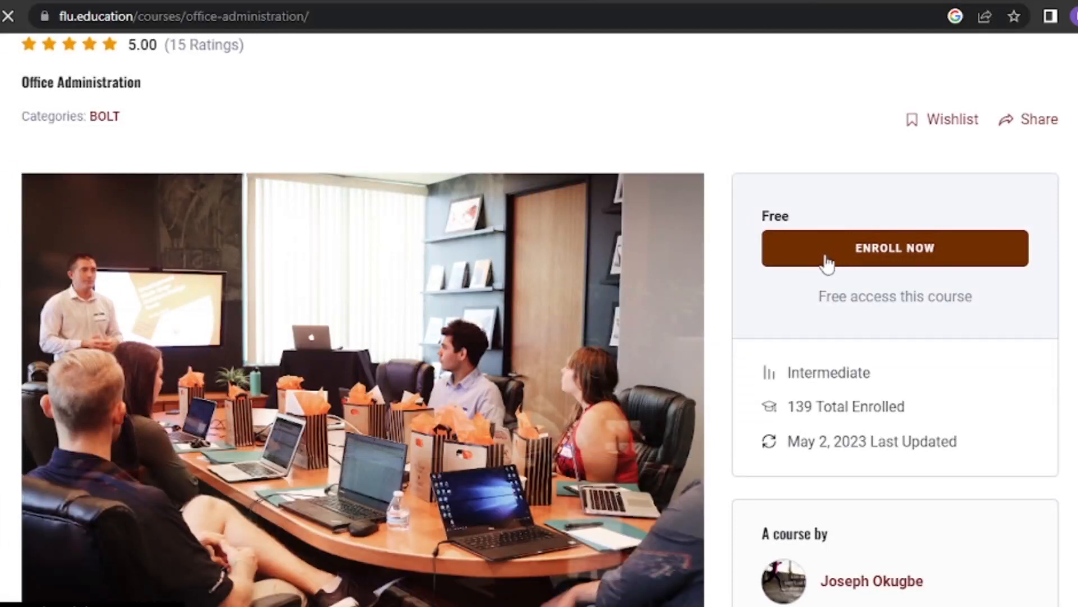
{"action": "left_click", "coordinate": [894, 248]}
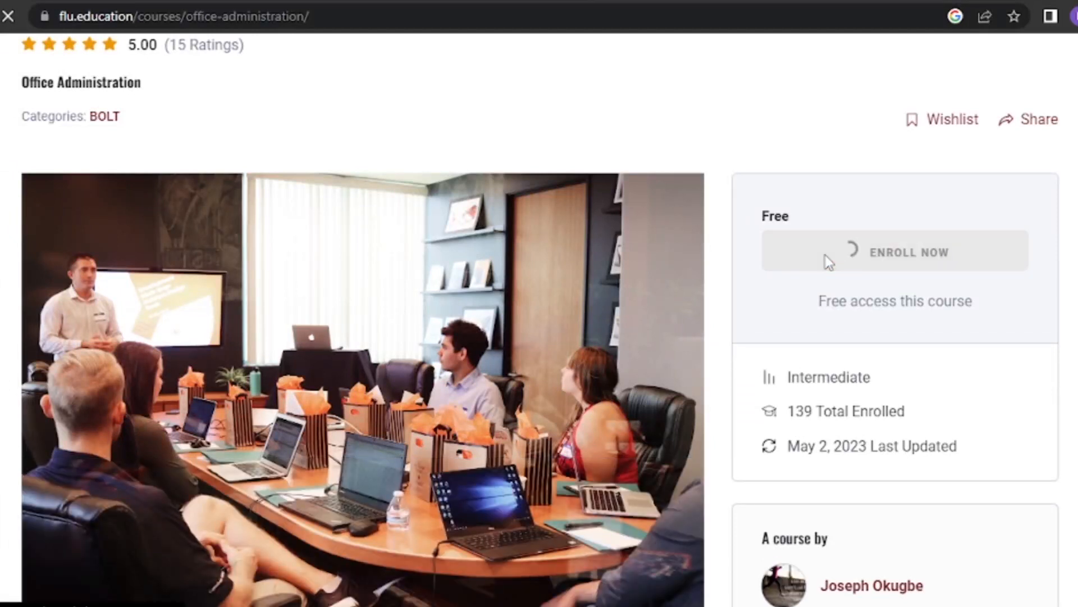
{"action": "left_click", "coordinate": [894, 251]}
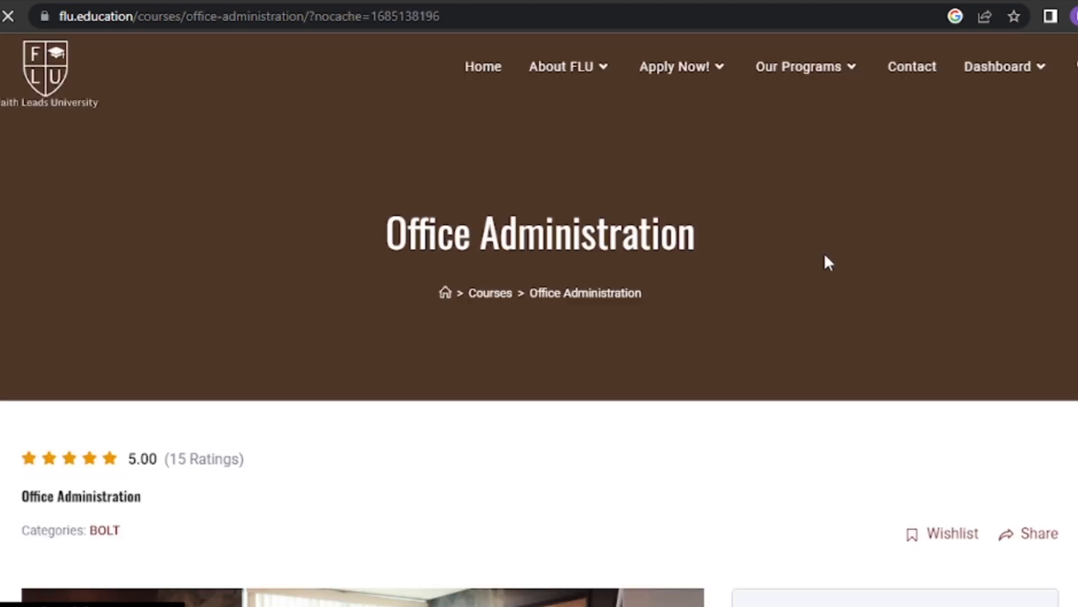
{"action": "scroll", "scroll_direction": "down", "scroll_amount": 3}
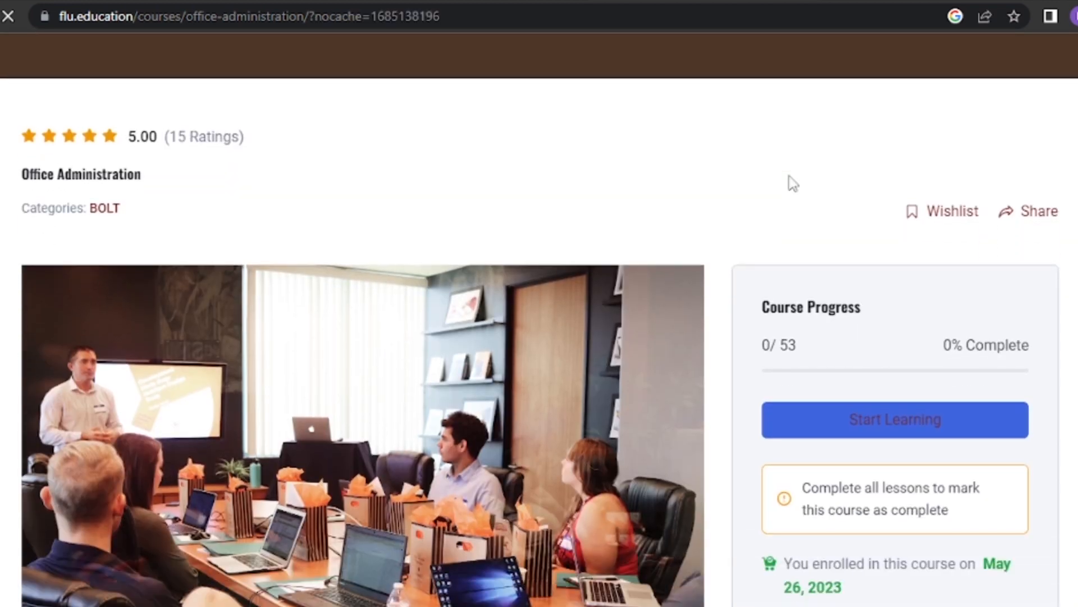
Enroll in the Developing the Leader Within course from the BOLT course list.
{"action": "left_click", "coordinate": [104, 208]}
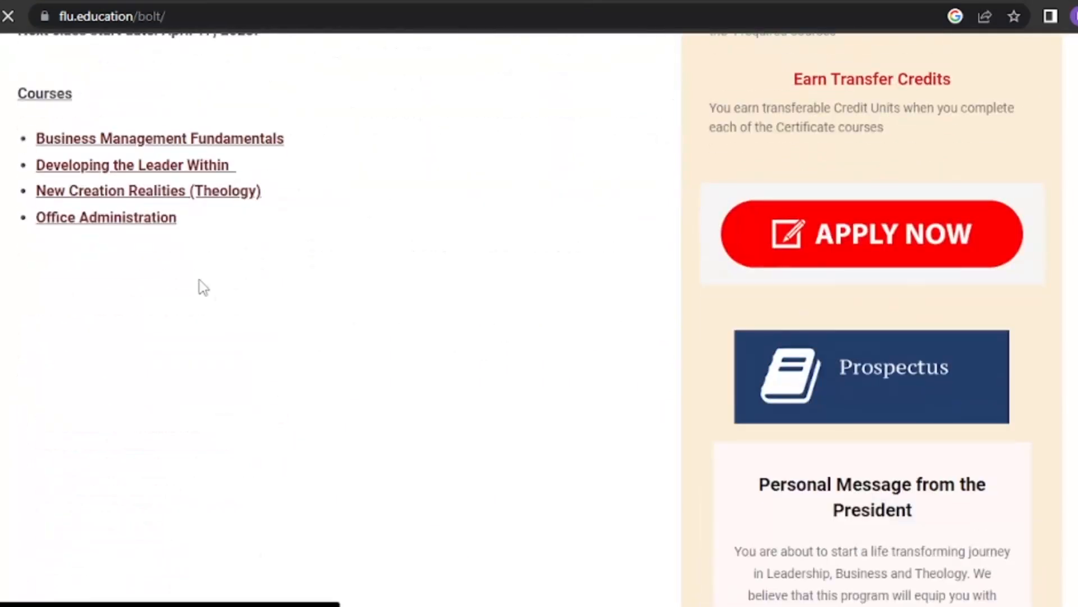
{"action": "mouse_move", "coordinate": [172, 152]}
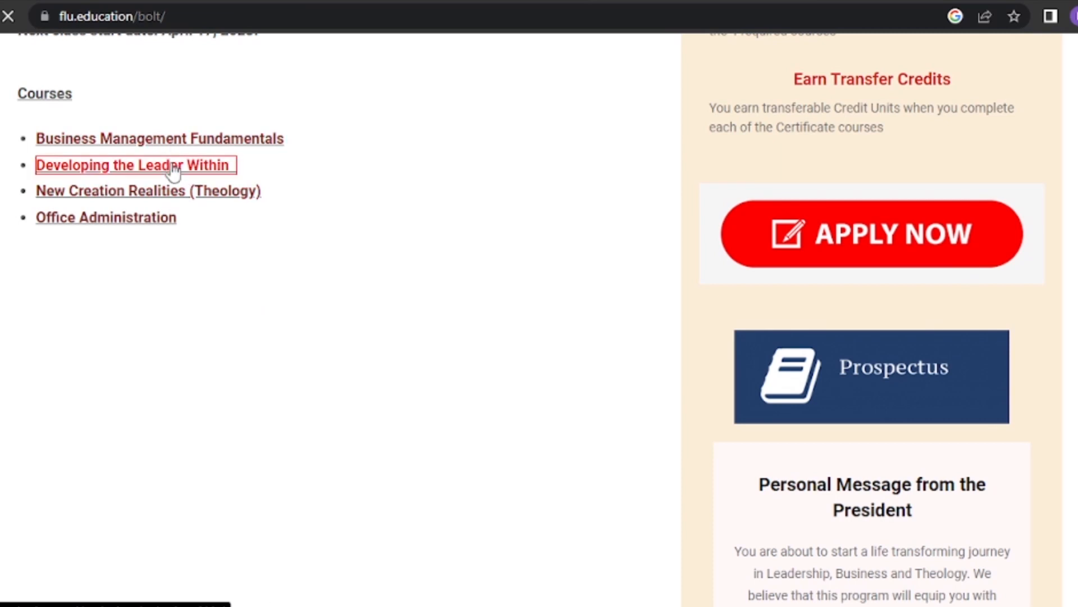
{"action": "mouse_move", "coordinate": [262, 177]}
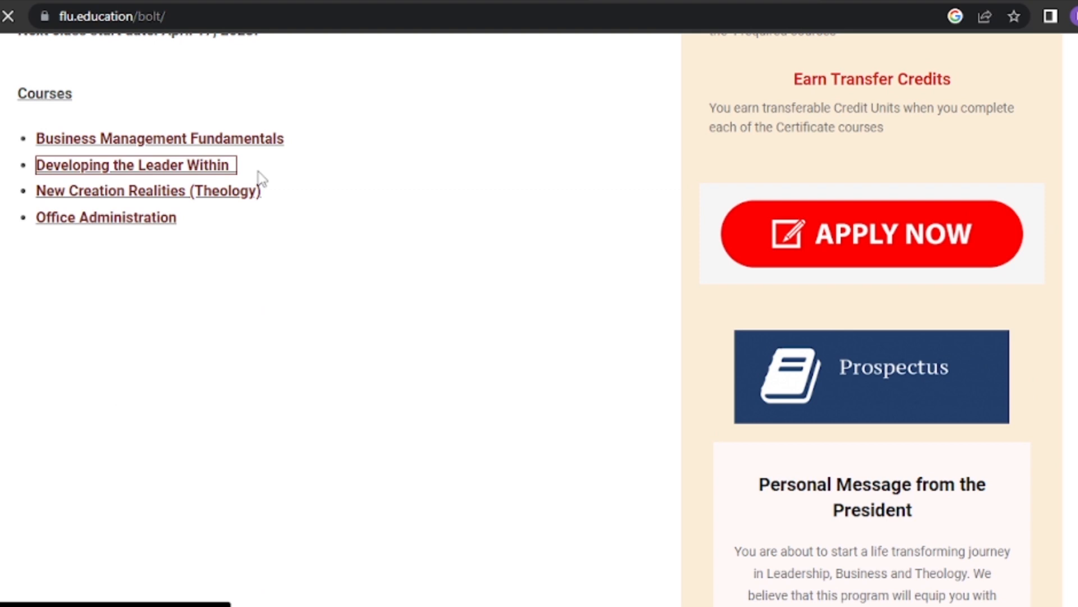
{"action": "left_click", "coordinate": [133, 164]}
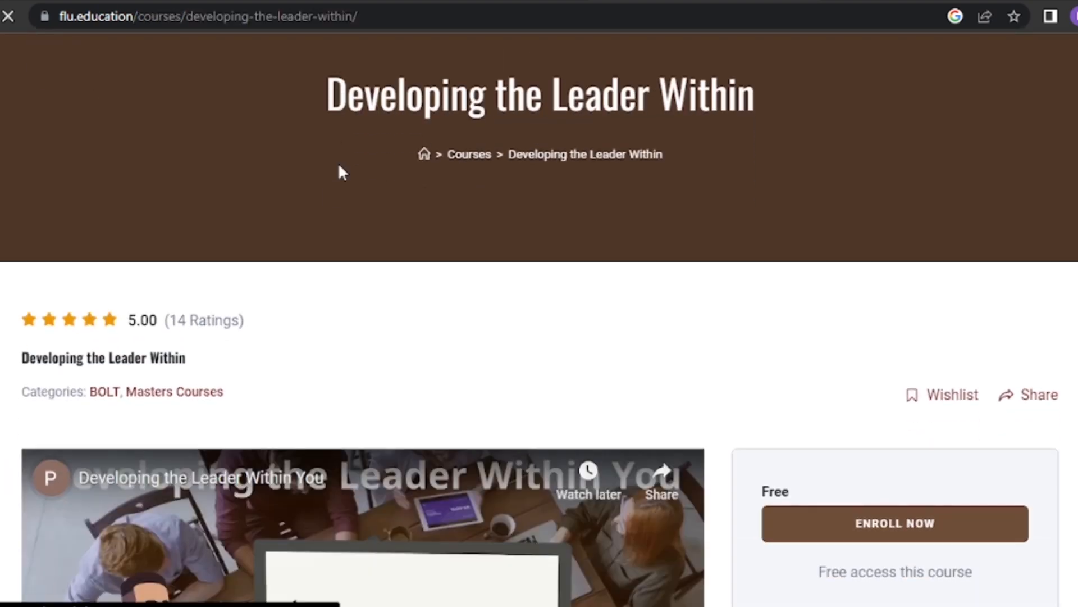
{"action": "scroll", "scroll_direction": "down", "scroll_amount": 3}
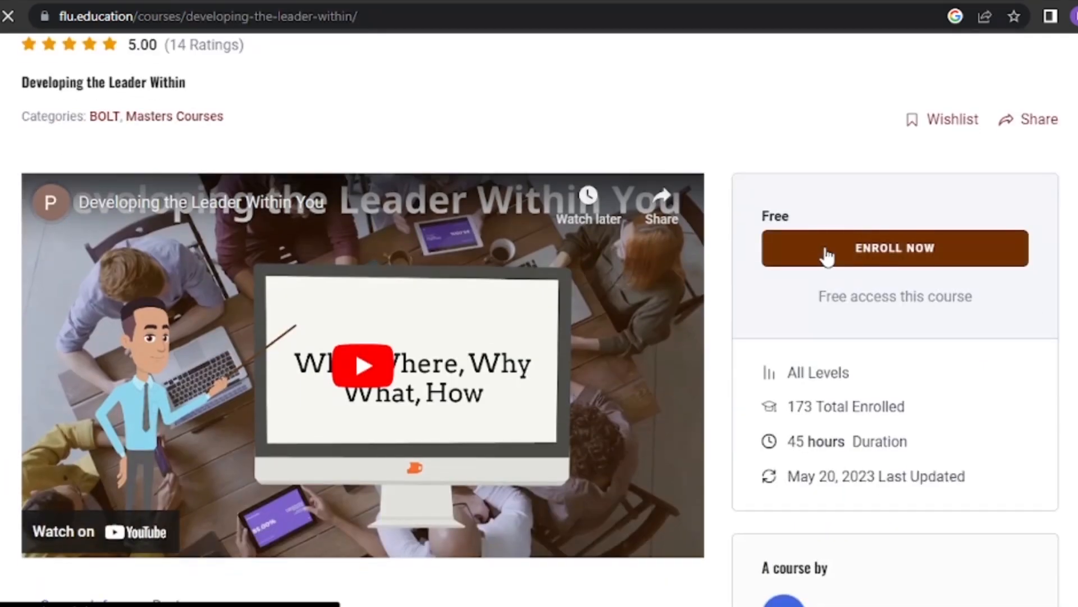
{"action": "left_click", "coordinate": [896, 247]}
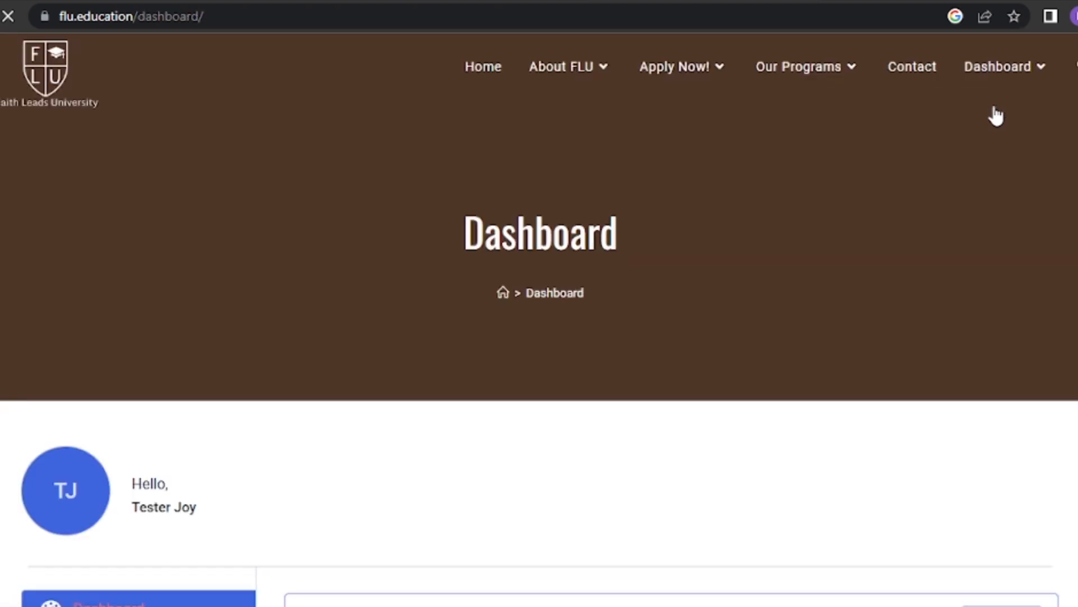
{"action": "scroll", "scroll_direction": "down", "scroll_amount": 3}
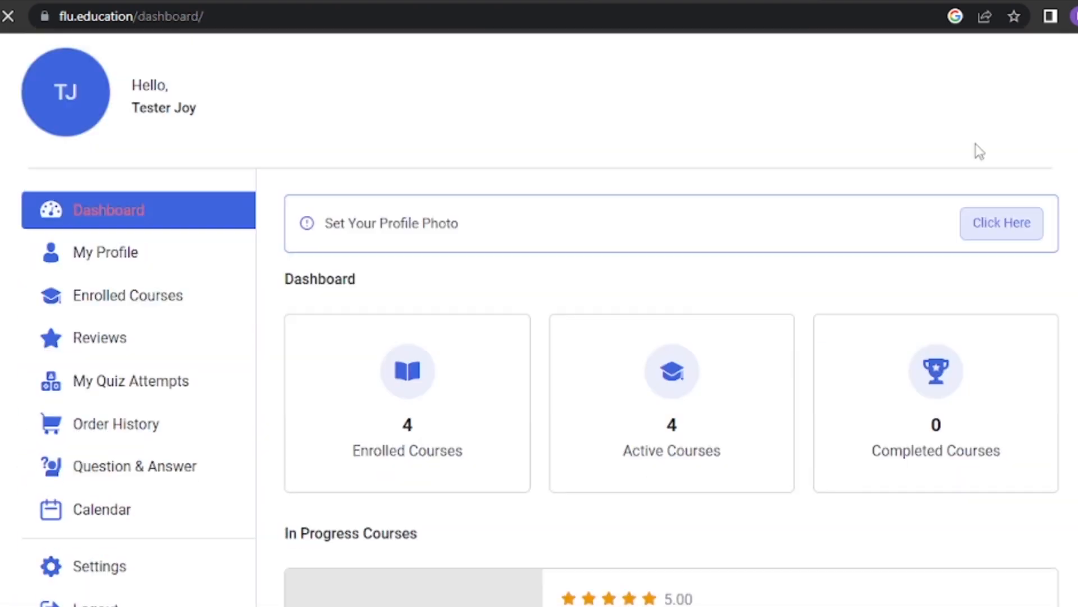
{"action": "scroll", "scroll_direction": "down", "scroll_amount": 3}
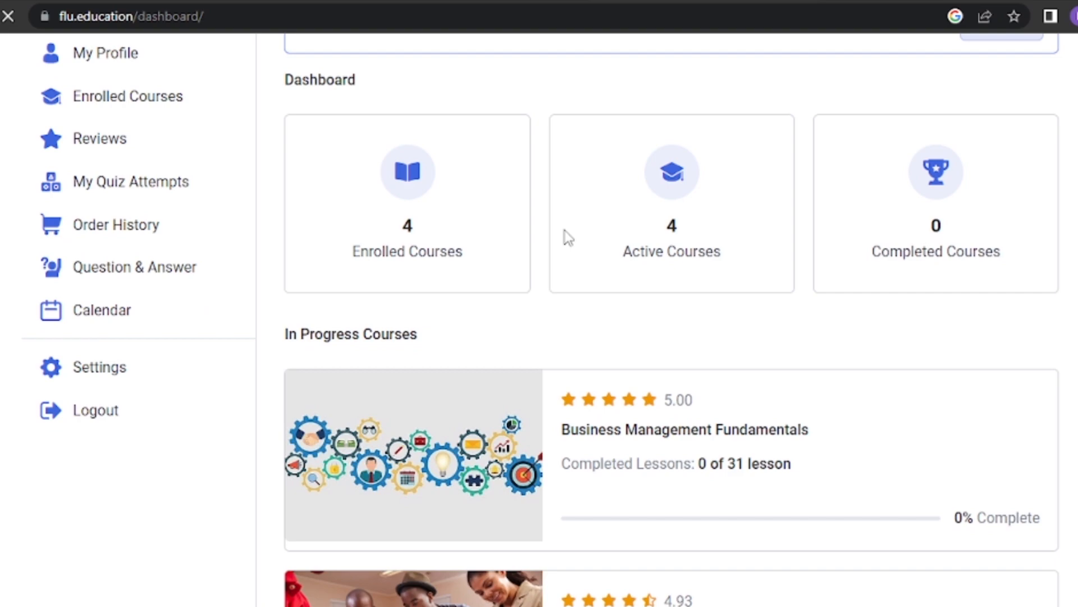
{"action": "scroll", "scroll_direction": "down", "scroll_amount": 3}
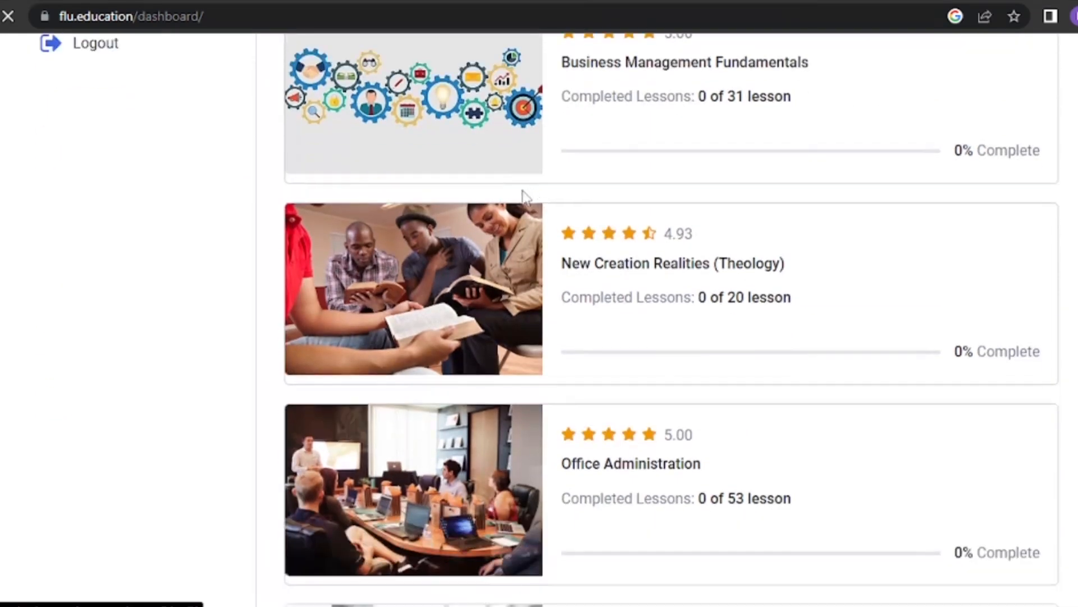
{"action": "mouse_move", "coordinate": [489, 268]}
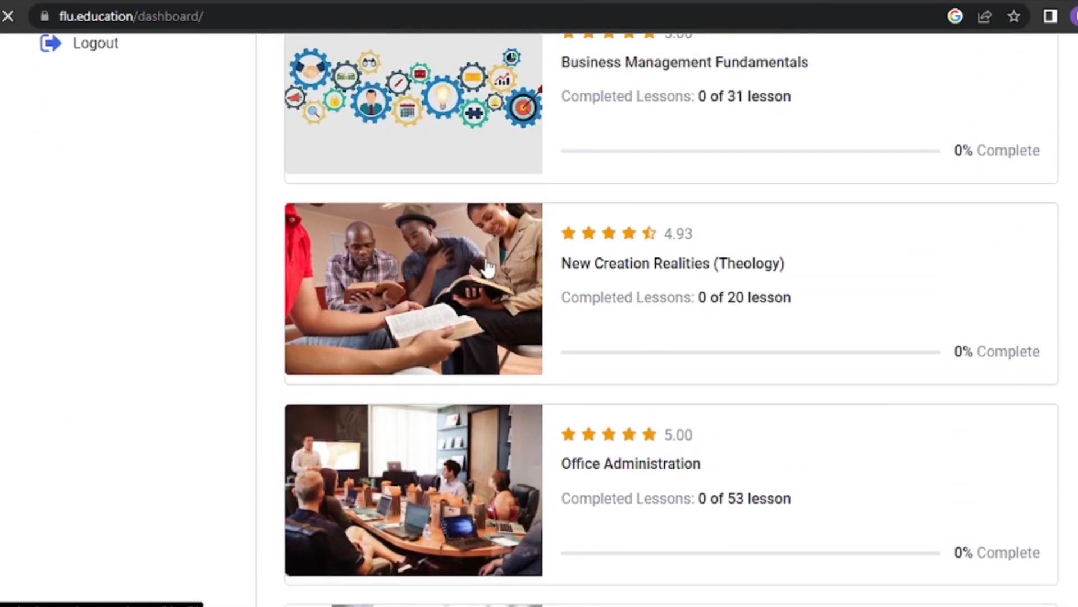
{"action": "scroll", "scroll_direction": "up", "scroll_amount": 3}
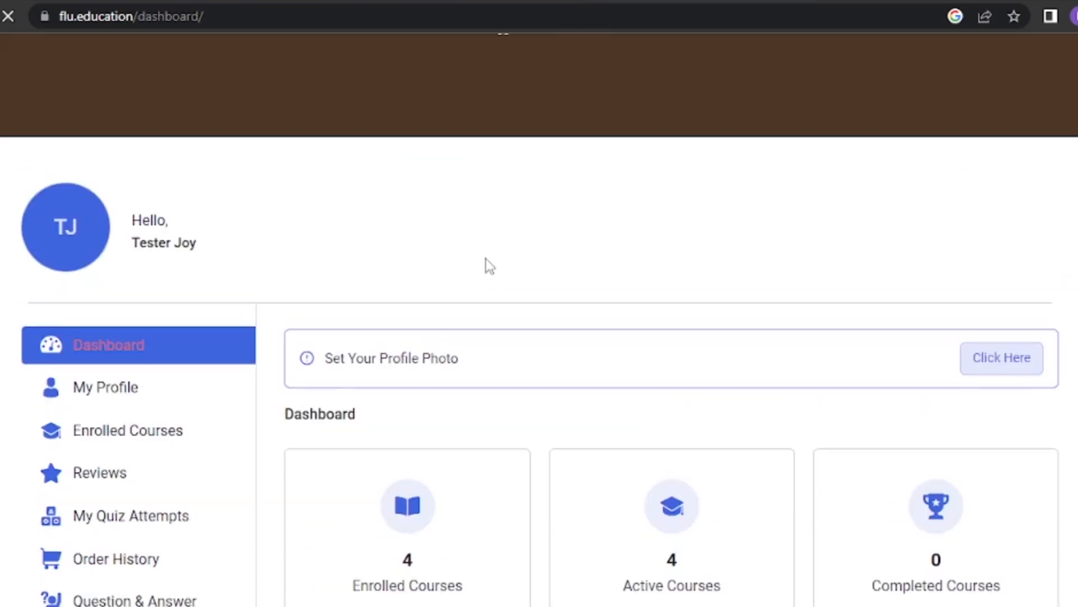
{"action": "scroll", "scroll_direction": "up", "scroll_amount": 3}
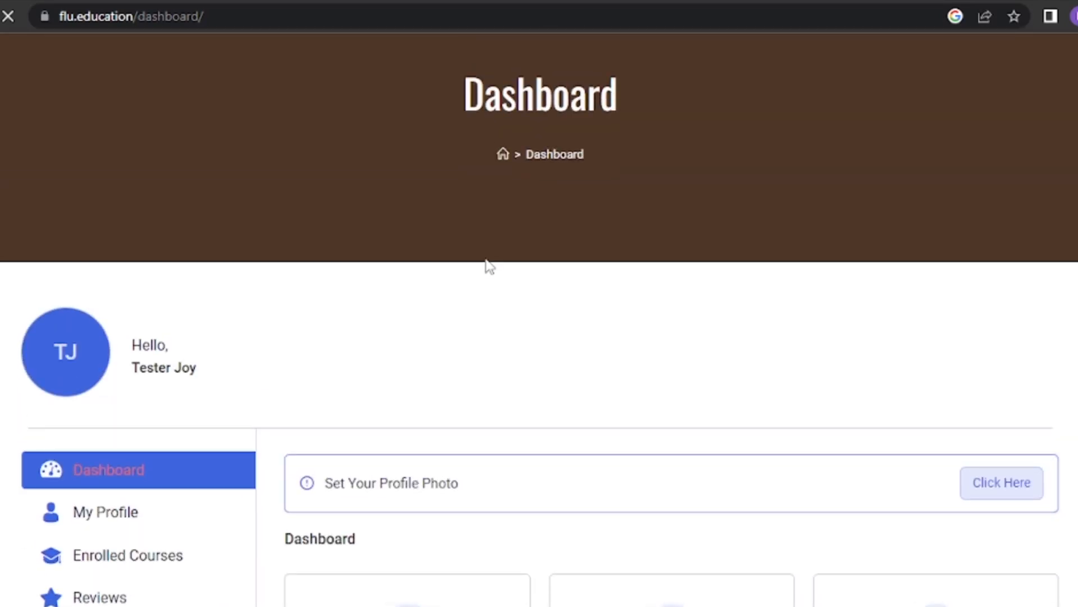
{"action": "scroll", "scroll_direction": "down", "scroll_amount": 3}
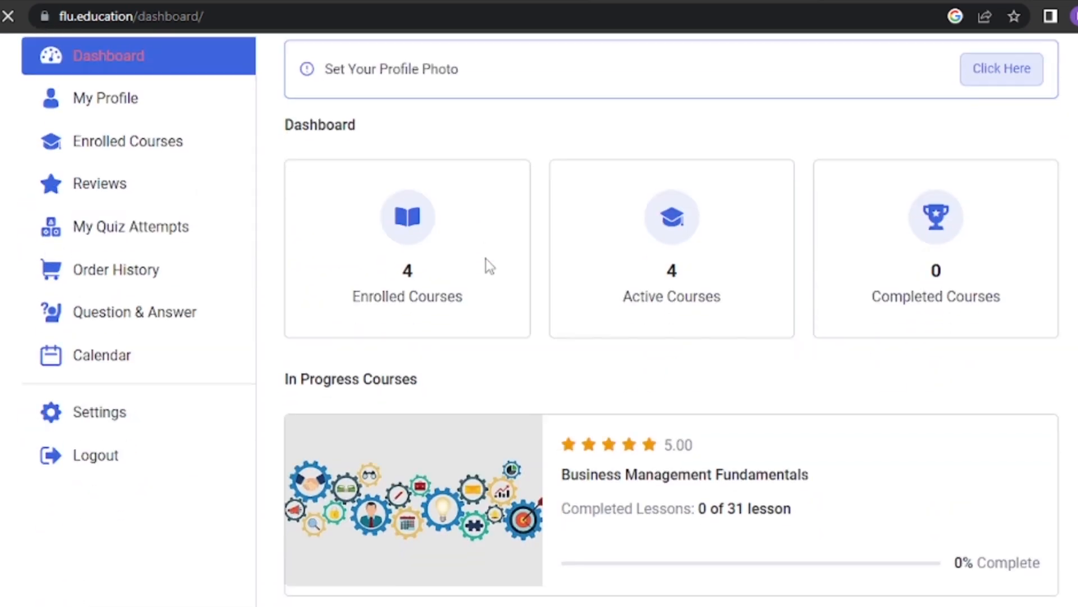
{"action": "scroll", "scroll_direction": "down", "scroll_amount": 3}
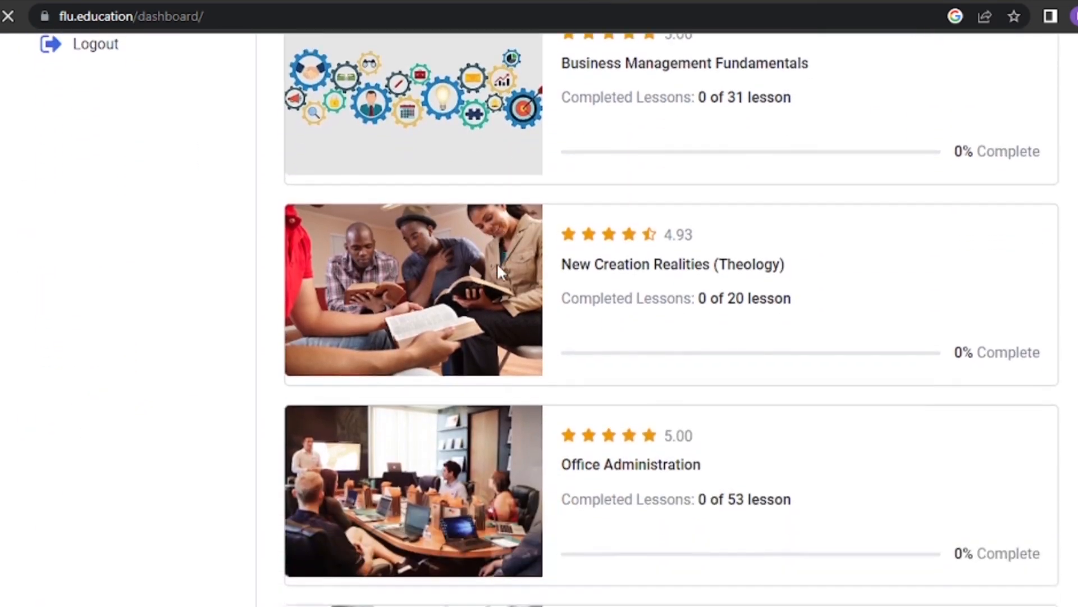
{"action": "scroll", "scroll_direction": "down", "scroll_amount": 3}
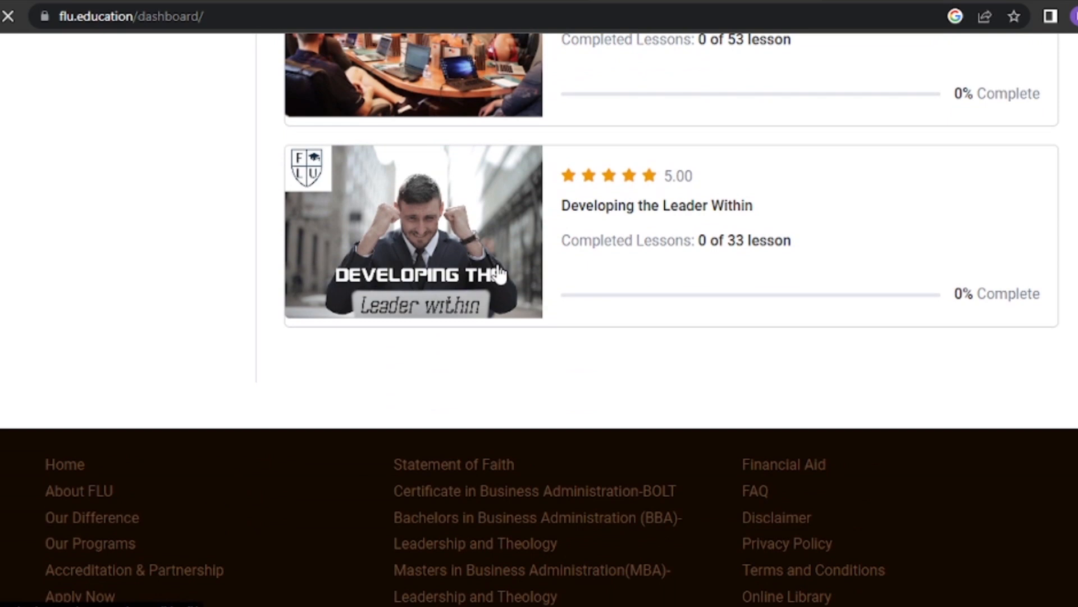
{"action": "scroll", "scroll_direction": "up", "scroll_amount": 3}
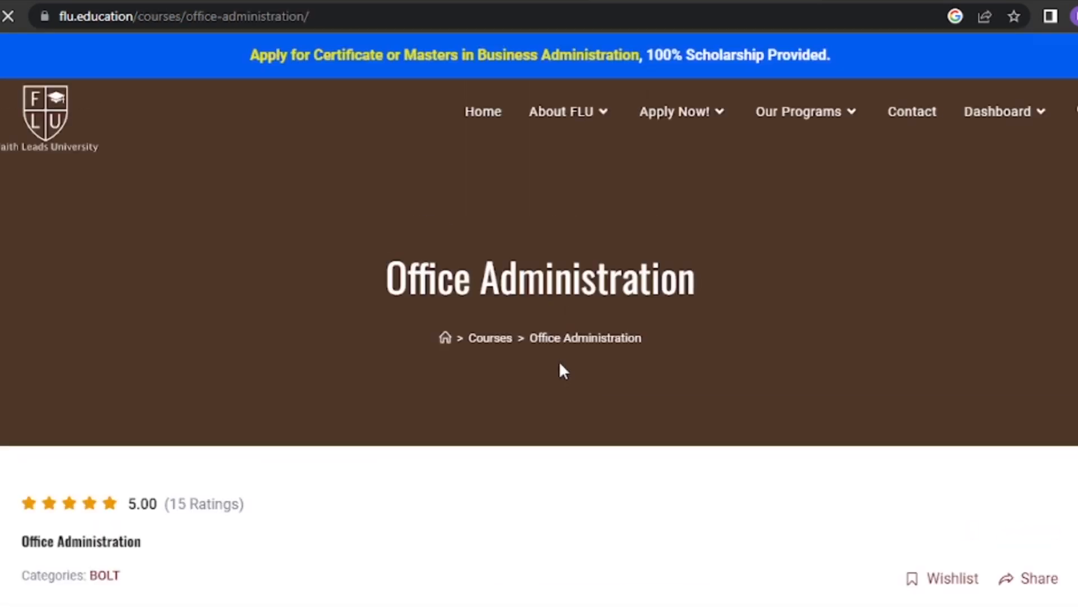
Browse About Course and Course Content, expanding the Week 4 lesson list.
{"action": "scroll", "scroll_direction": "down", "scroll_amount": 3}
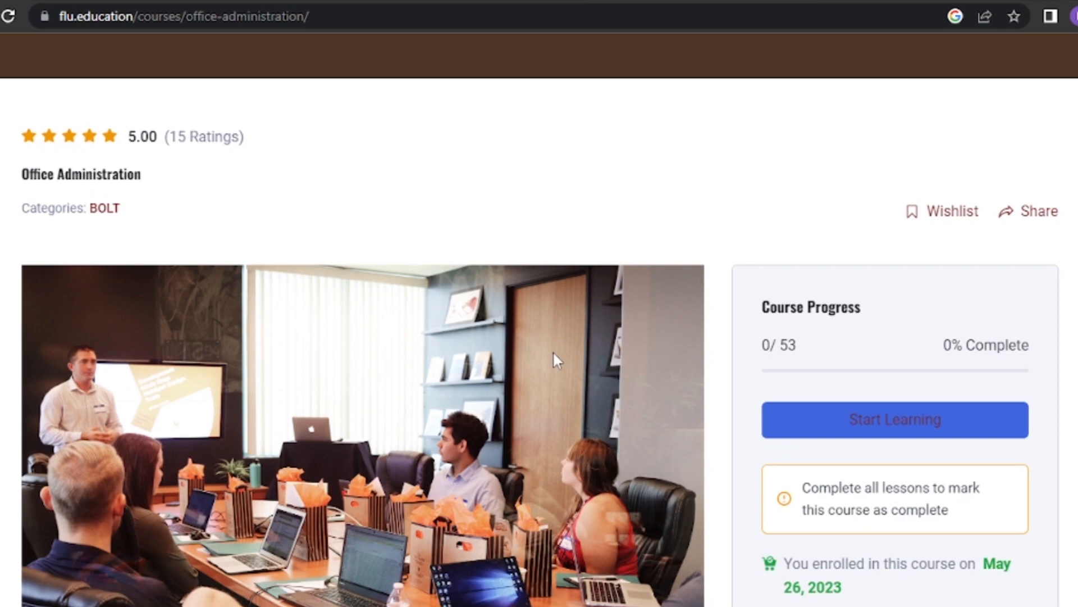
{"action": "scroll", "scroll_direction": "down", "scroll_amount": 3}
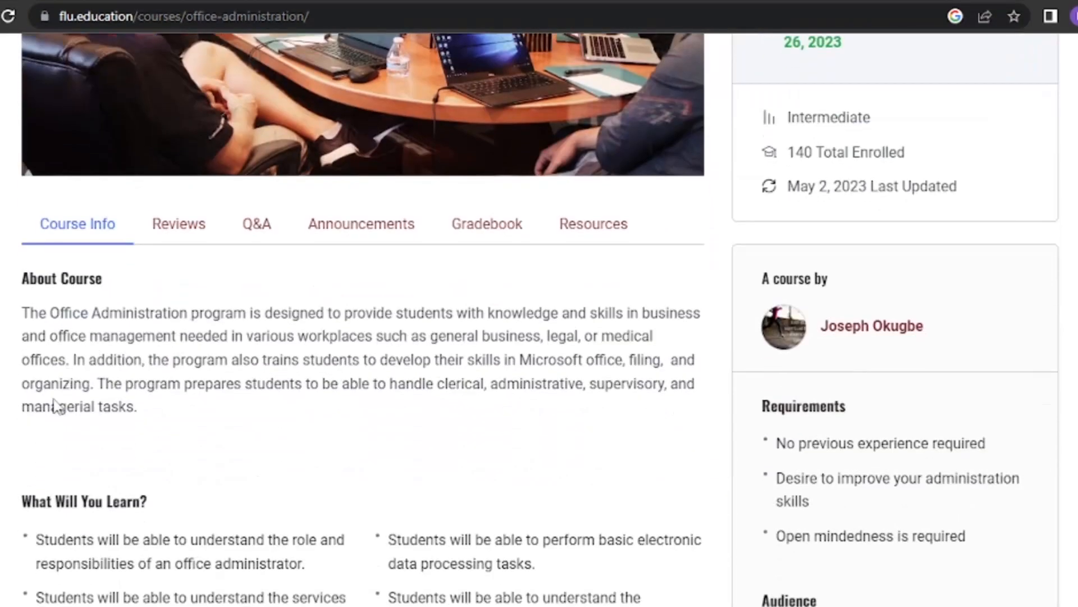
{"action": "scroll", "scroll_direction": "down", "scroll_amount": 3}
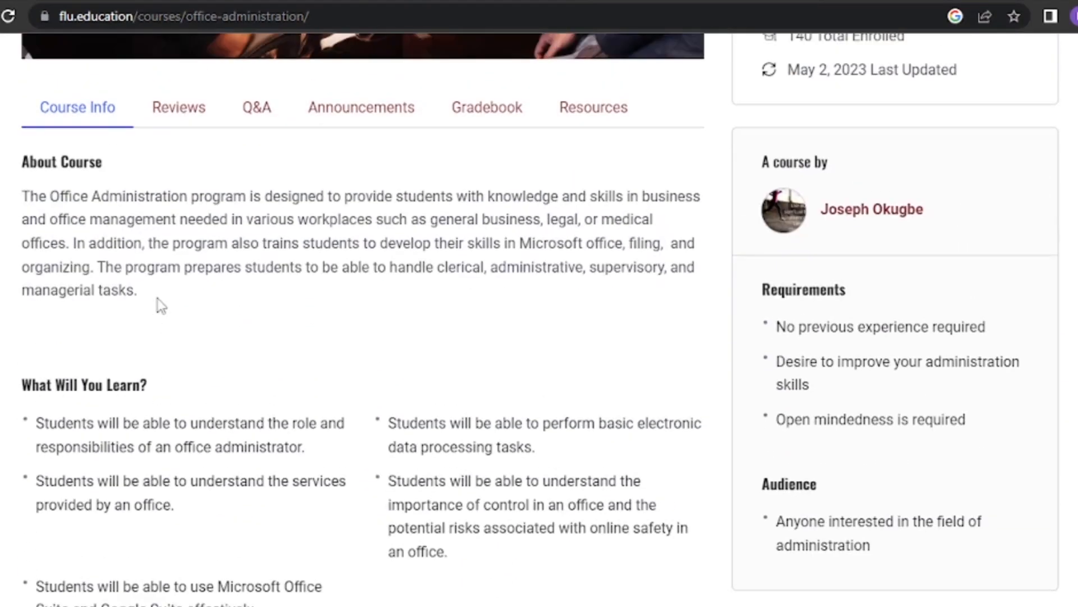
{"action": "scroll", "scroll_direction": "down", "scroll_amount": 3}
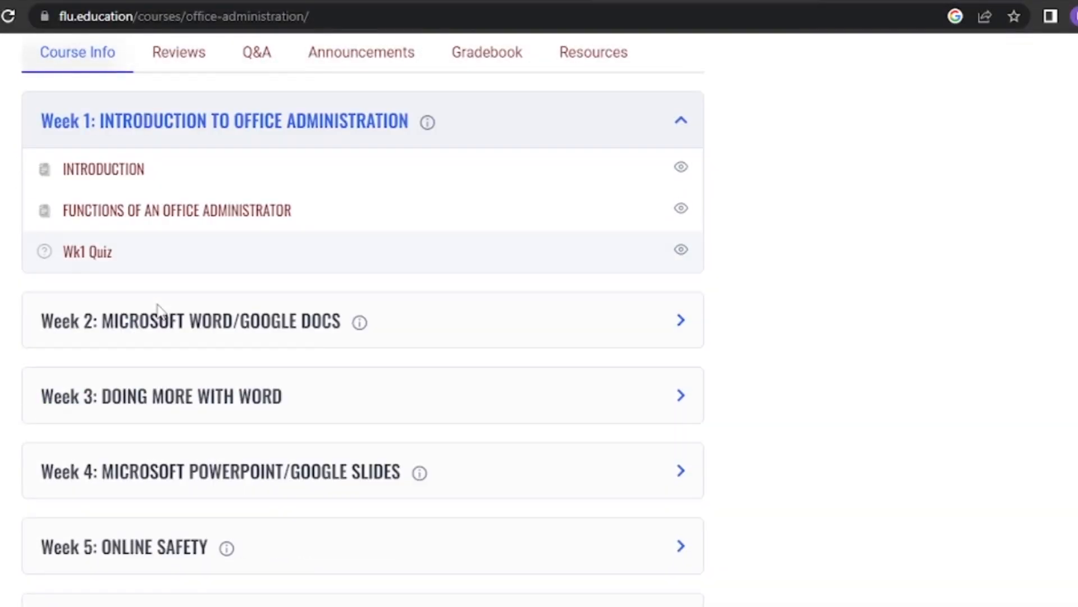
{"action": "scroll", "scroll_direction": "down", "scroll_amount": 3}
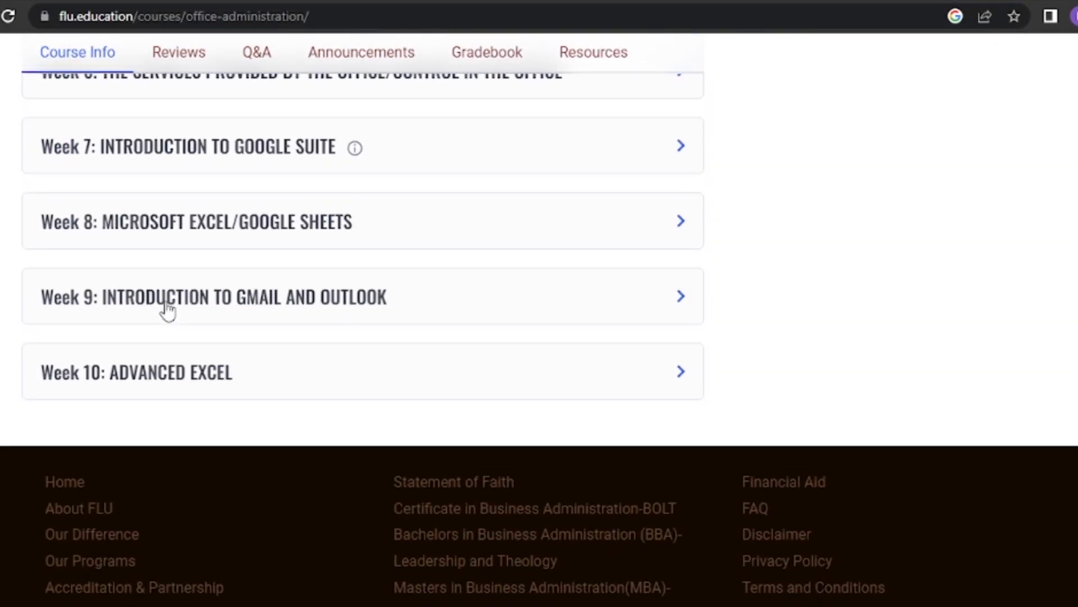
{"action": "scroll", "scroll_direction": "up", "scroll_amount": 3}
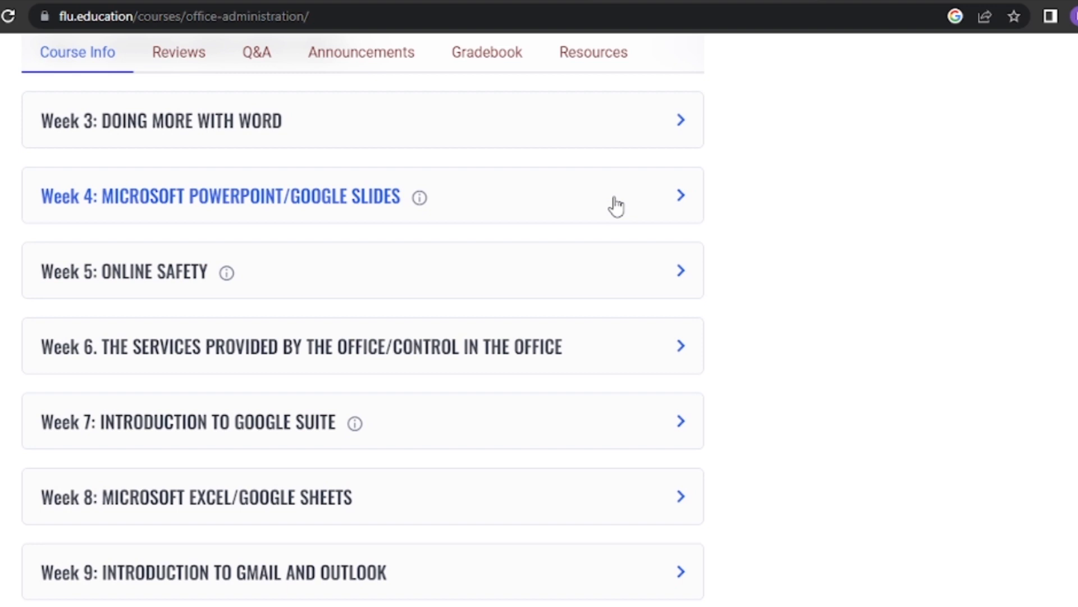
{"action": "left_click", "coordinate": [361, 195]}
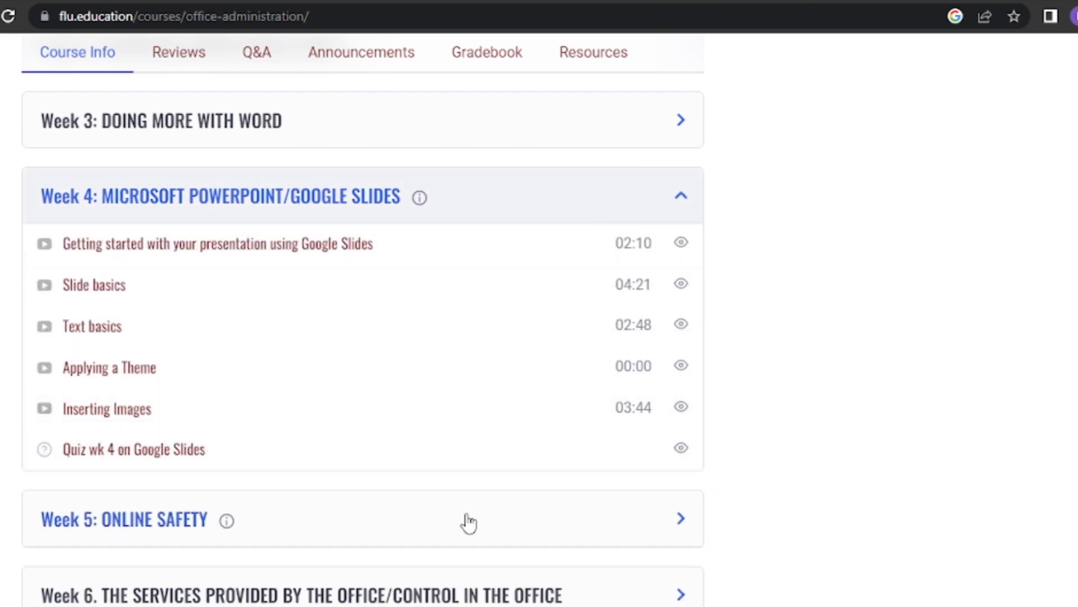
{"action": "scroll", "scroll_direction": "up", "scroll_amount": 3}
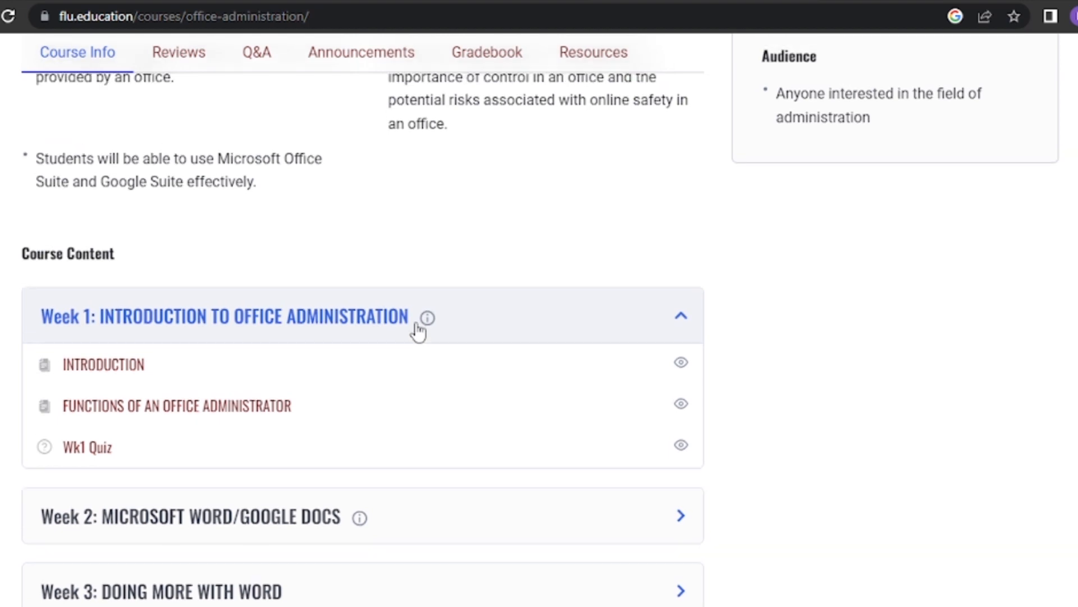
{"action": "scroll", "scroll_direction": "up", "scroll_amount": 3}
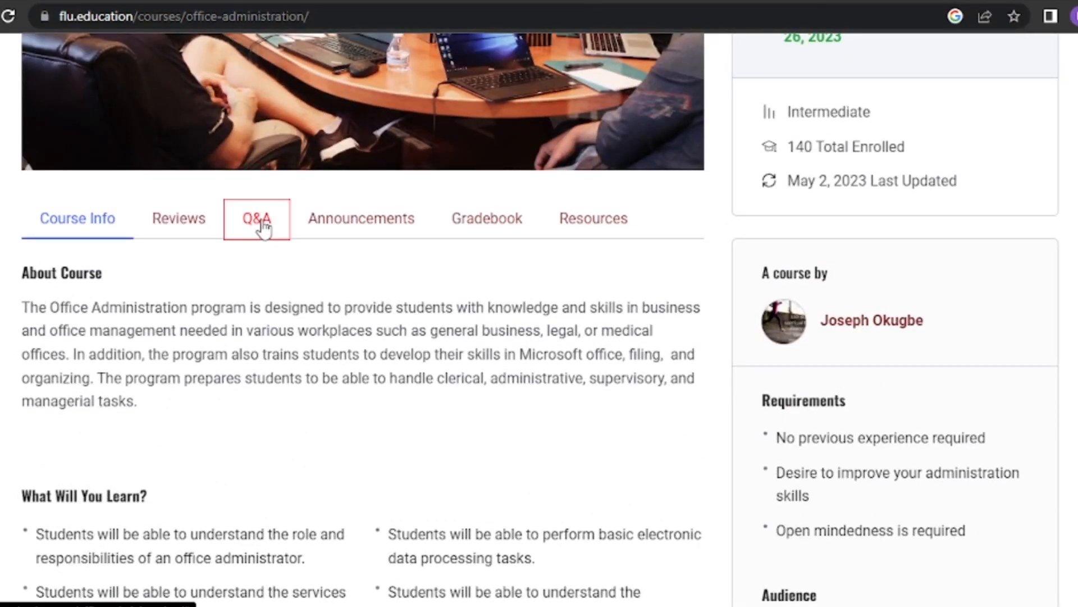
Read through the student questions posted on the course Q&A board.
{"action": "left_click", "coordinate": [256, 218]}
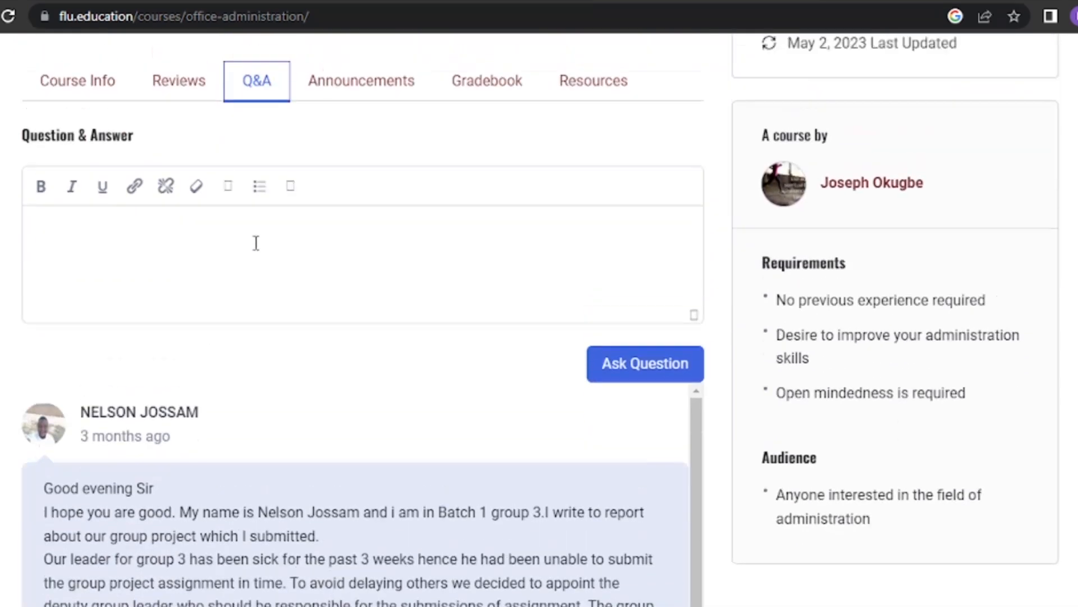
{"action": "scroll", "scroll_direction": "up", "scroll_amount": 3}
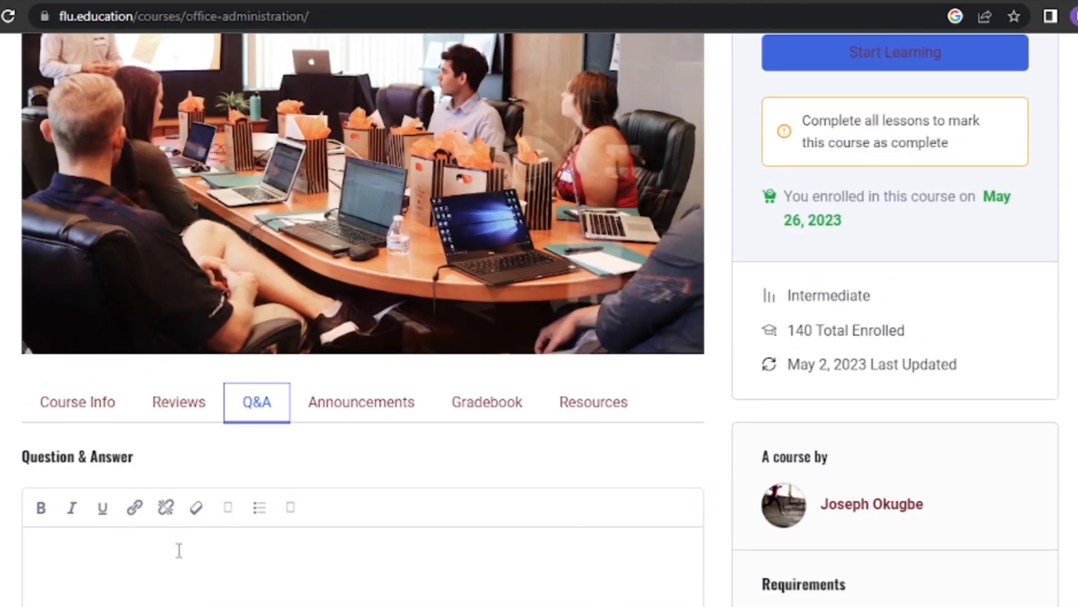
{"action": "scroll", "scroll_direction": "down", "scroll_amount": 3}
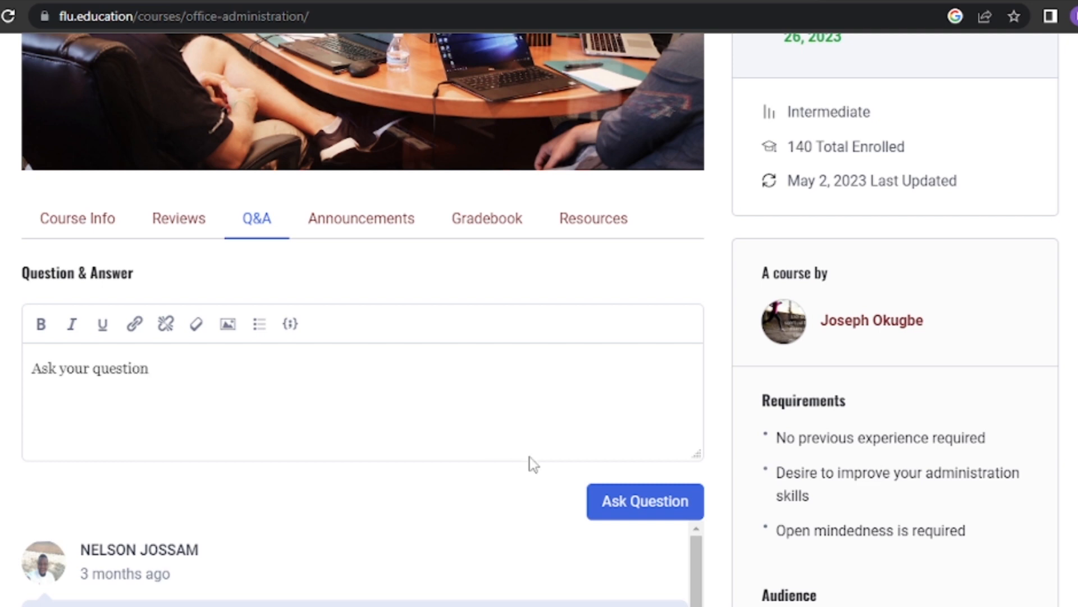
{"action": "mouse_move", "coordinate": [182, 344]}
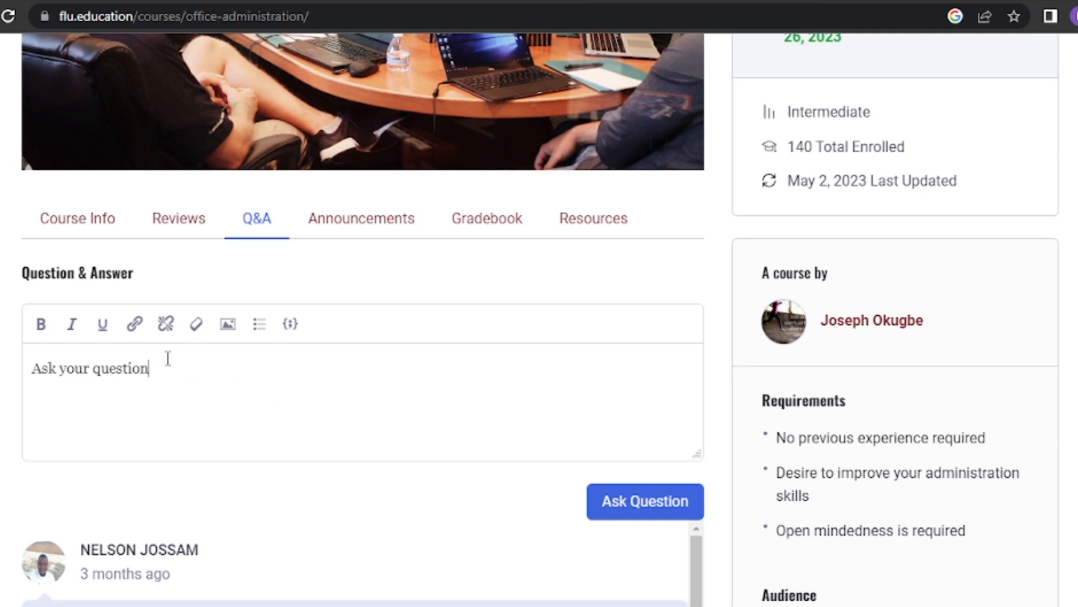
{"action": "mouse_move", "coordinate": [284, 304]}
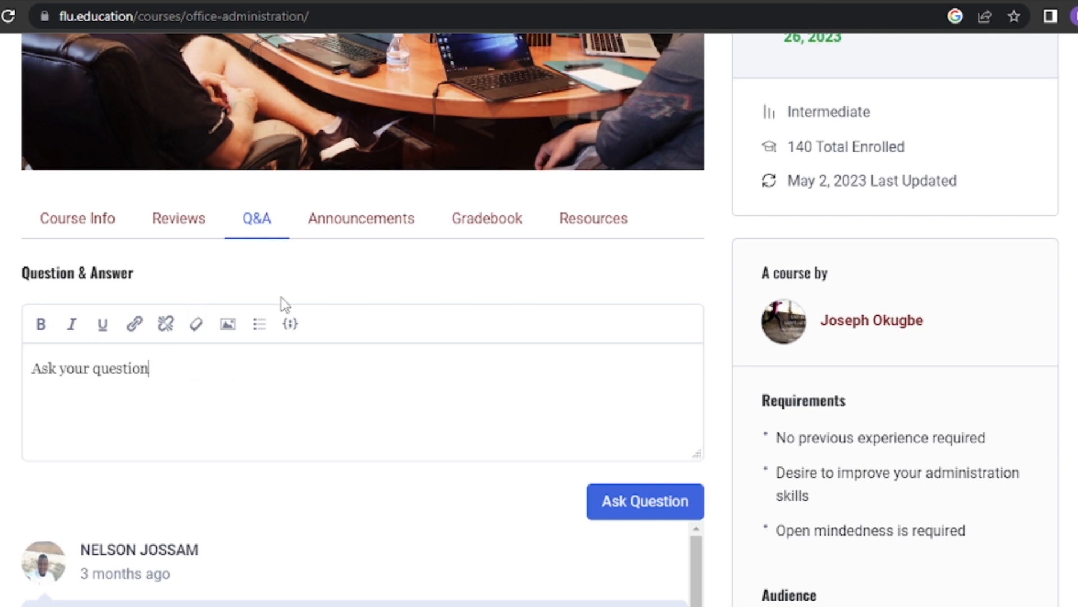
{"action": "mouse_move", "coordinate": [506, 393]}
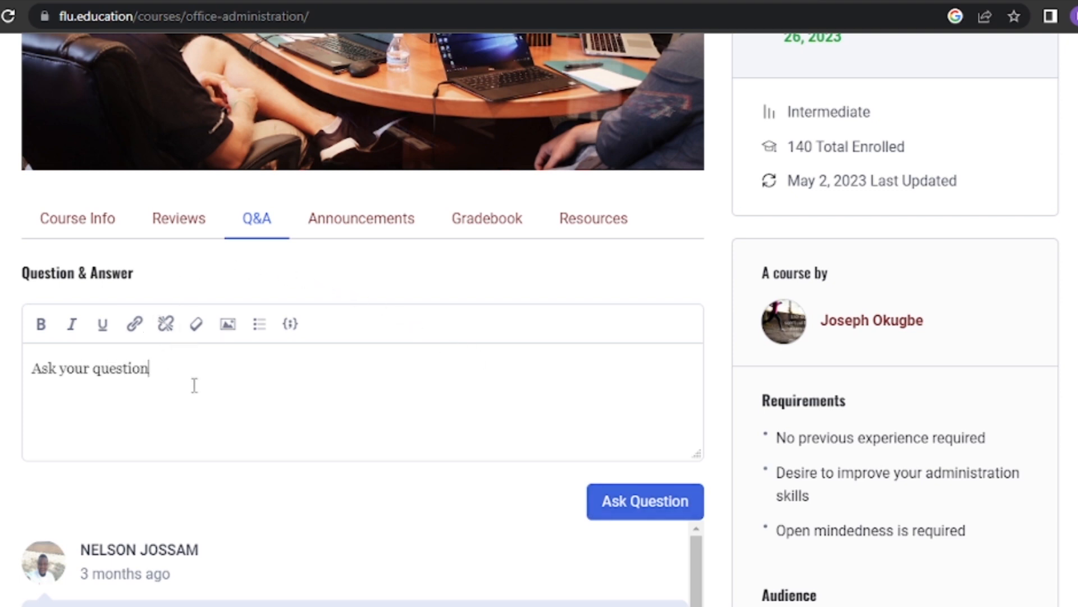
{"action": "mouse_move", "coordinate": [318, 416]}
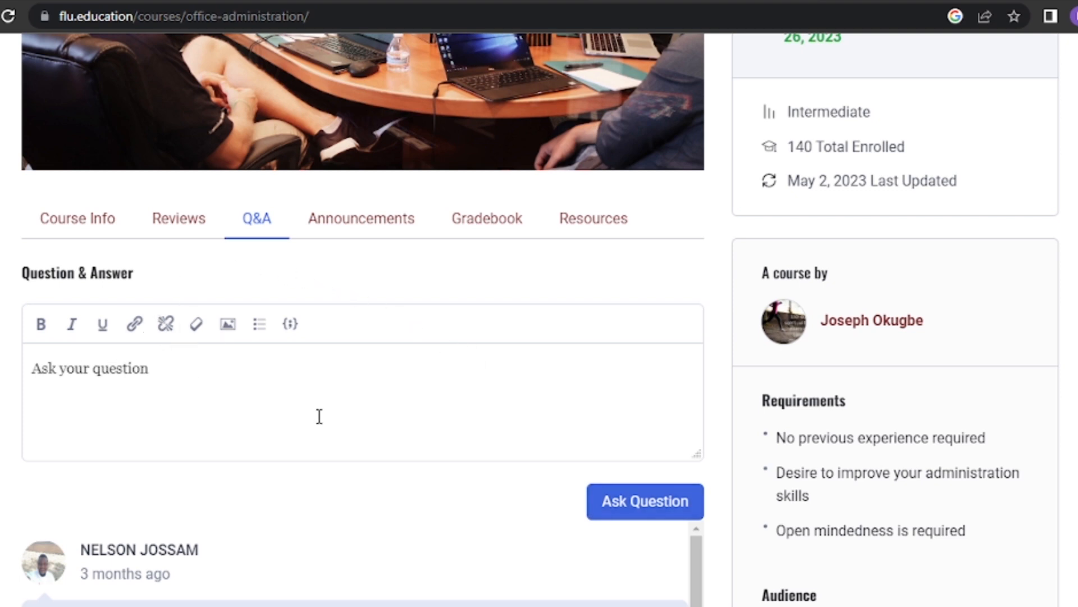
{"action": "scroll", "scroll_direction": "down", "scroll_amount": 3}
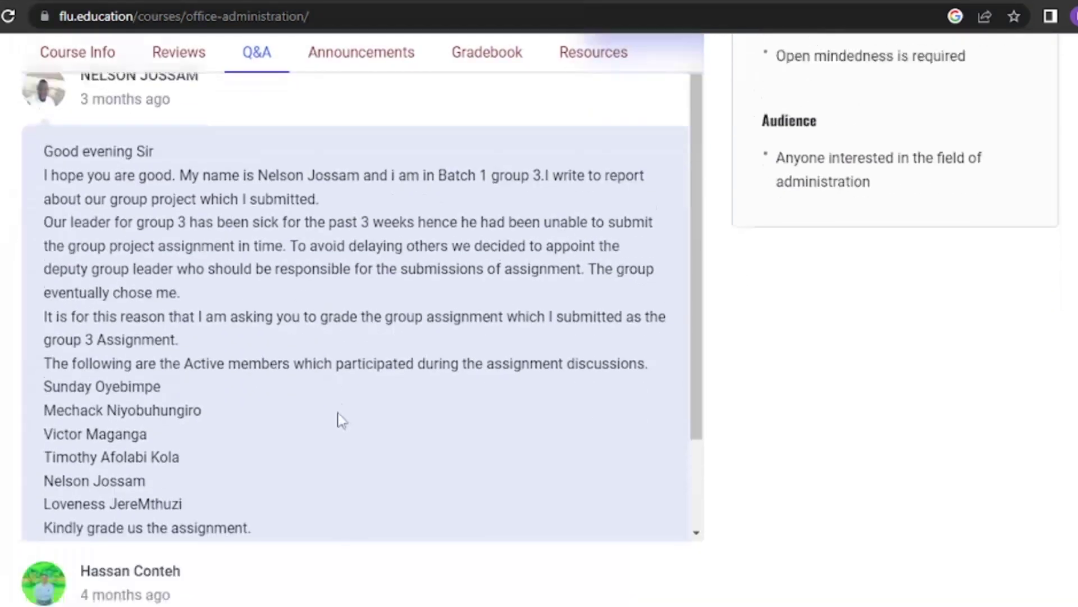
{"action": "scroll", "scroll_direction": "down", "scroll_amount": 3}
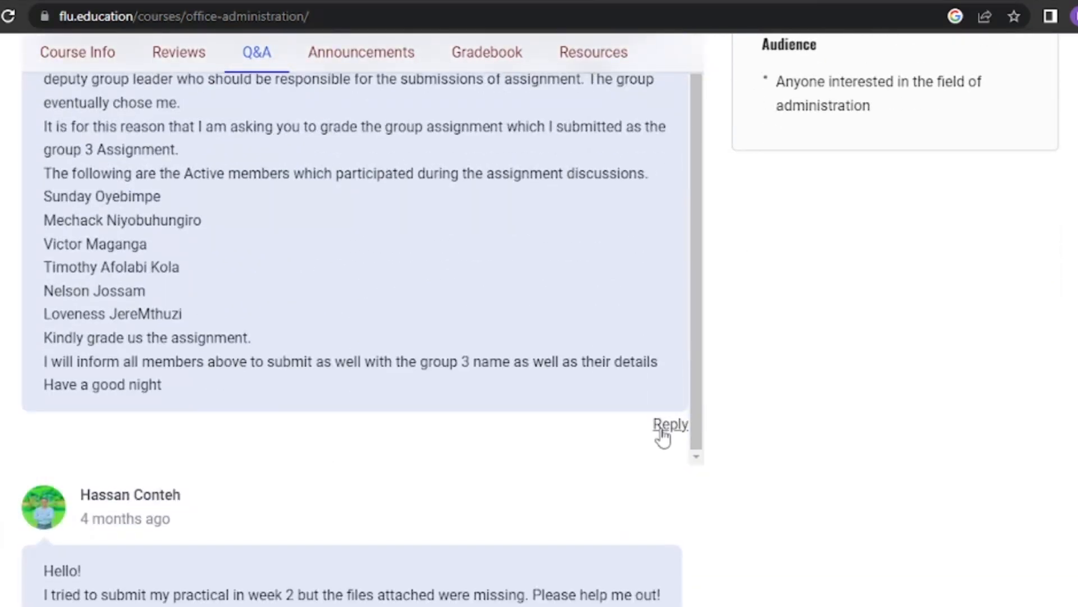
{"action": "left_click", "coordinate": [669, 423]}
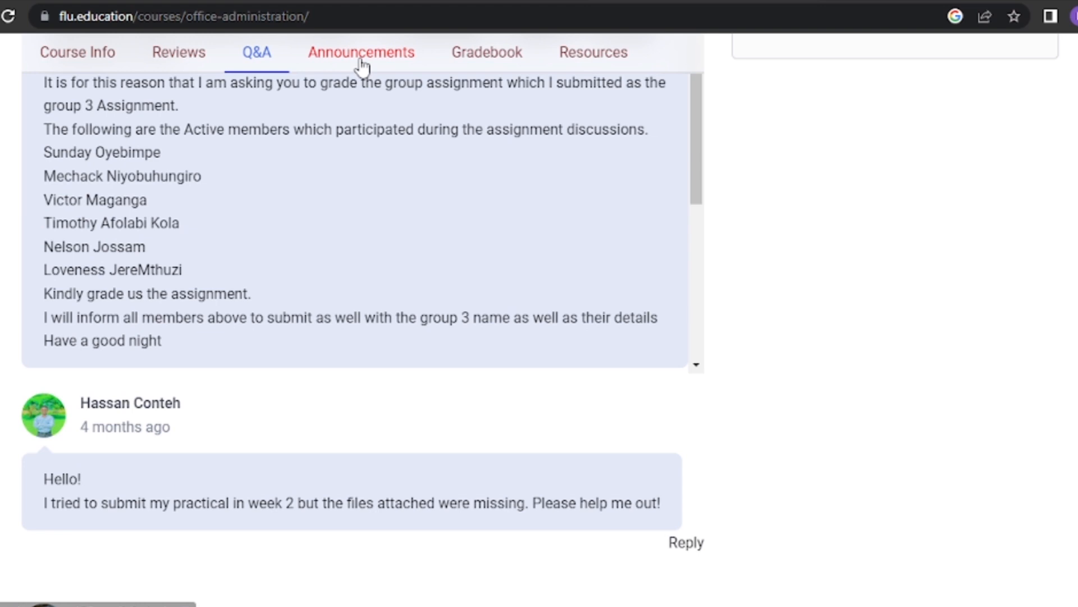
Show the Announcements tab with the free presentation templates post.
{"action": "left_click", "coordinate": [361, 52]}
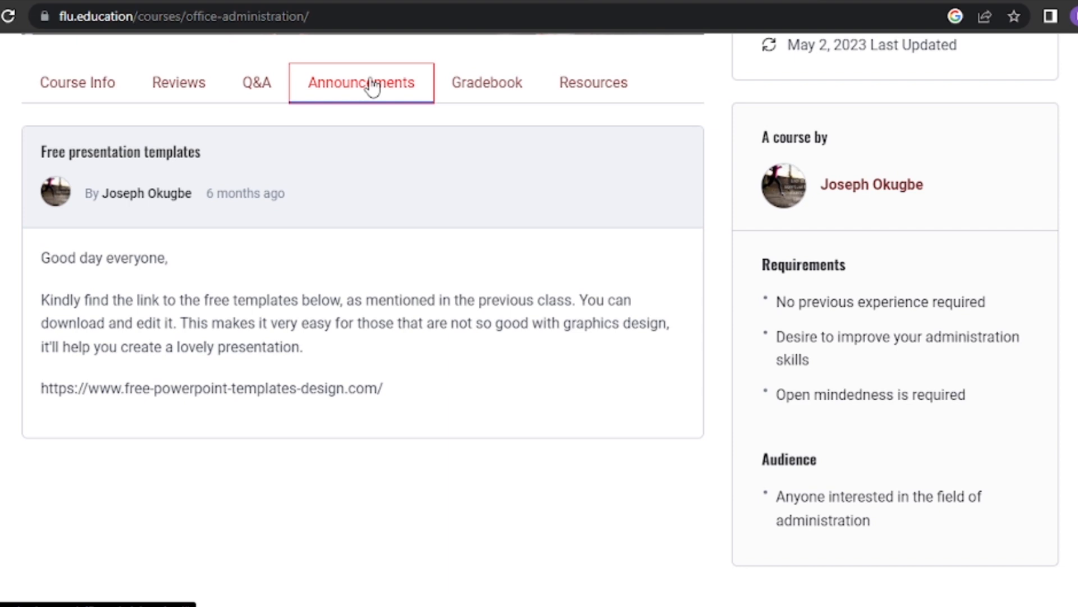
{"action": "mouse_move", "coordinate": [448, 361]}
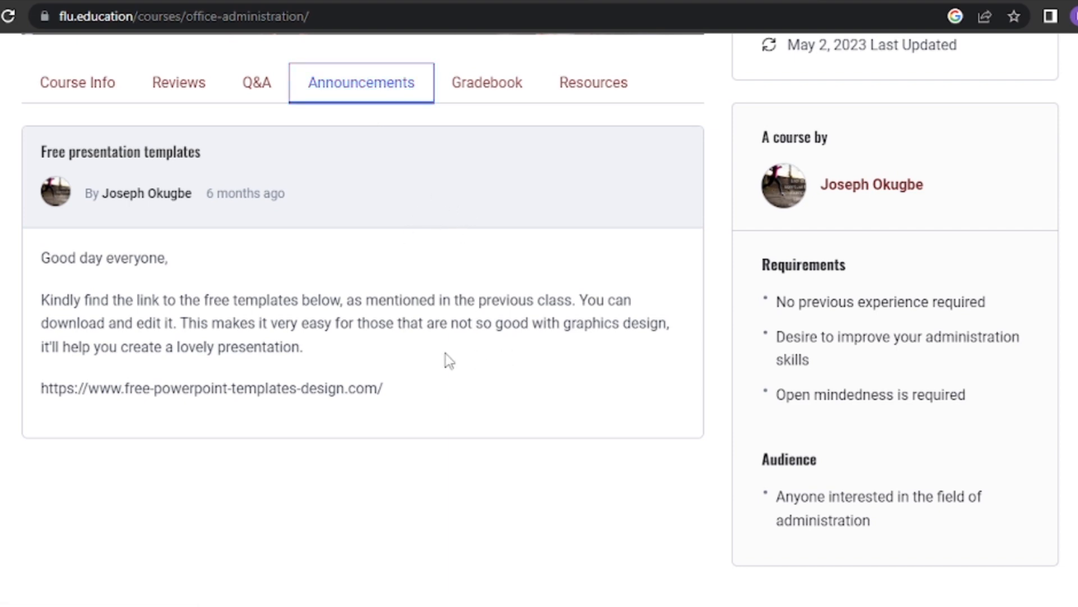
{"action": "mouse_move", "coordinate": [385, 256]}
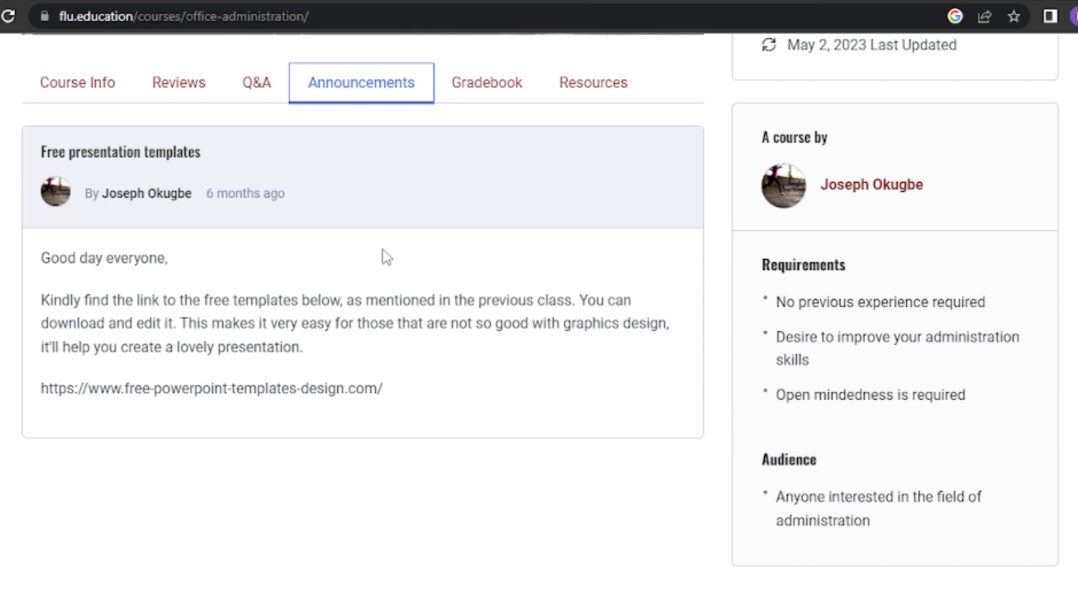
{"action": "mouse_move", "coordinate": [401, 200]}
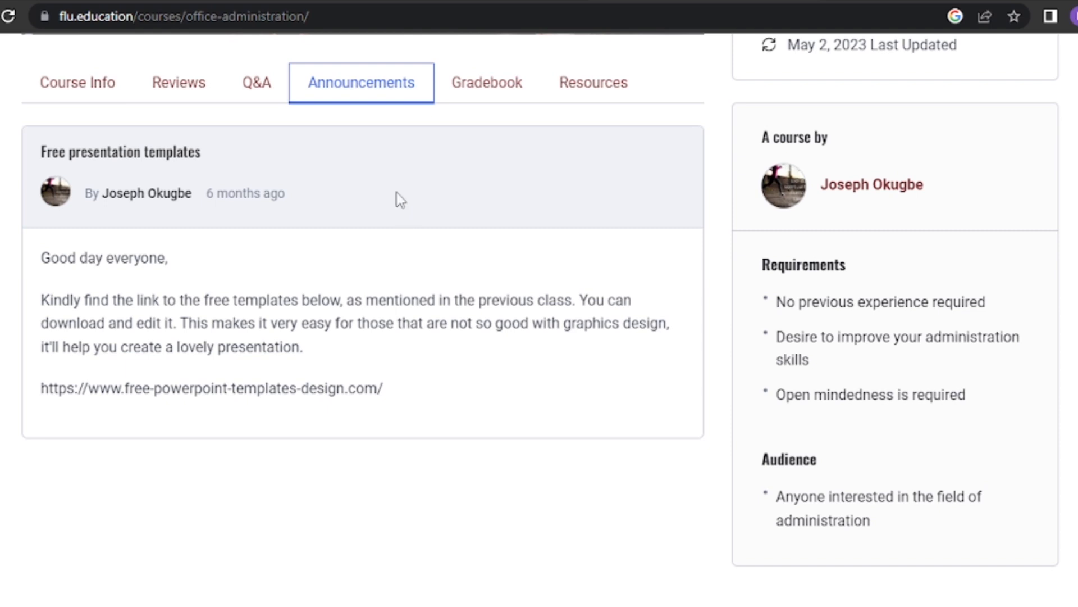
View the Gradebook: final grade F, 1.15 out of 4.0, across the four quizzes.
{"action": "left_click", "coordinate": [486, 82]}
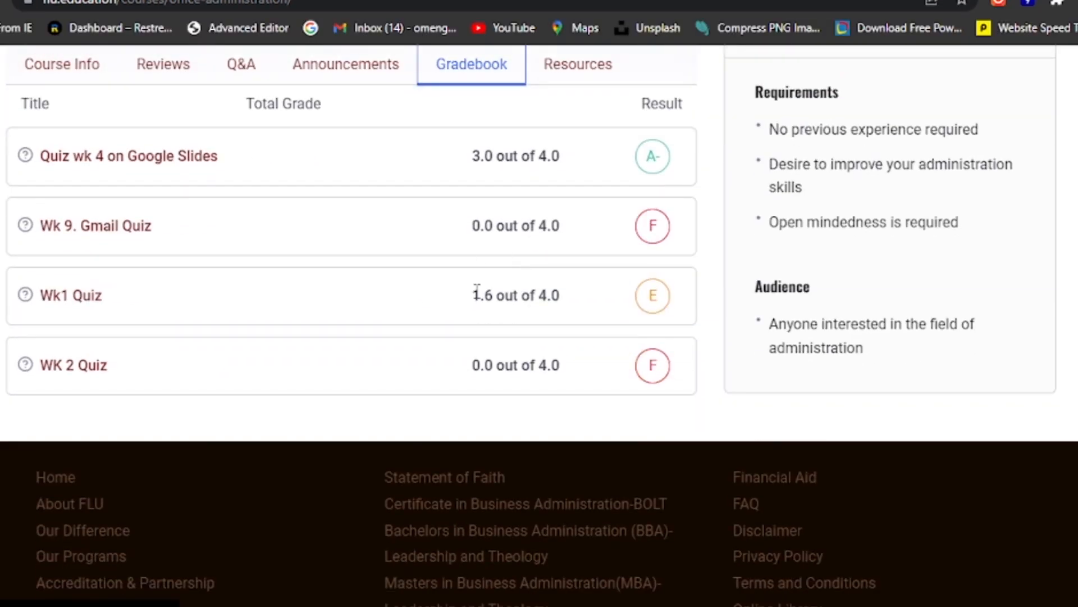
{"action": "scroll", "scroll_direction": "up", "scroll_amount": 3}
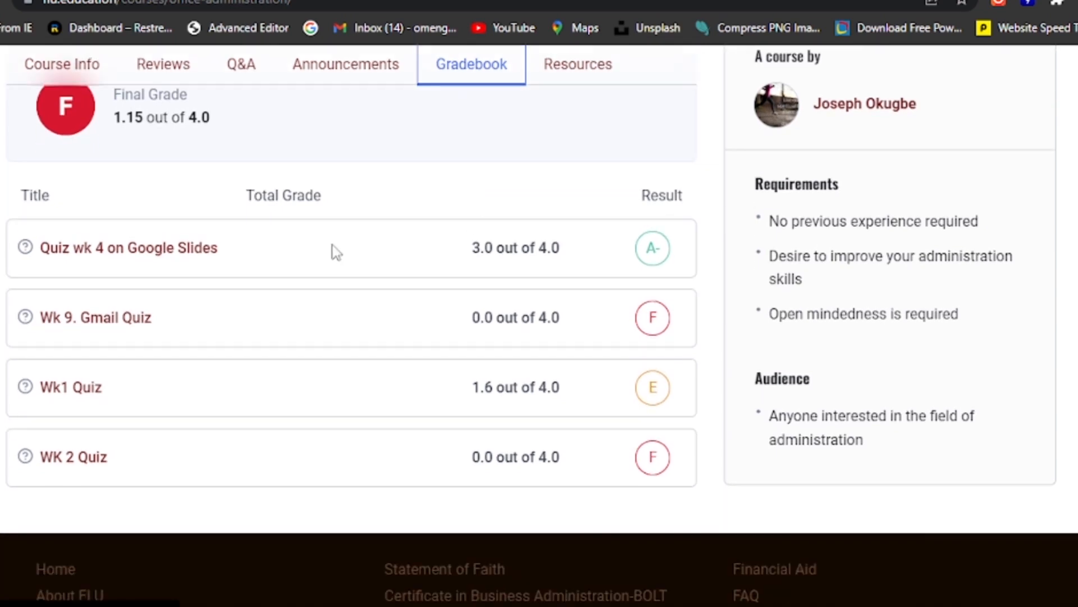
{"action": "scroll", "scroll_direction": "up", "scroll_amount": 3}
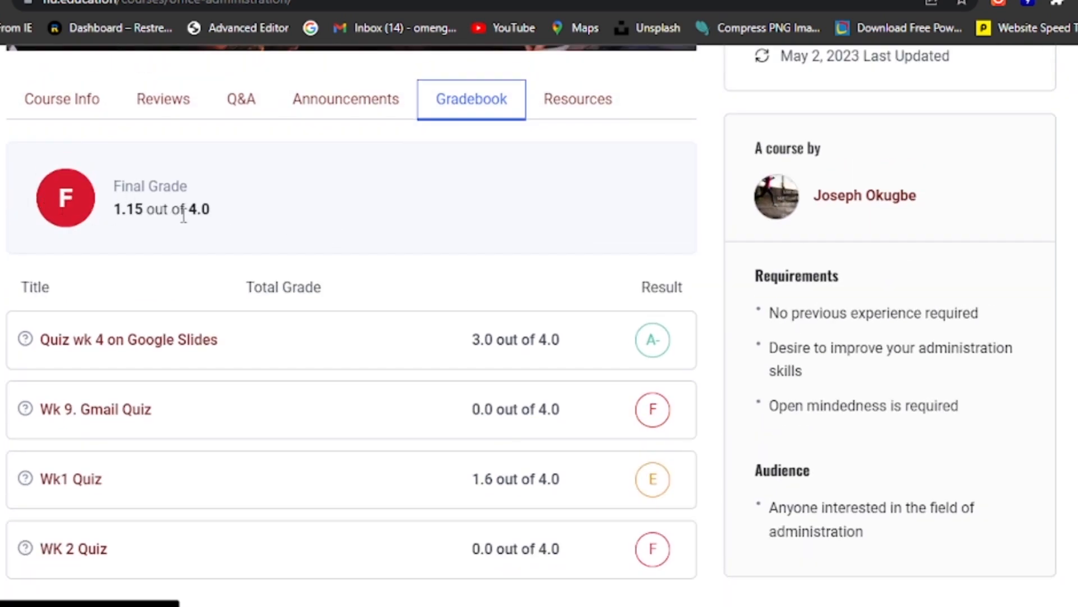
{"action": "mouse_move", "coordinate": [179, 422]}
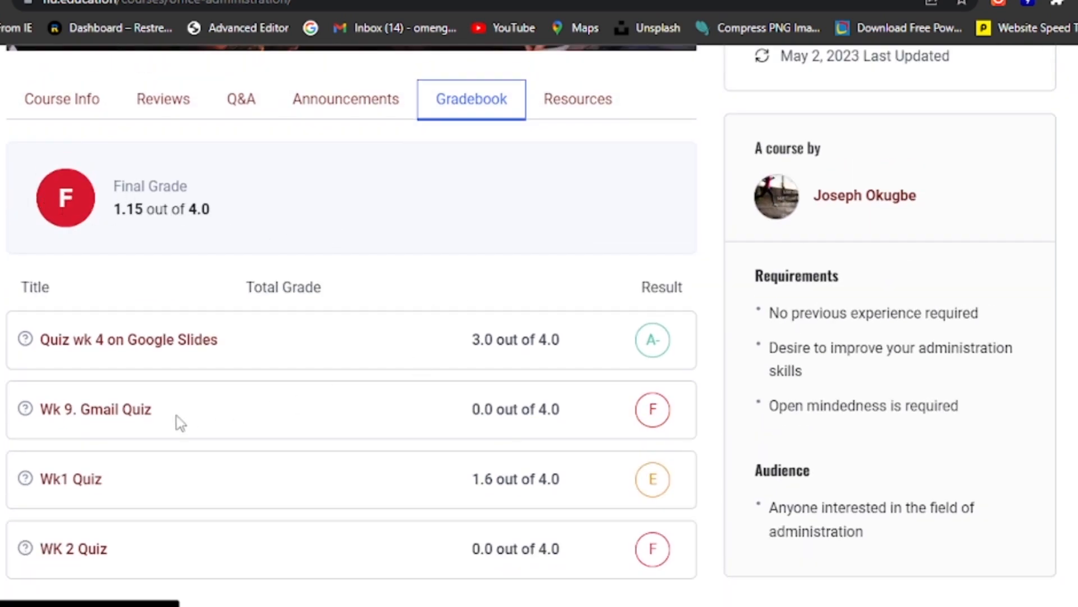
{"action": "mouse_move", "coordinate": [462, 514]}
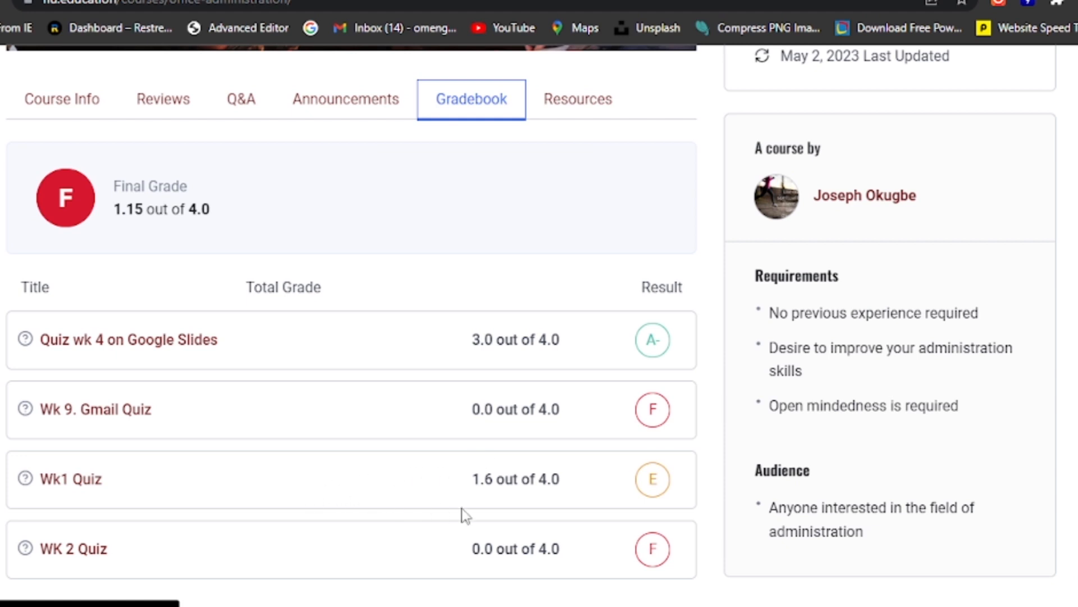
{"action": "scroll", "scroll_direction": "down", "scroll_amount": 3}
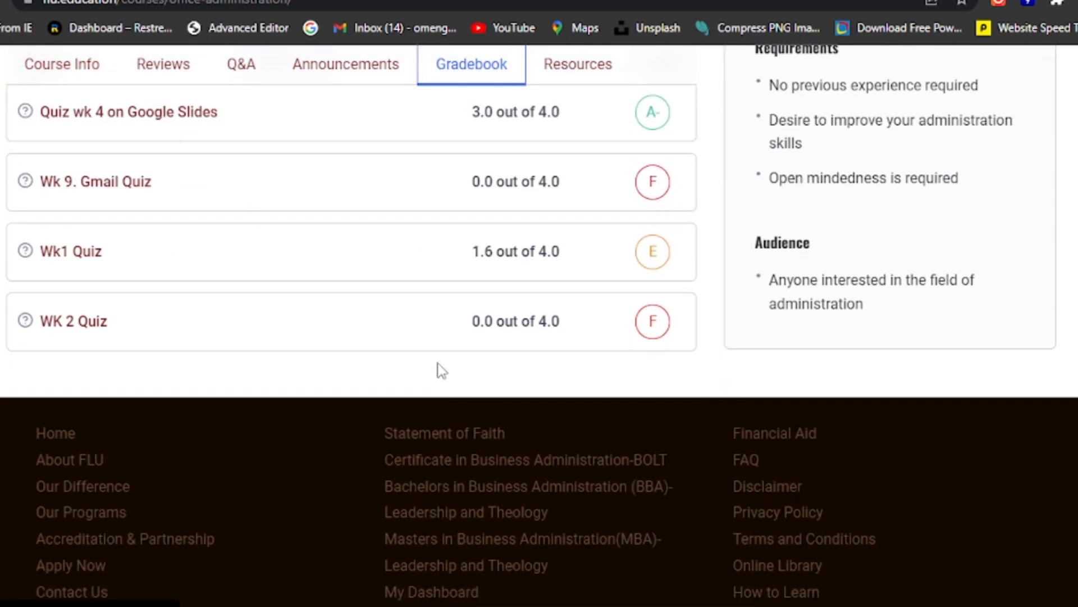
{"action": "scroll", "scroll_direction": "up", "scroll_amount": 3}
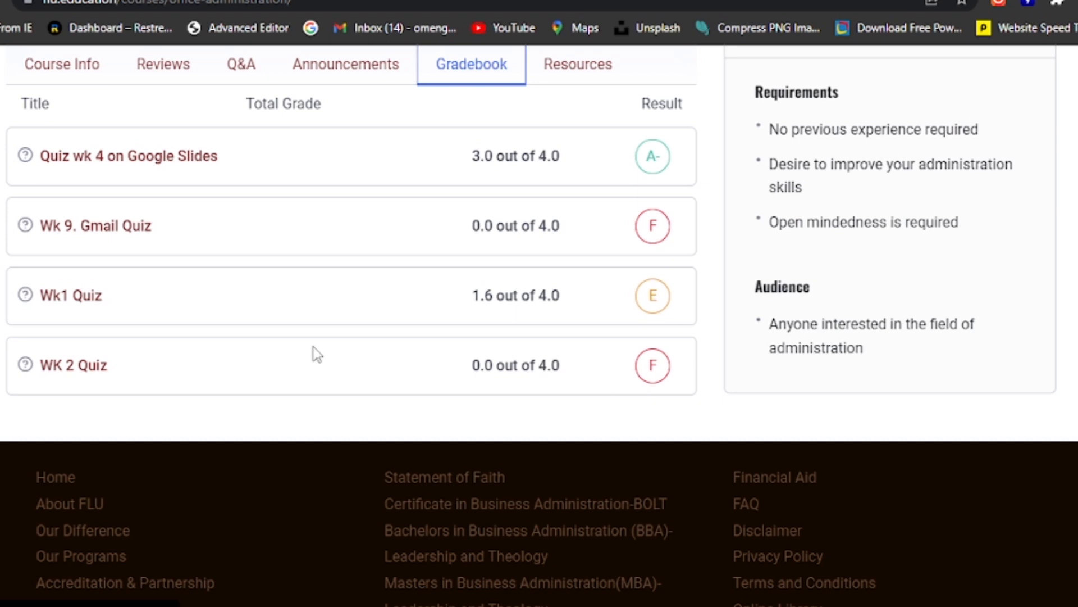
{"action": "mouse_move", "coordinate": [590, 302]}
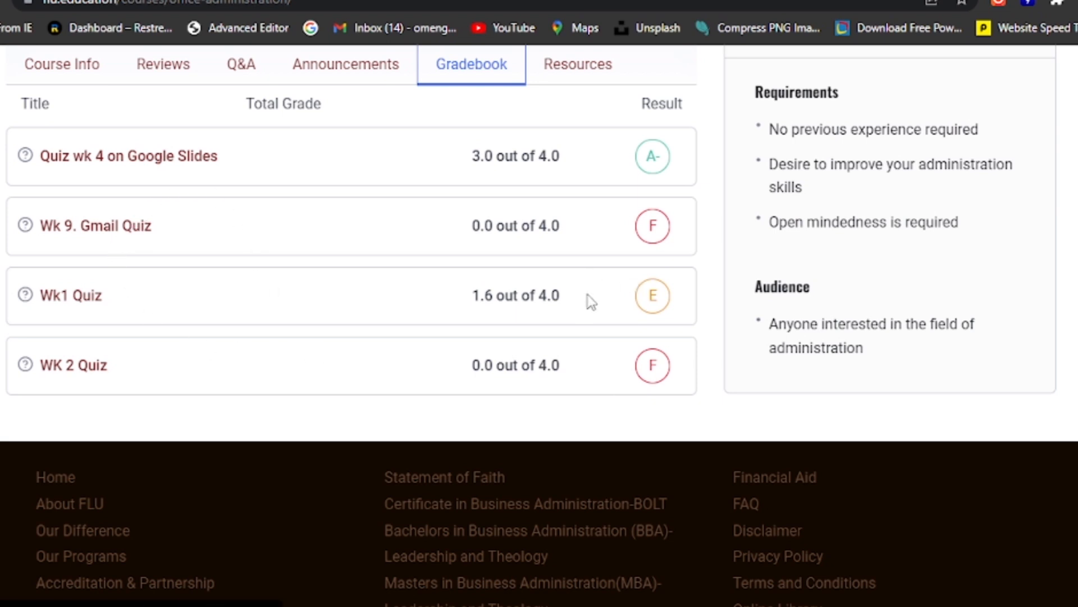
{"action": "scroll", "scroll_direction": "up", "scroll_amount": 3}
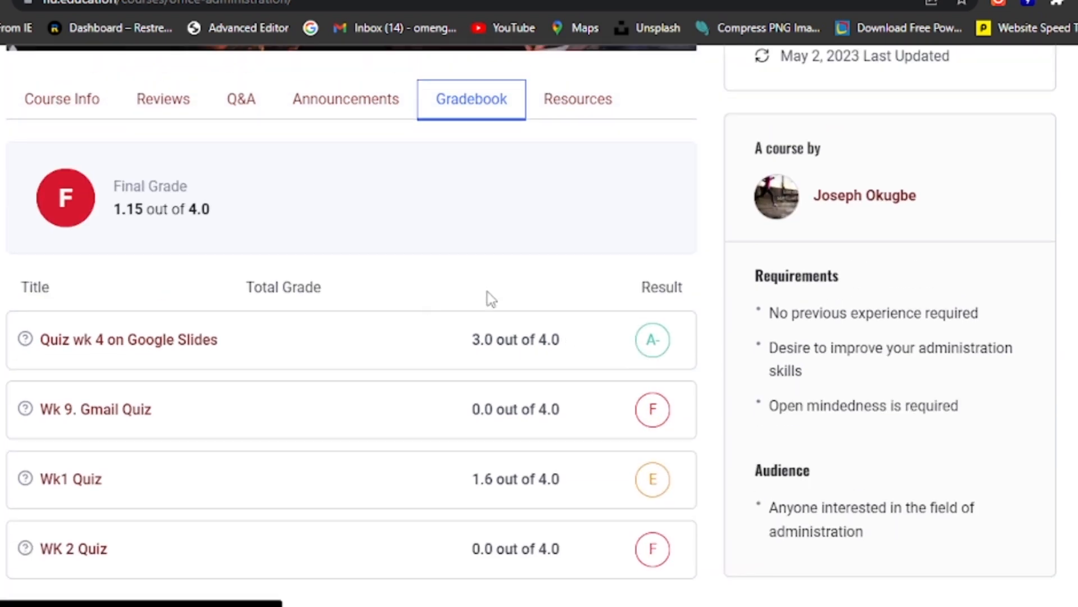
View the Resources list with the Word, PowerPoint and Excel getting-started documents.
{"action": "left_click", "coordinate": [592, 82]}
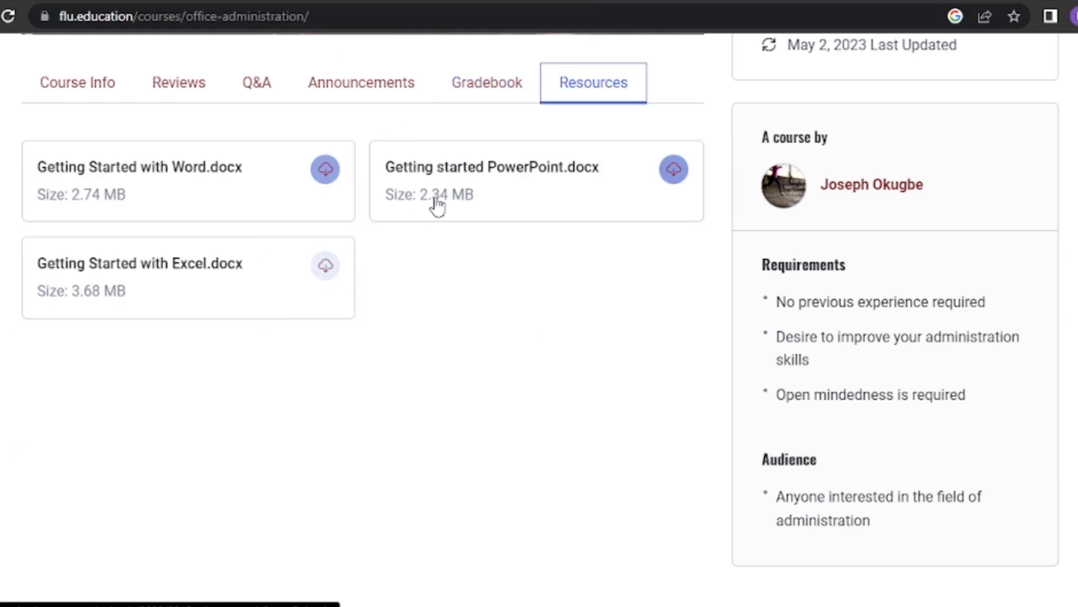
{"action": "mouse_move", "coordinate": [508, 252]}
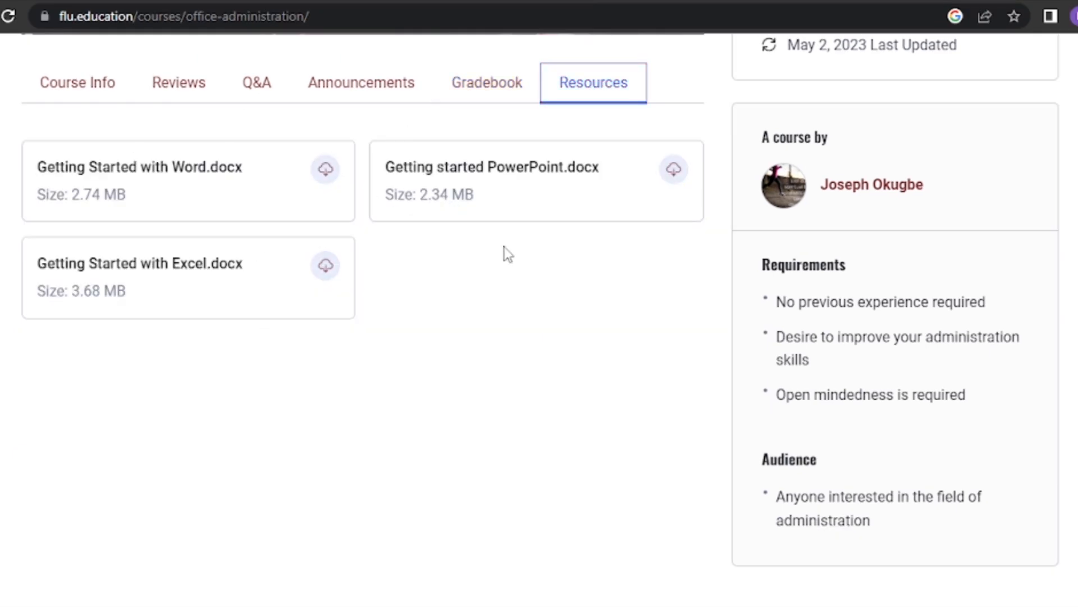
{"action": "scroll", "scroll_direction": "up", "scroll_amount": 3}
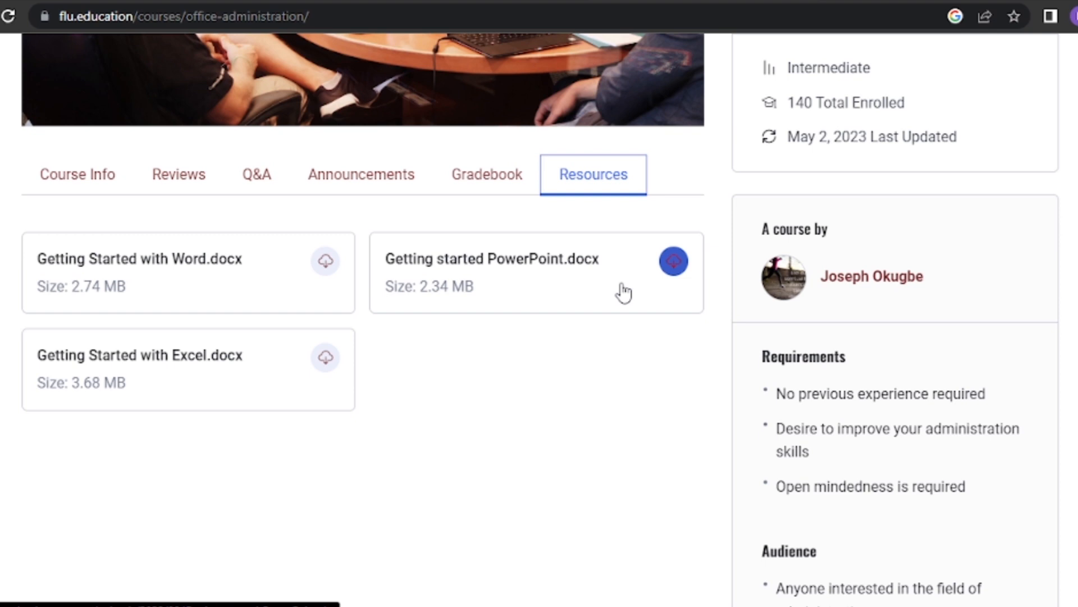
{"action": "left_click", "coordinate": [179, 174]}
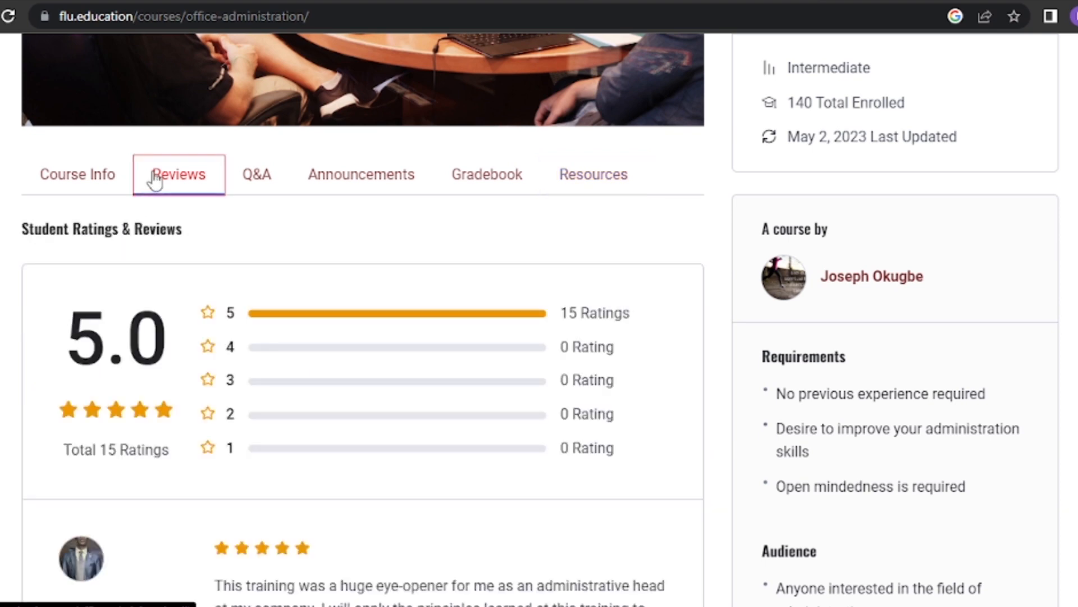
{"action": "scroll", "scroll_direction": "down", "scroll_amount": 3}
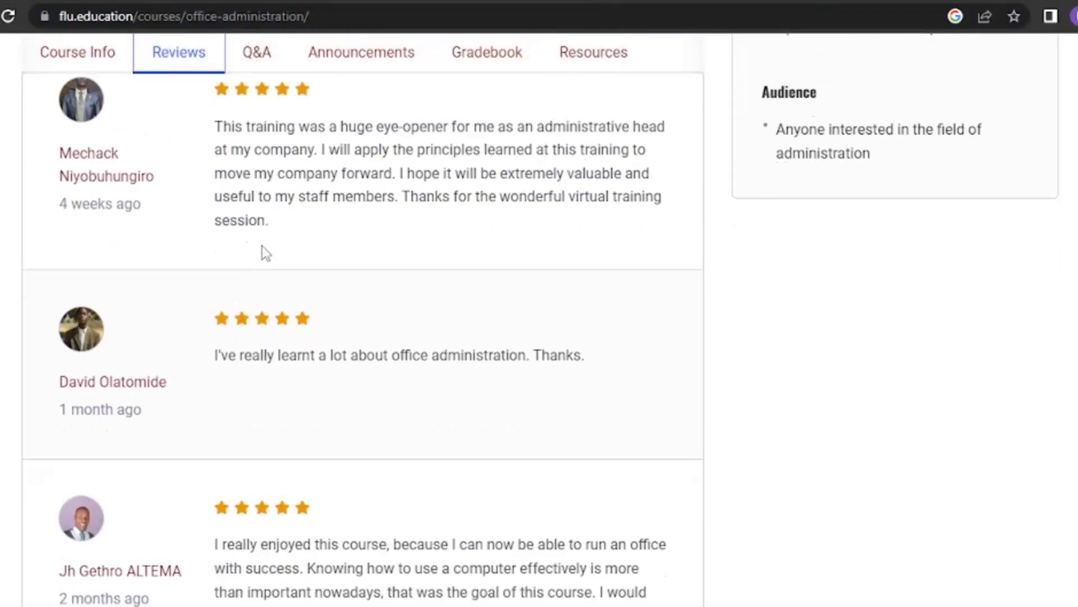
{"action": "scroll", "scroll_direction": "down", "scroll_amount": 3}
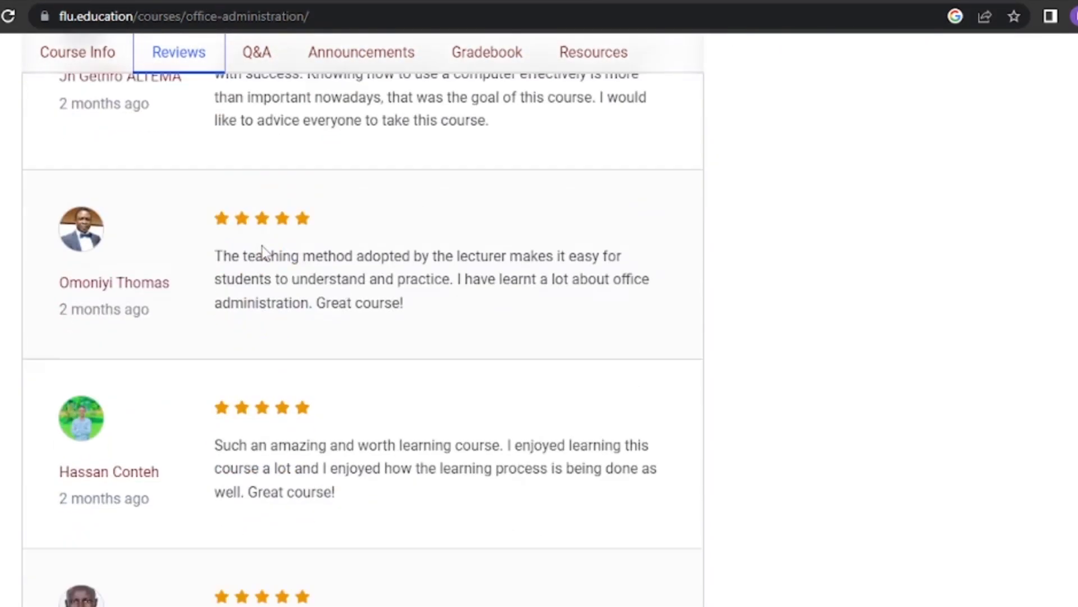
{"action": "scroll", "scroll_direction": "down", "scroll_amount": 3}
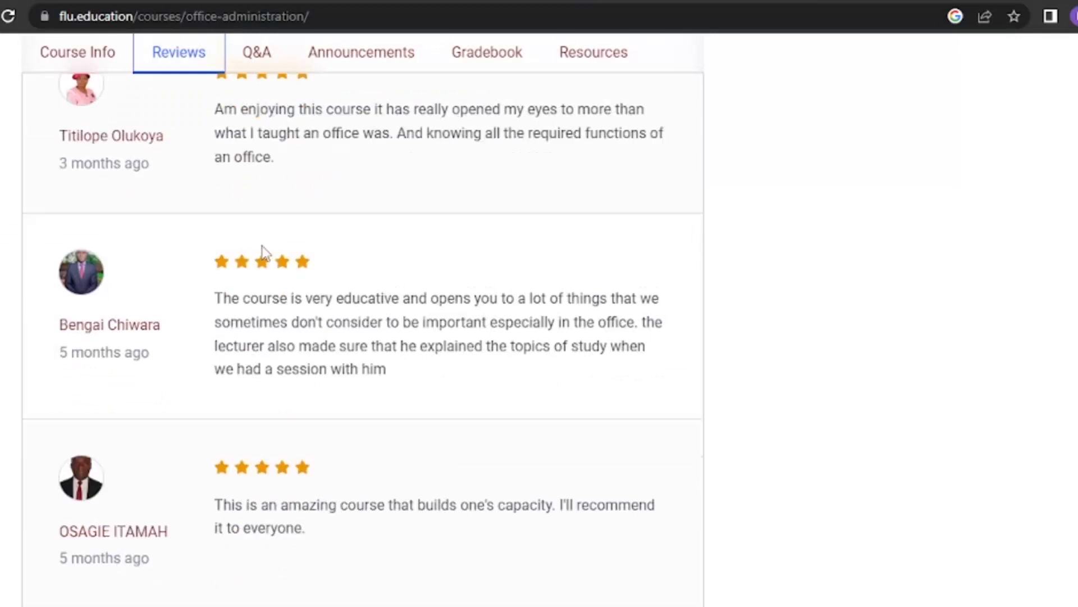
{"action": "scroll", "scroll_direction": "down", "scroll_amount": 3}
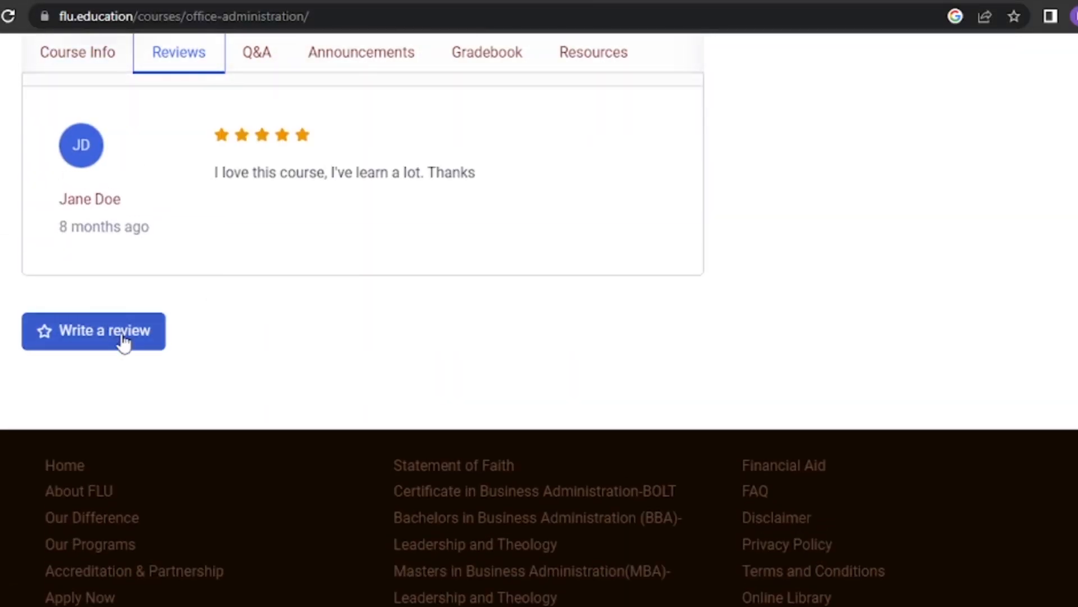
{"action": "mouse_move", "coordinate": [304, 306]}
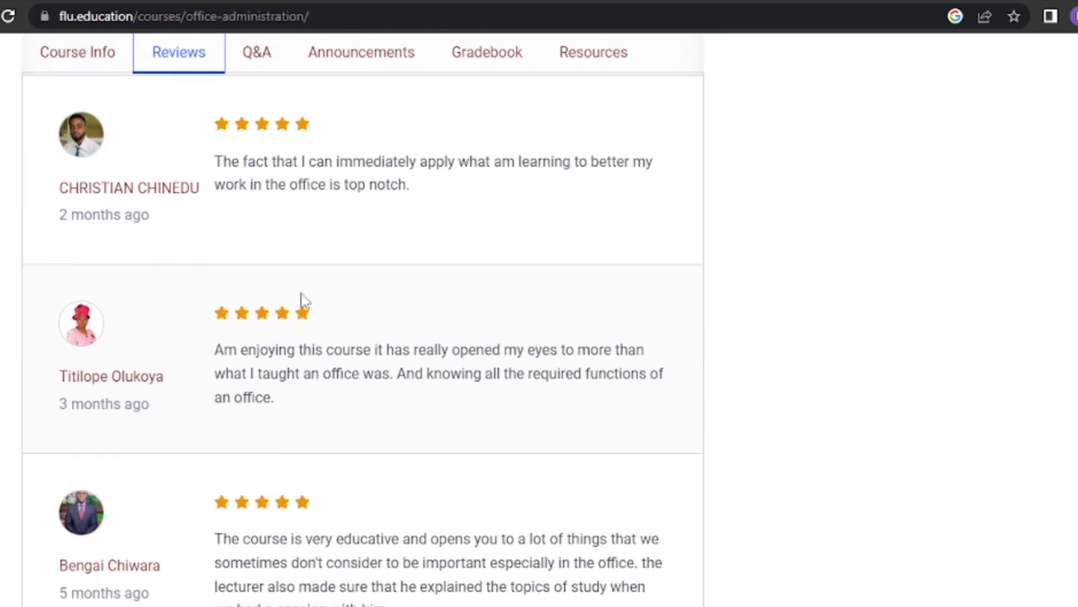
{"action": "scroll", "scroll_direction": "down", "scroll_amount": 3}
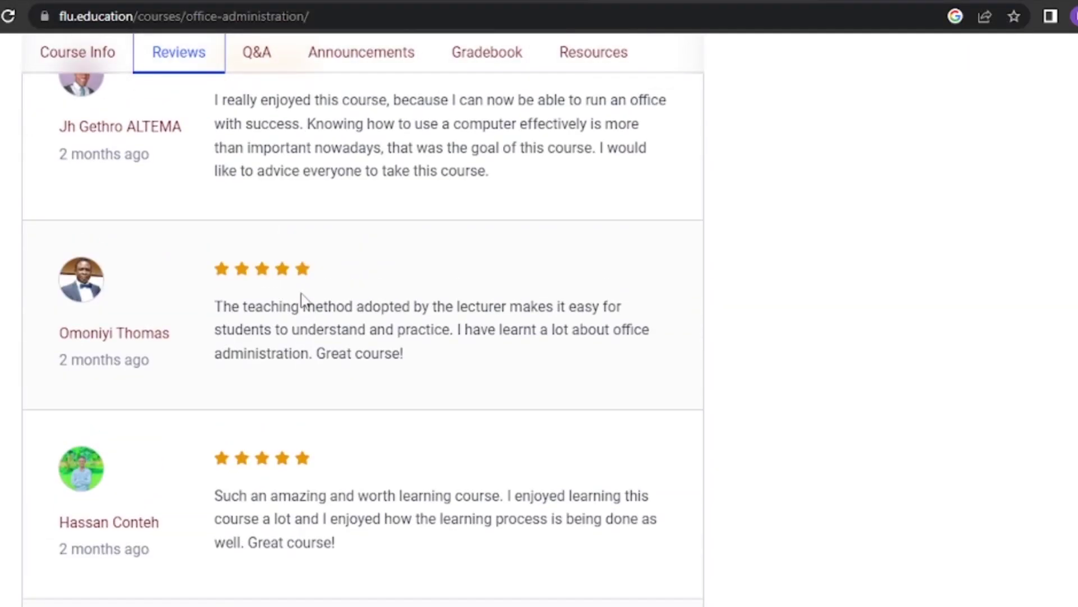
{"action": "scroll", "scroll_direction": "up", "scroll_amount": 3}
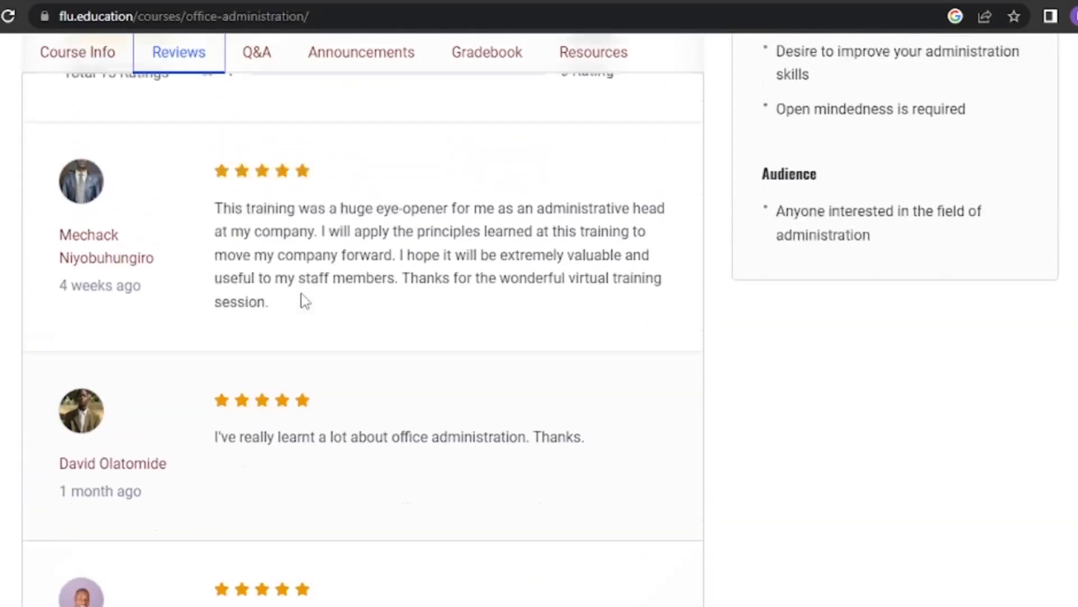
{"action": "scroll", "scroll_direction": "up", "scroll_amount": 3}
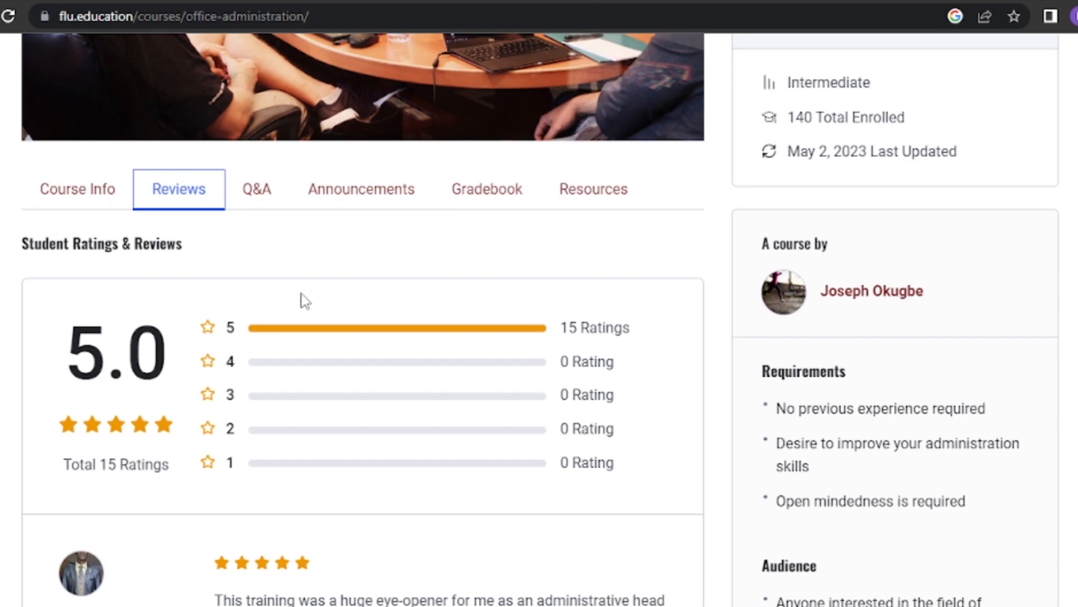
{"action": "mouse_move", "coordinate": [78, 188]}
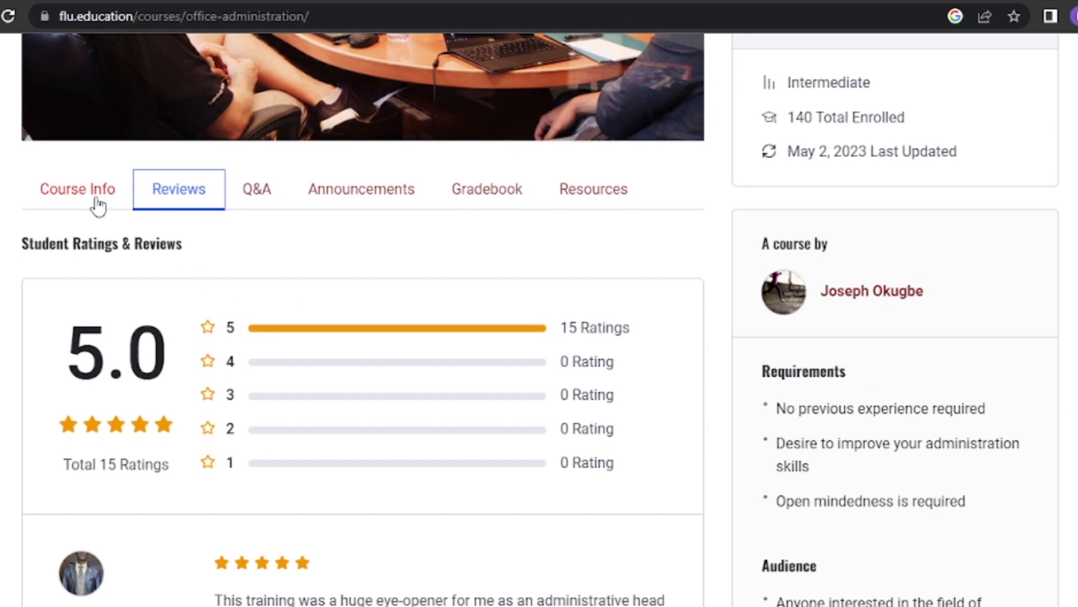
From Course Info's content outline, enter the Week 1 Introduction lesson (progress 0 of 53).
{"action": "left_click", "coordinate": [77, 189]}
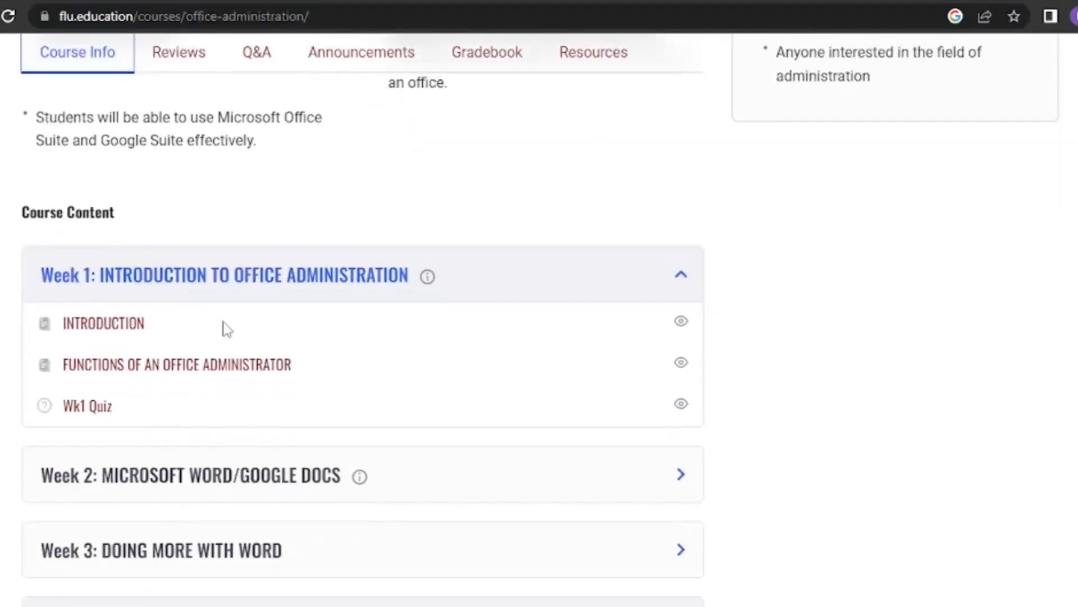
{"action": "mouse_move", "coordinate": [303, 327]}
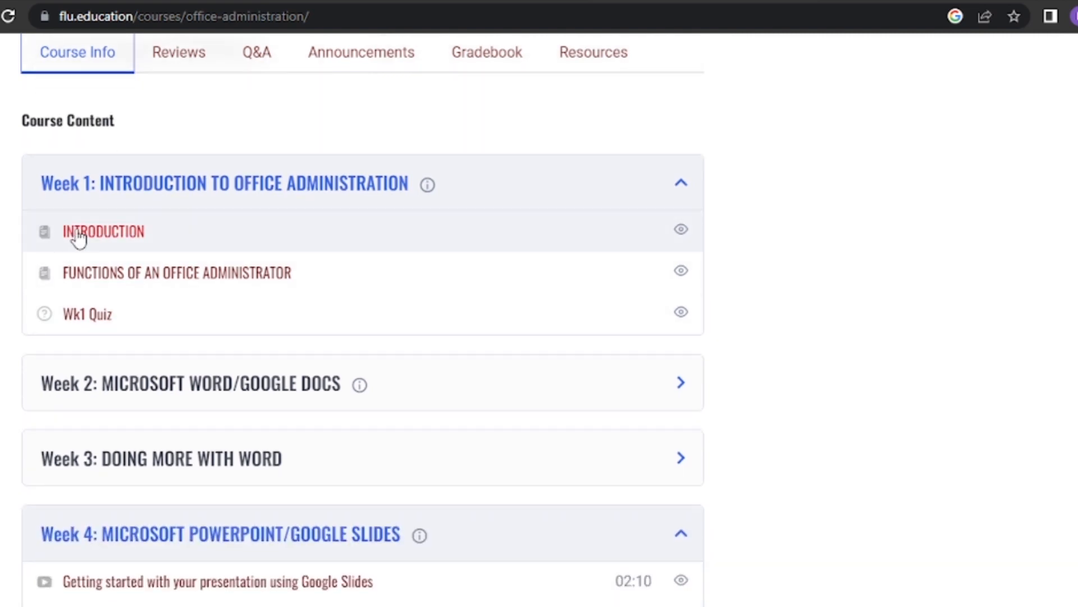
{"action": "scroll", "scroll_direction": "down", "scroll_amount": 3}
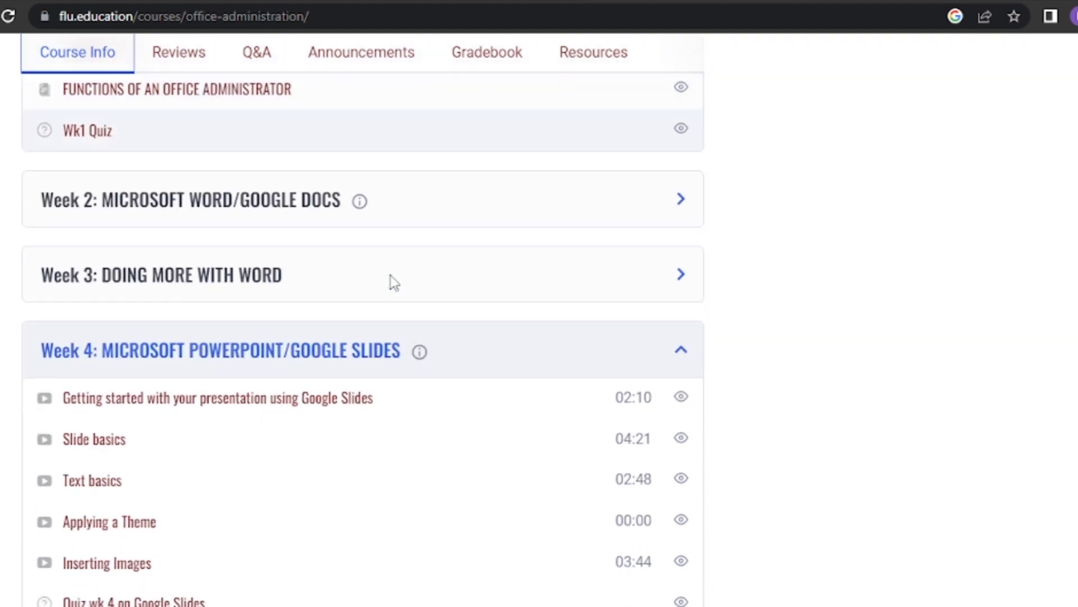
{"action": "scroll", "scroll_direction": "up", "scroll_amount": 3}
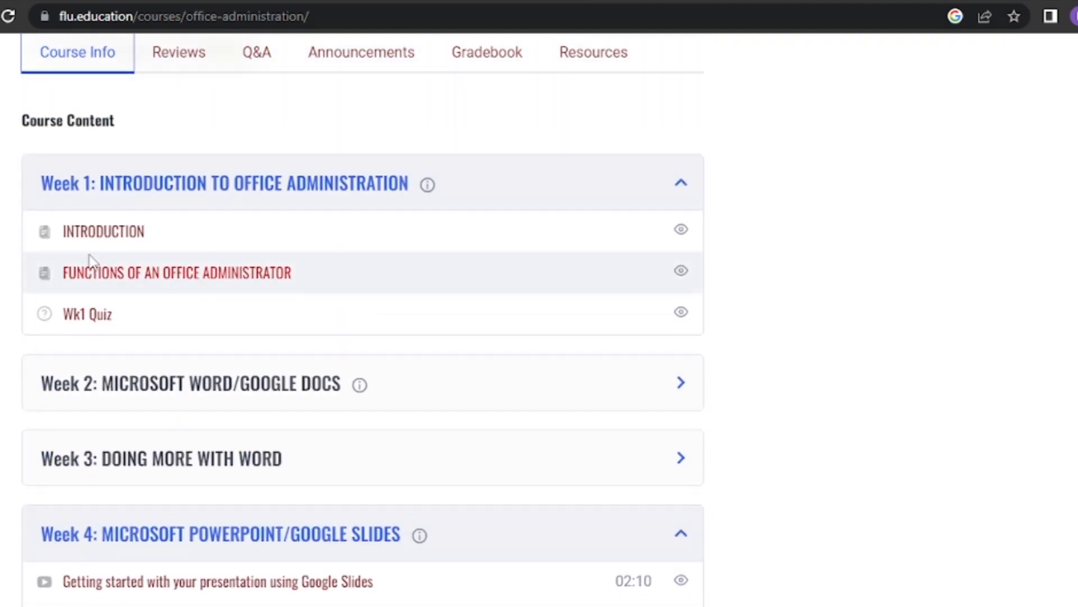
{"action": "left_click", "coordinate": [103, 230]}
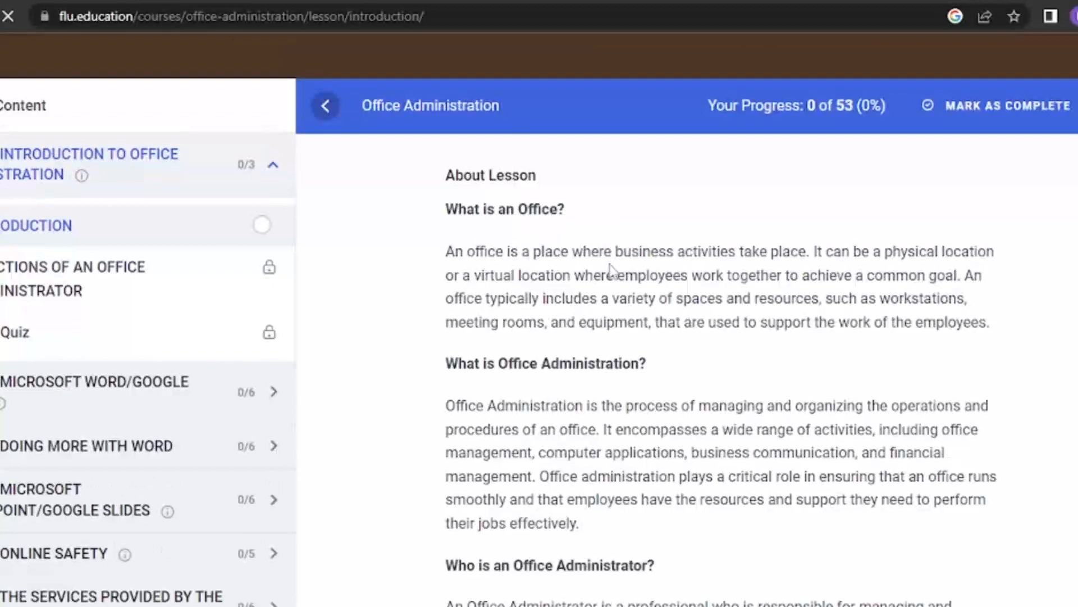
Mark the Introduction lesson complete so progress reads 1 of 53.
{"action": "scroll", "scroll_direction": "down", "scroll_amount": 3}
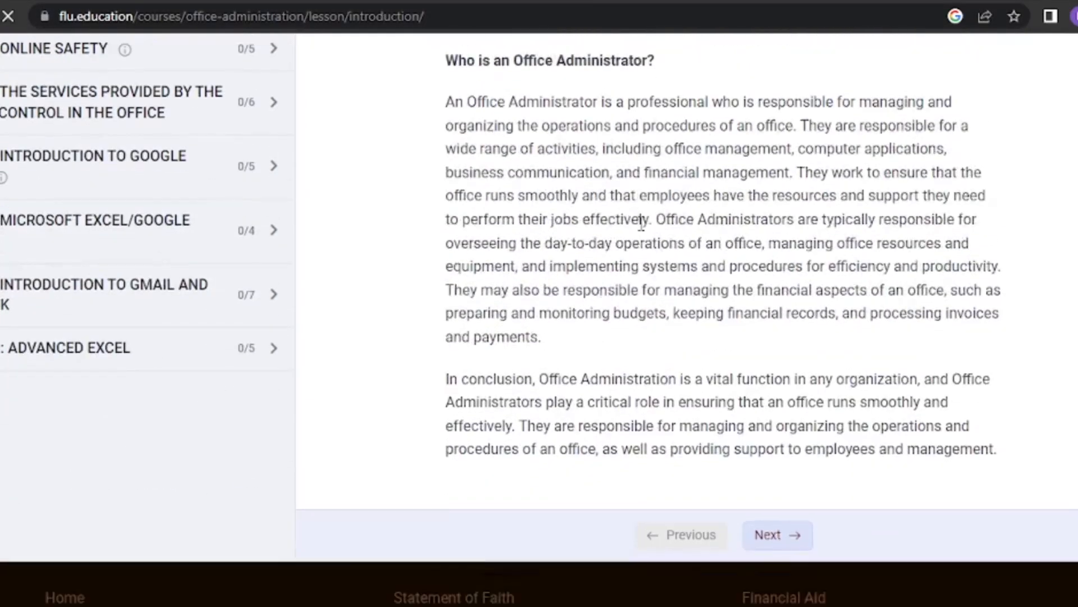
{"action": "scroll", "scroll_direction": "up", "scroll_amount": 3}
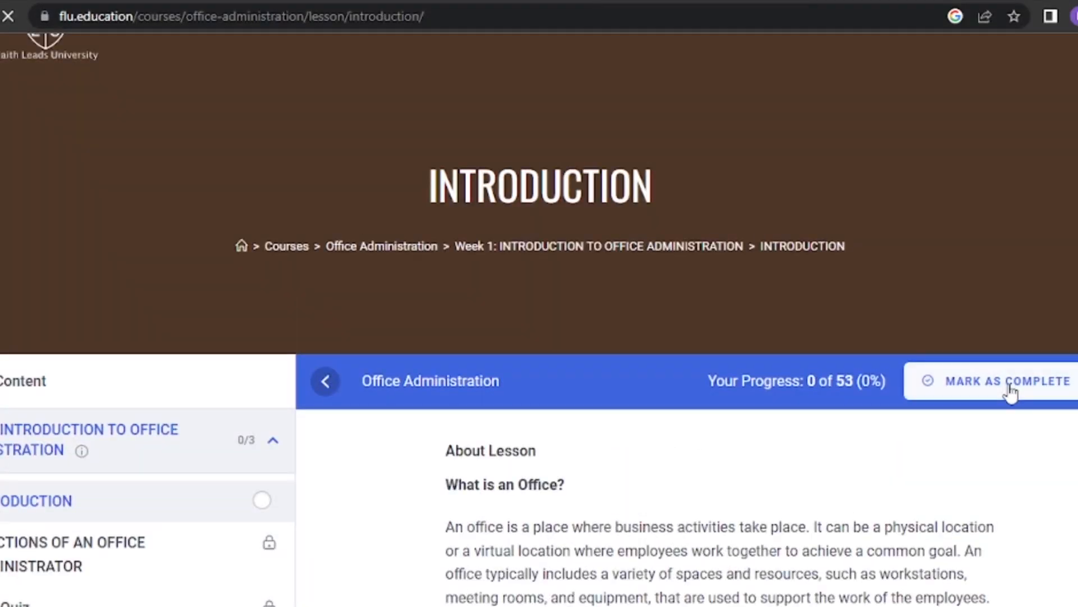
{"action": "mouse_move", "coordinate": [1000, 393]}
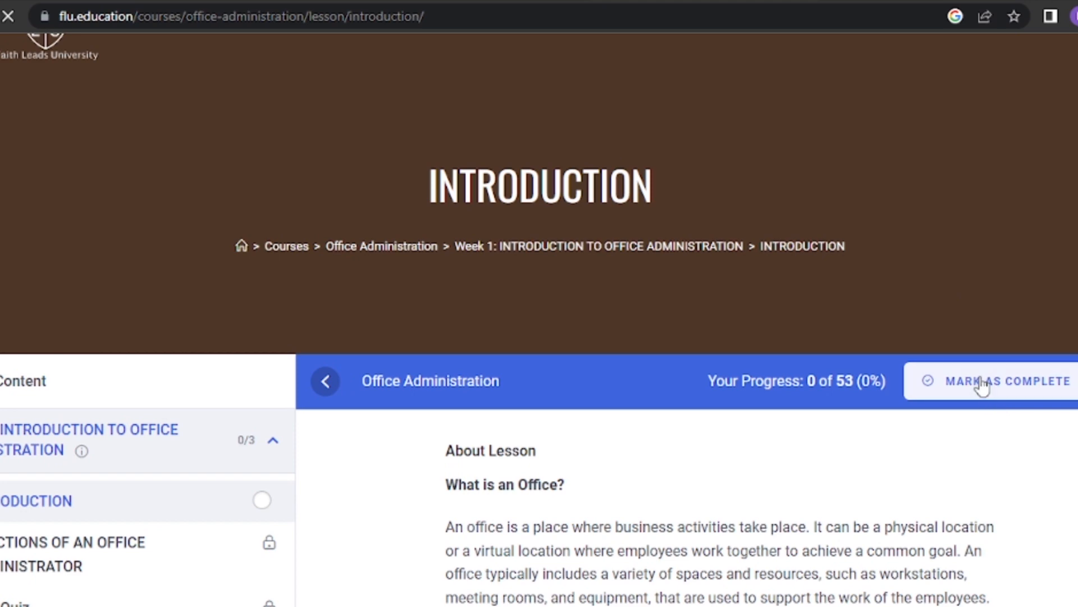
{"action": "scroll", "scroll_direction": "down", "scroll_amount": 3}
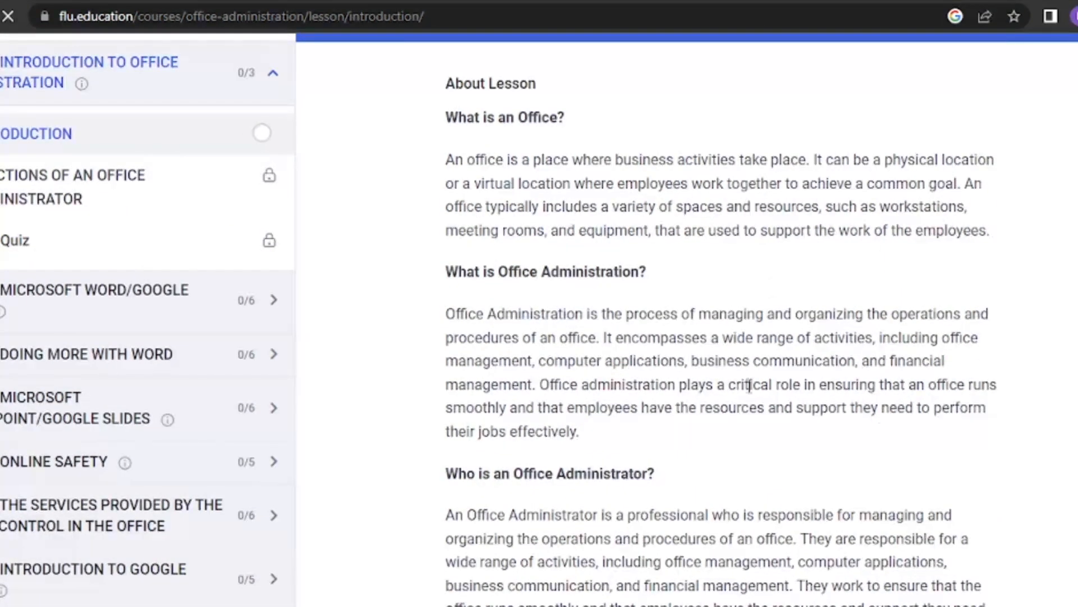
{"action": "scroll", "scroll_direction": "up", "scroll_amount": 3}
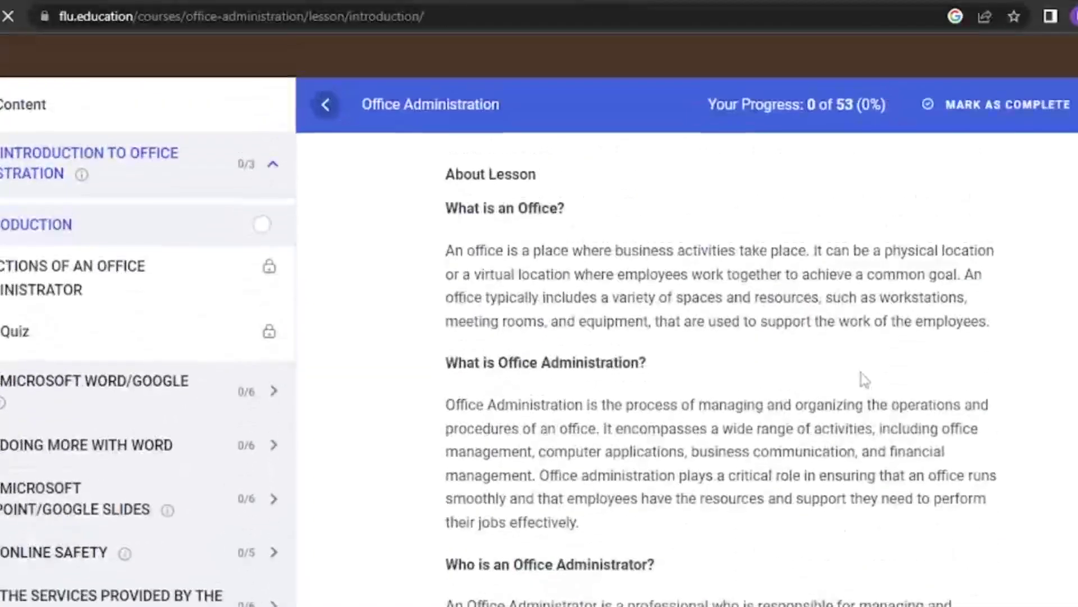
{"action": "scroll", "scroll_direction": "up", "scroll_amount": 3}
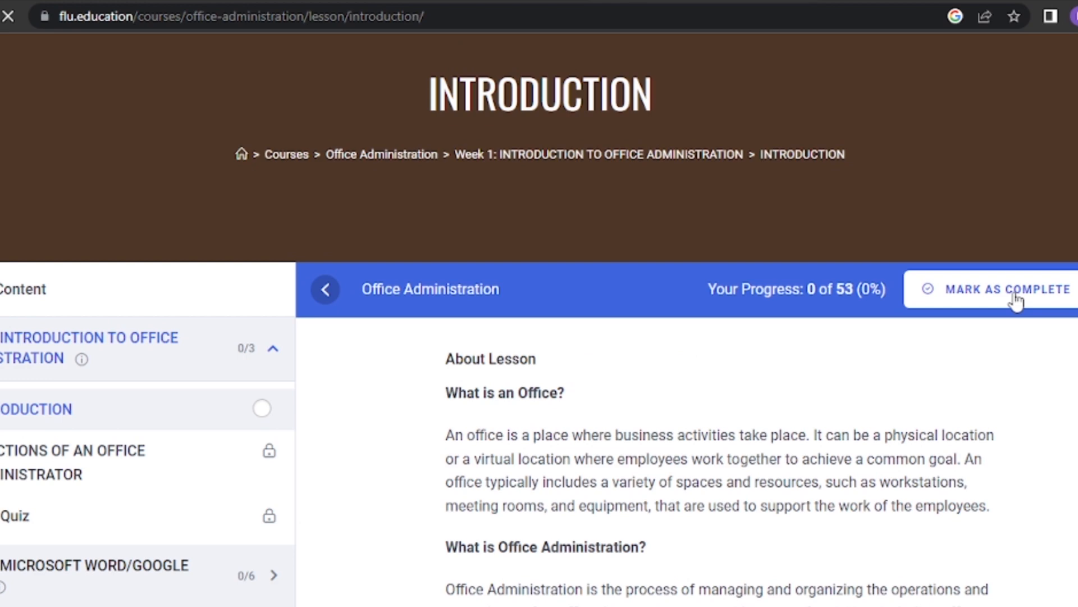
{"action": "left_click", "coordinate": [1004, 288]}
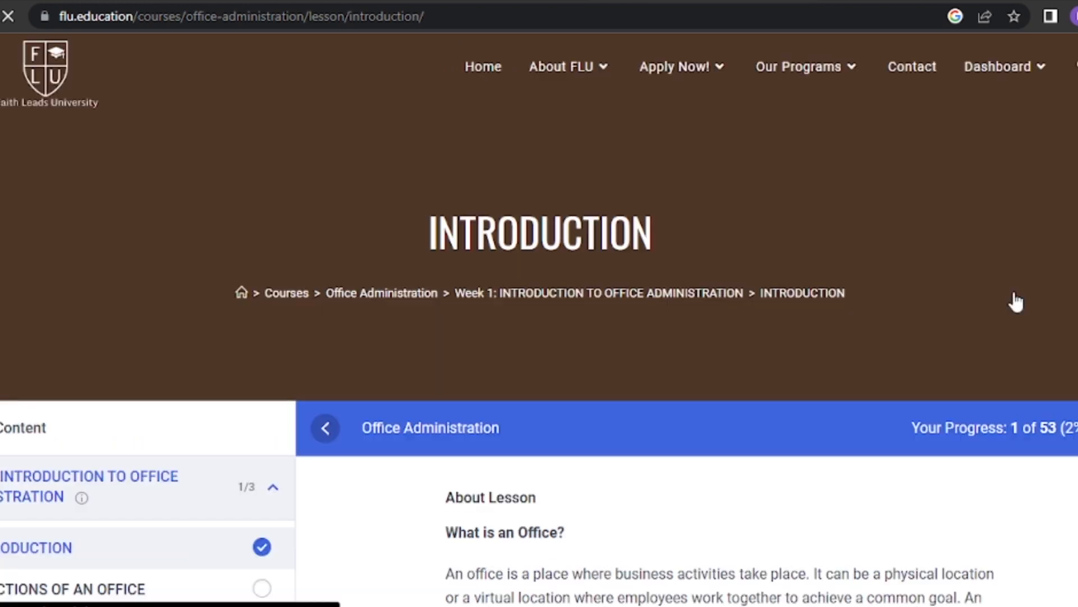
Move on to the Functions of an Office Administrator lesson from the sidebar.
{"action": "scroll", "scroll_direction": "down", "scroll_amount": 3}
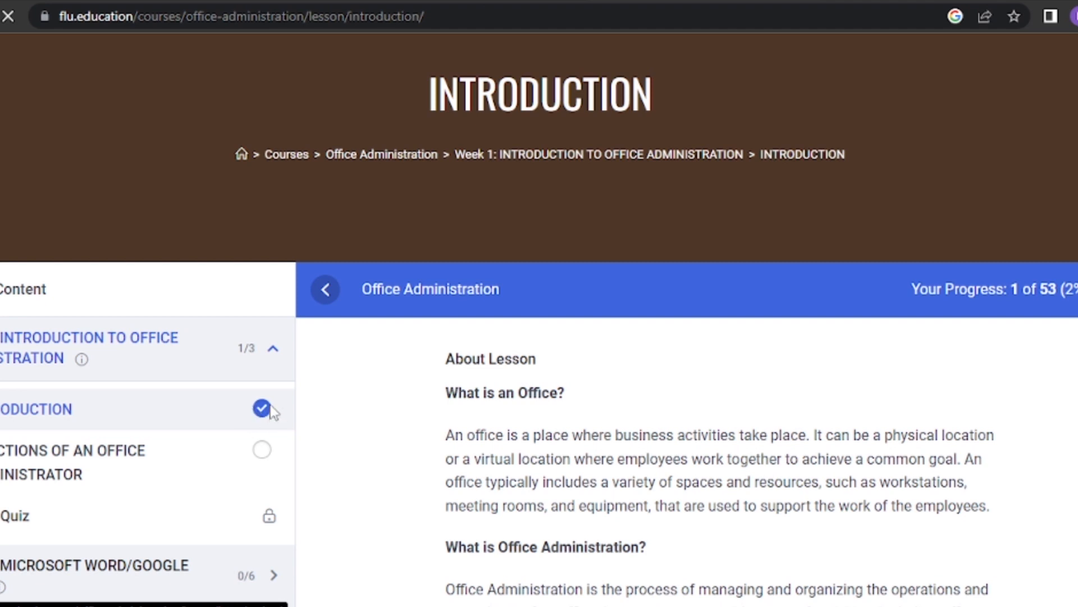
{"action": "mouse_move", "coordinate": [93, 476]}
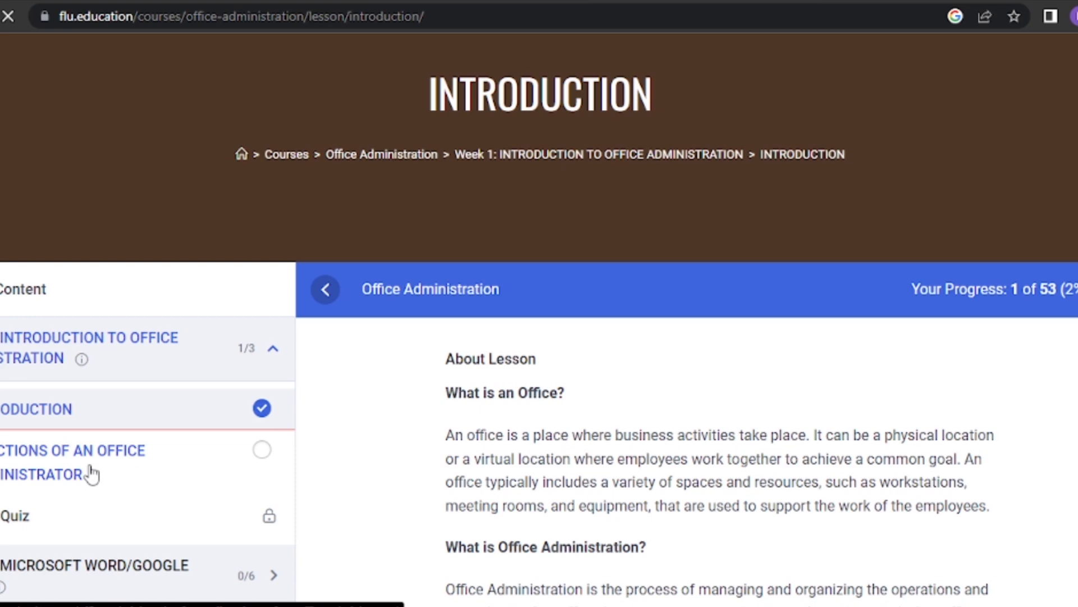
{"action": "left_click", "coordinate": [72, 462]}
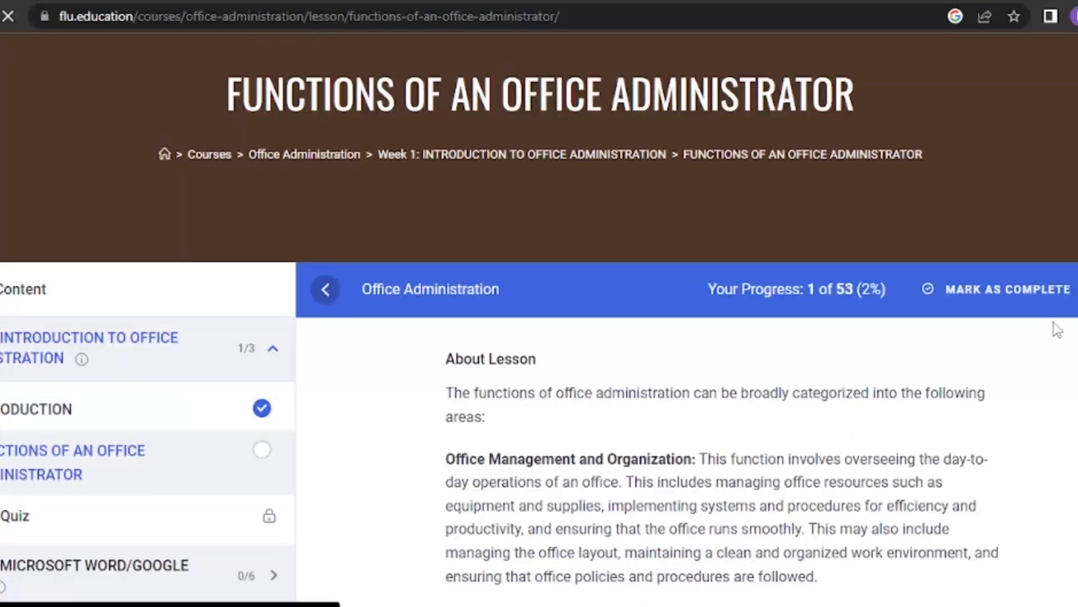
{"action": "mouse_move", "coordinate": [958, 295]}
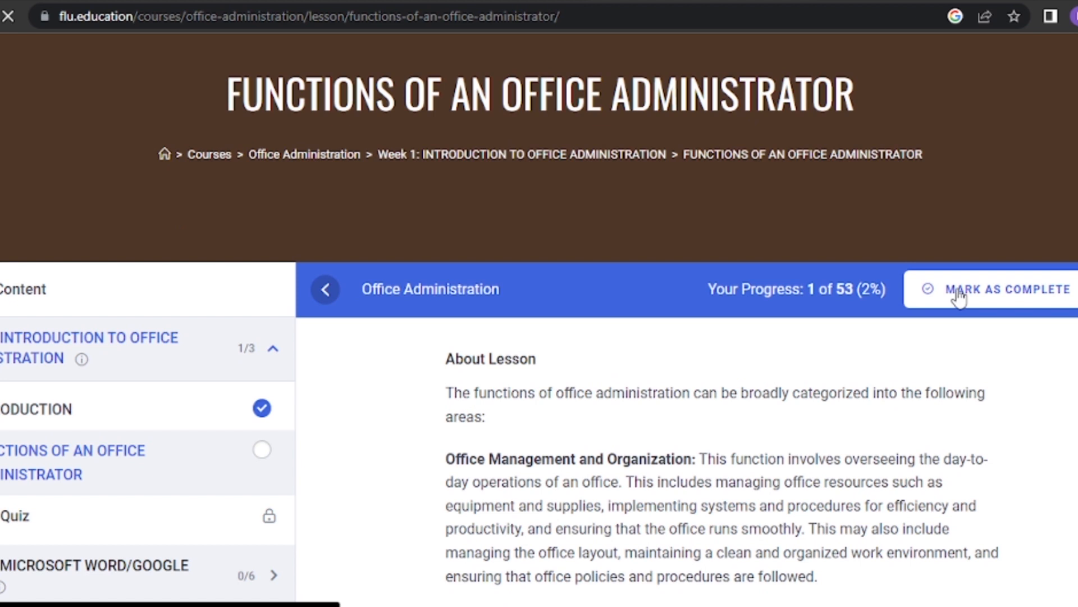
{"action": "mouse_move", "coordinate": [966, 296]}
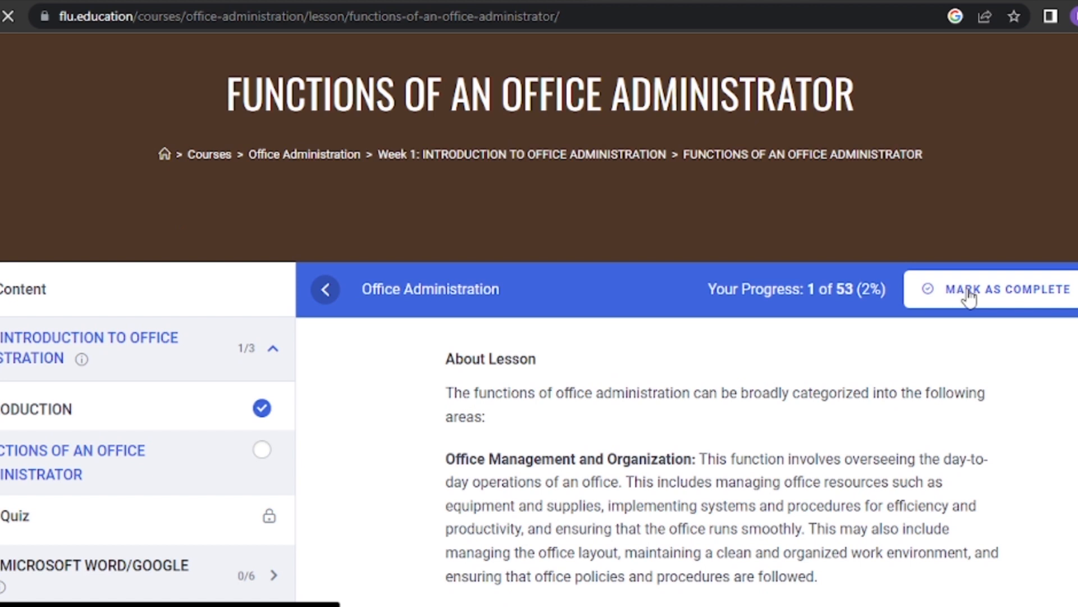
{"action": "mouse_move", "coordinate": [996, 296]}
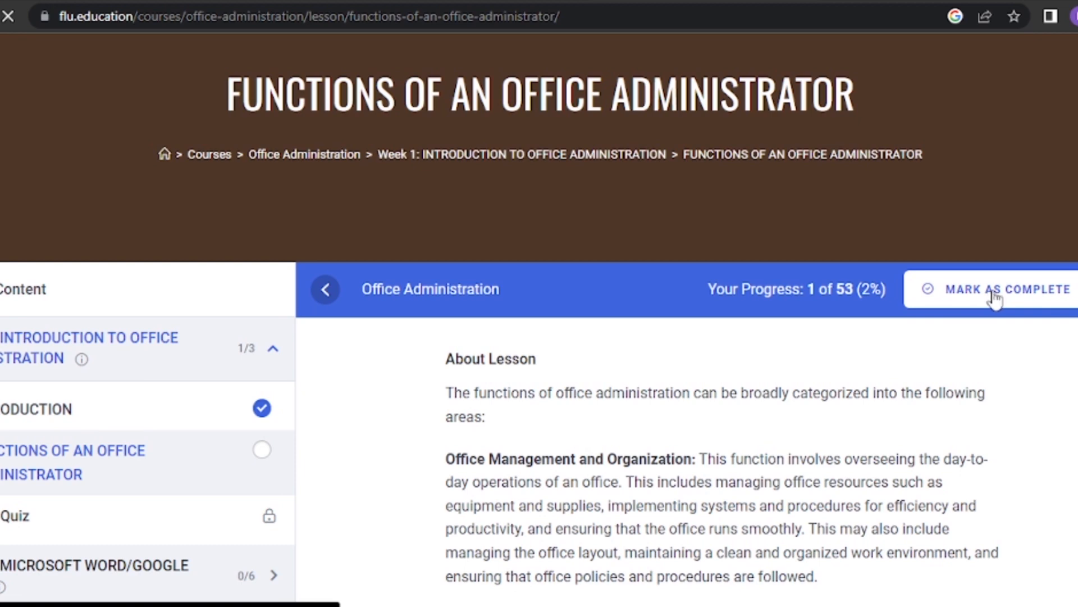
Mark Functions of an Office Administrator complete (2 of 53) and enter the Wk1 Quiz.
{"action": "left_click", "coordinate": [1004, 288]}
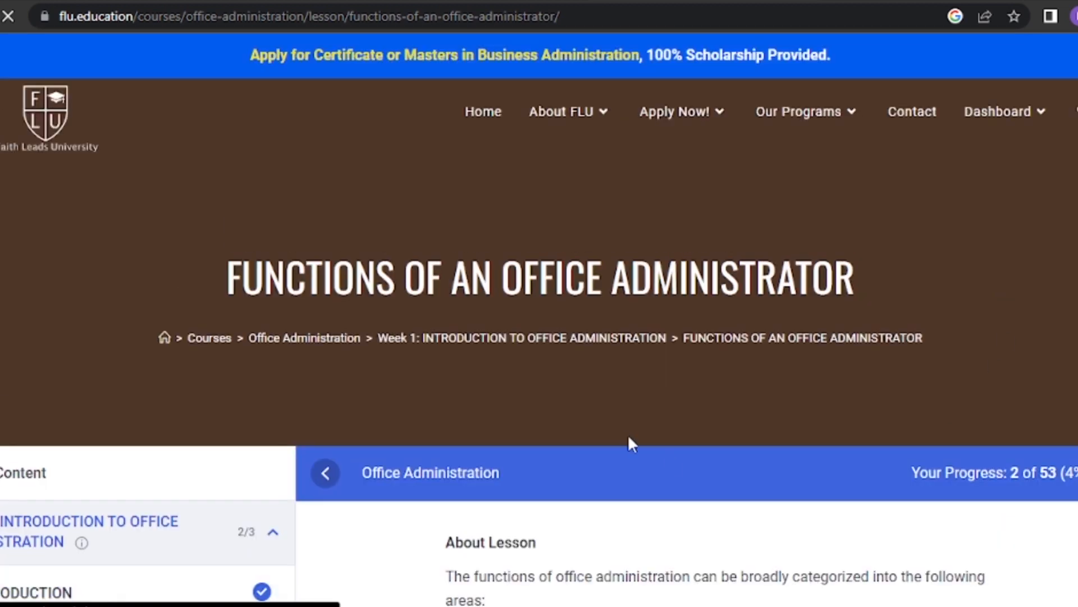
{"action": "scroll", "scroll_direction": "down", "scroll_amount": 3}
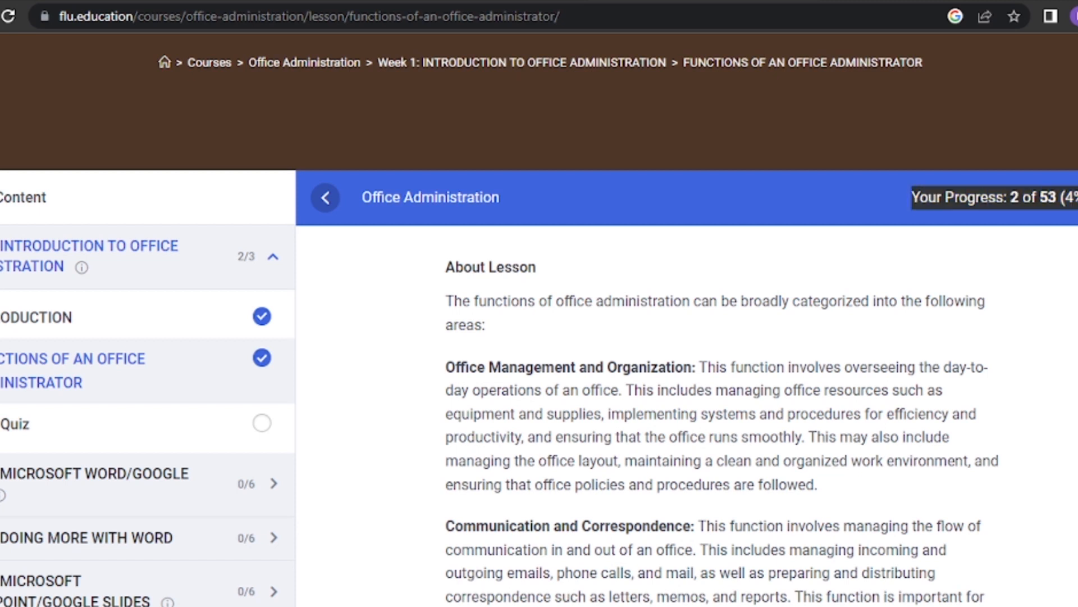
{"action": "mouse_move", "coordinate": [936, 269]}
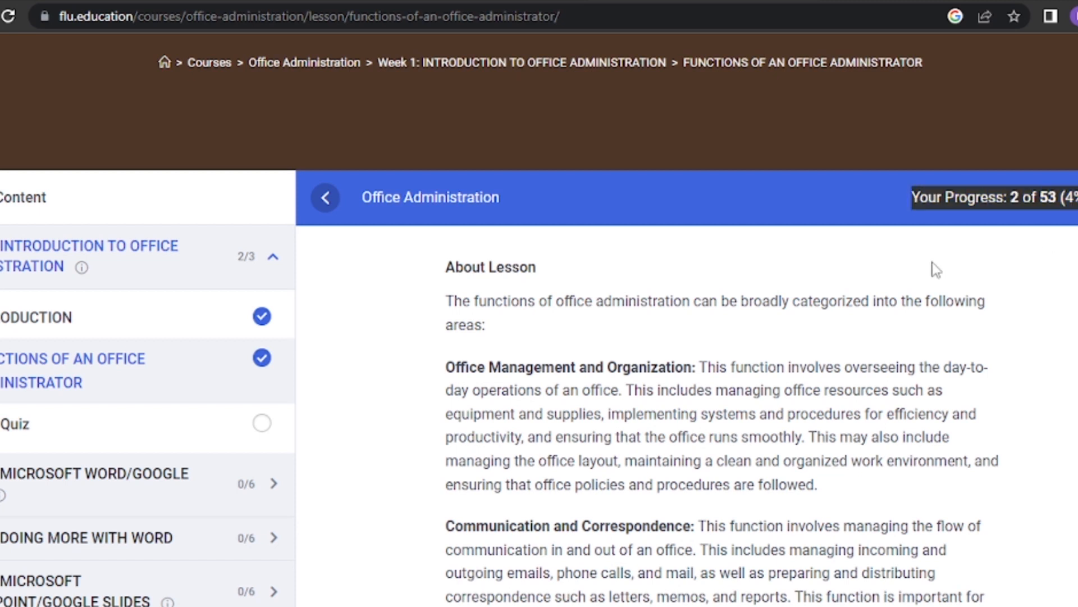
{"action": "mouse_move", "coordinate": [241, 372]}
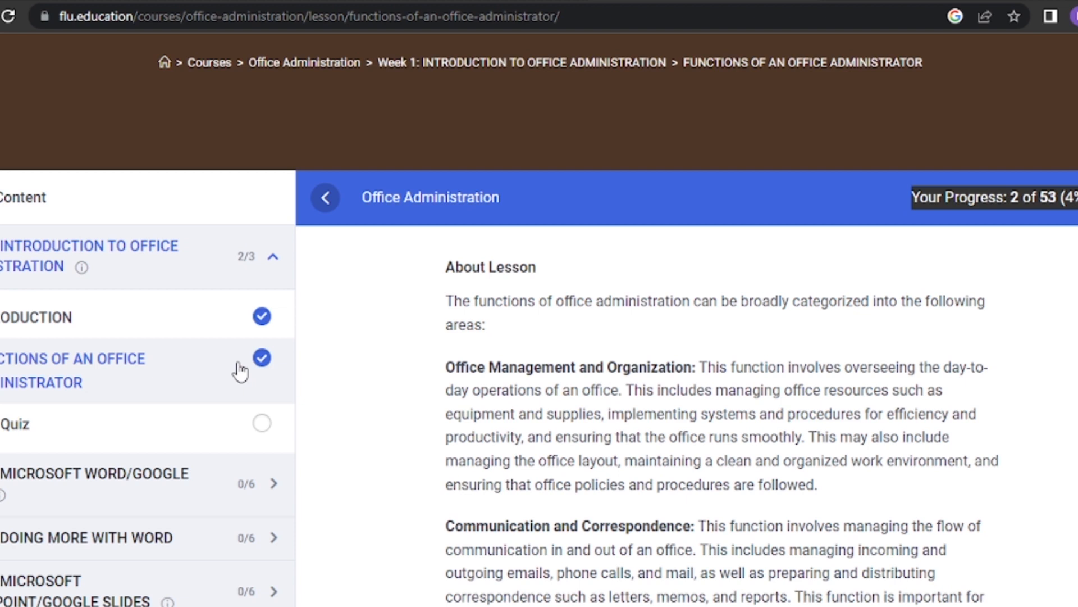
{"action": "mouse_move", "coordinate": [14, 423]}
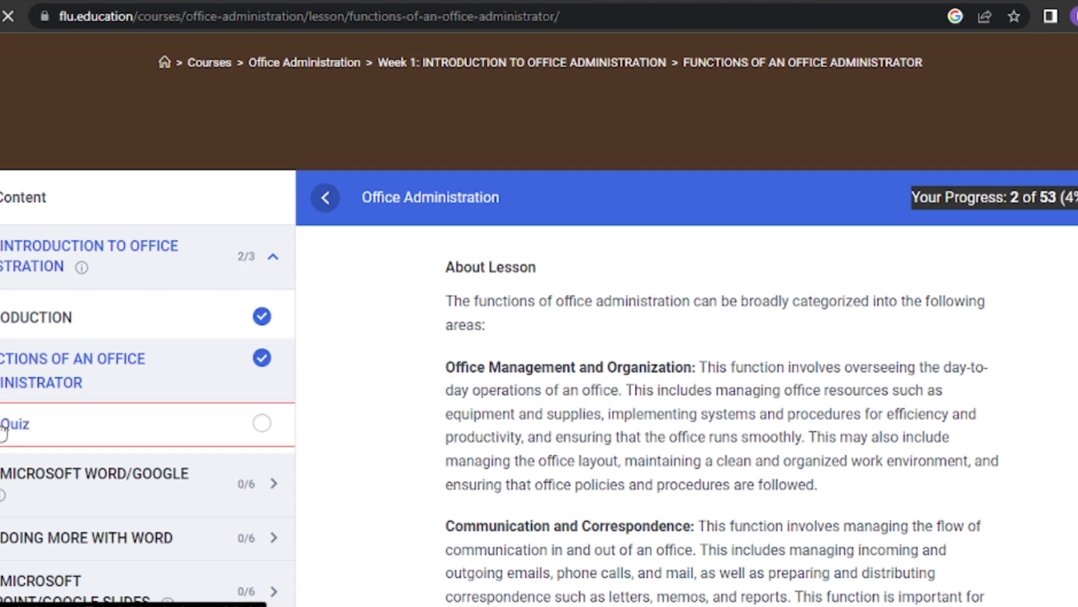
{"action": "left_click", "coordinate": [14, 423]}
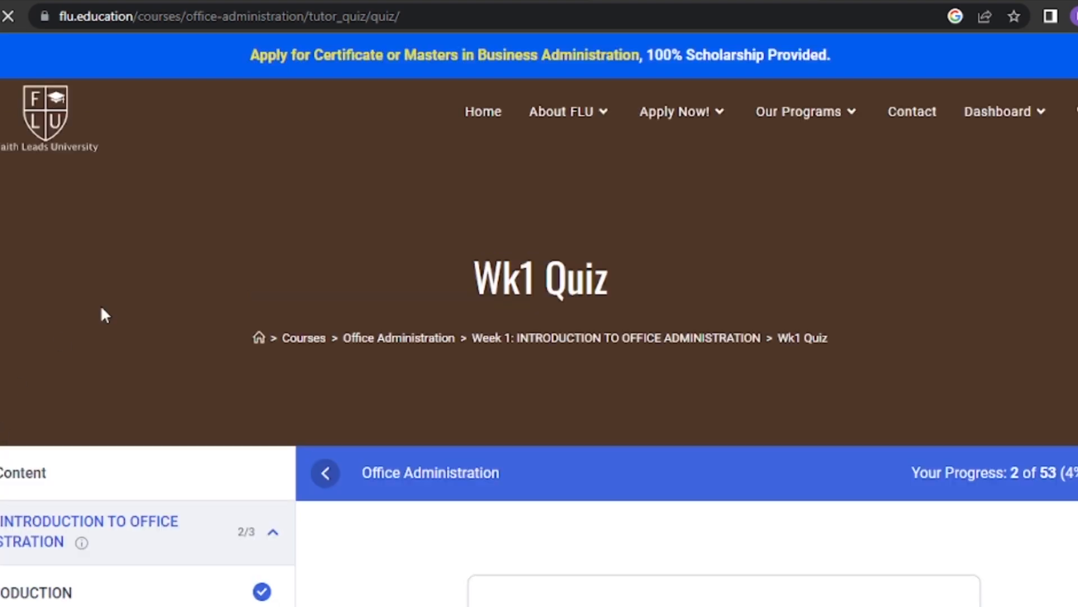
Start the Wk1 Quiz, answer its questions with Submit & Next, and submit the whole quiz.
{"action": "scroll", "scroll_direction": "down", "scroll_amount": 3}
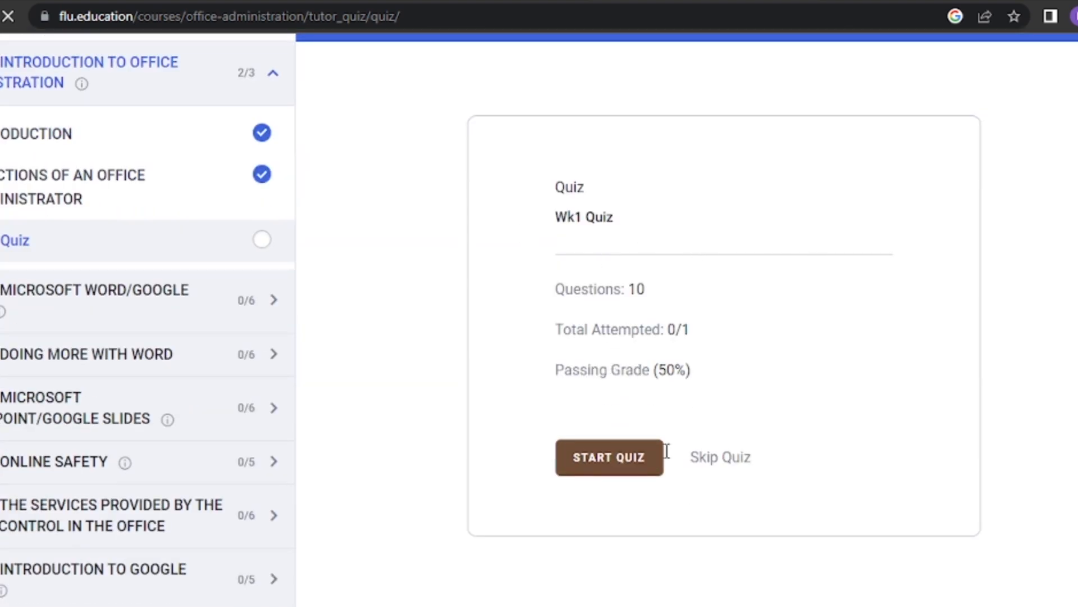
{"action": "mouse_move", "coordinate": [610, 458]}
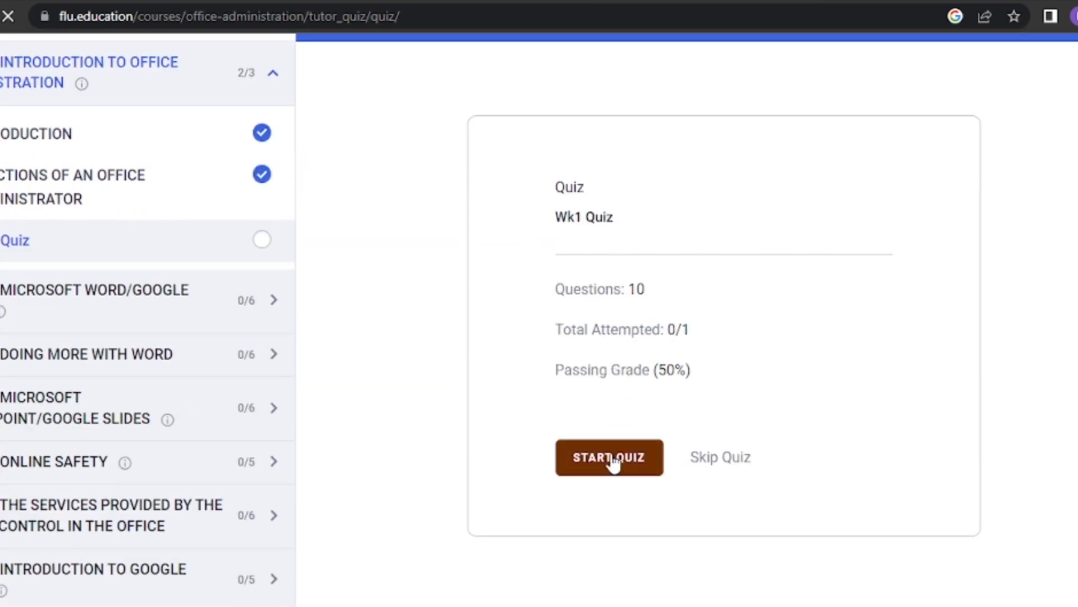
{"action": "left_click", "coordinate": [609, 457]}
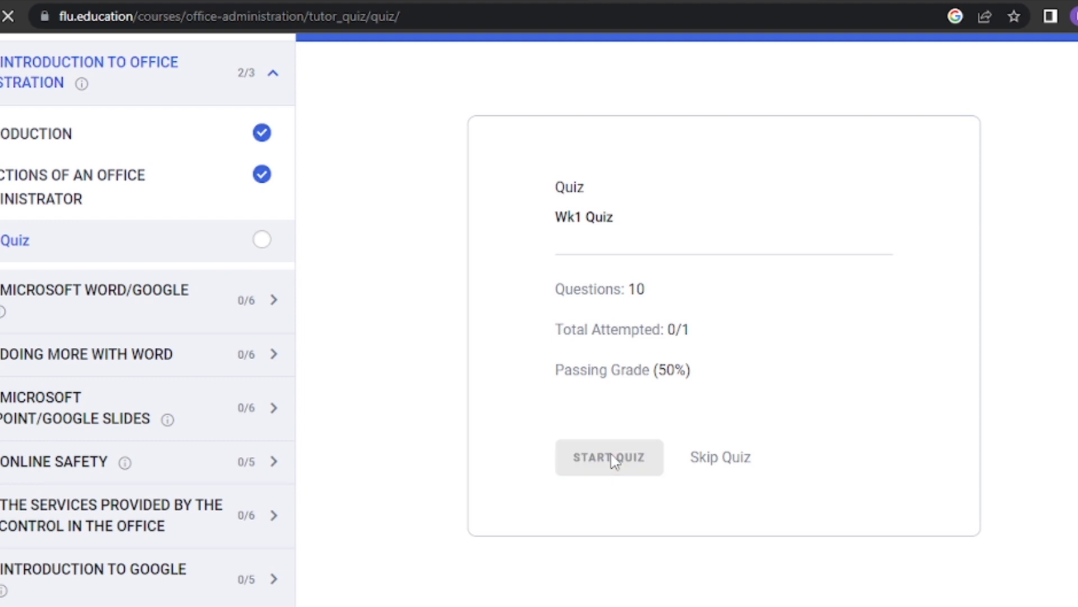
{"action": "left_click", "coordinate": [609, 457]}
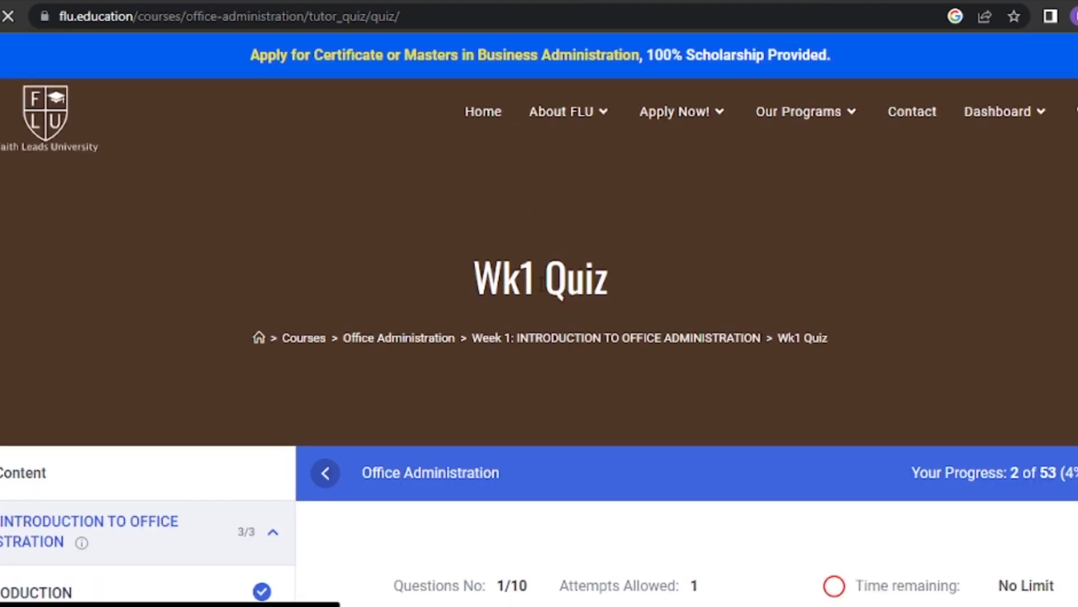
{"action": "scroll", "scroll_direction": "down", "scroll_amount": 3}
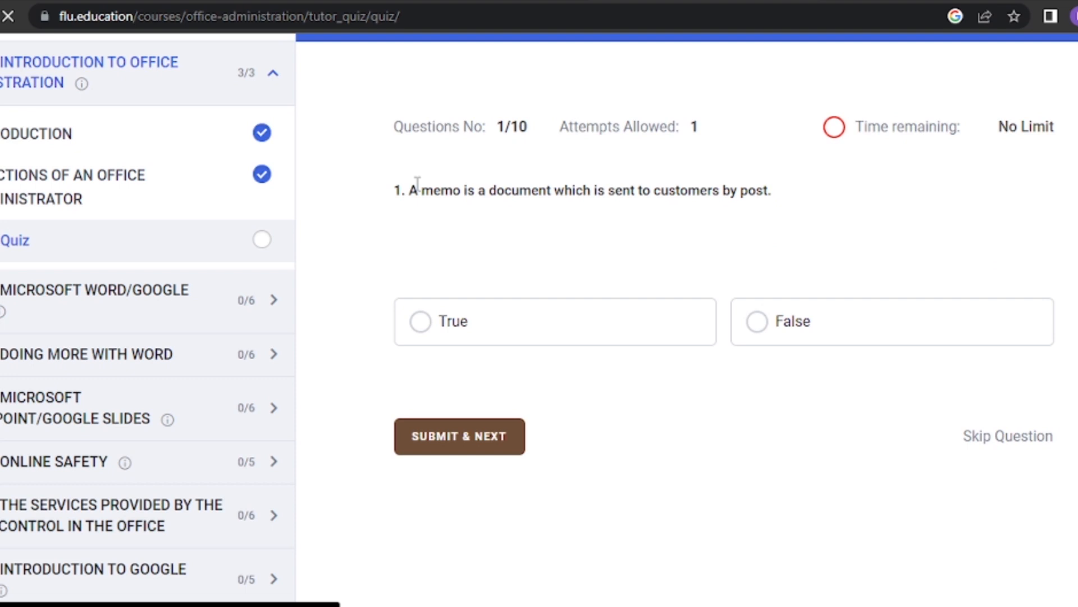
{"action": "mouse_move", "coordinate": [874, 229]}
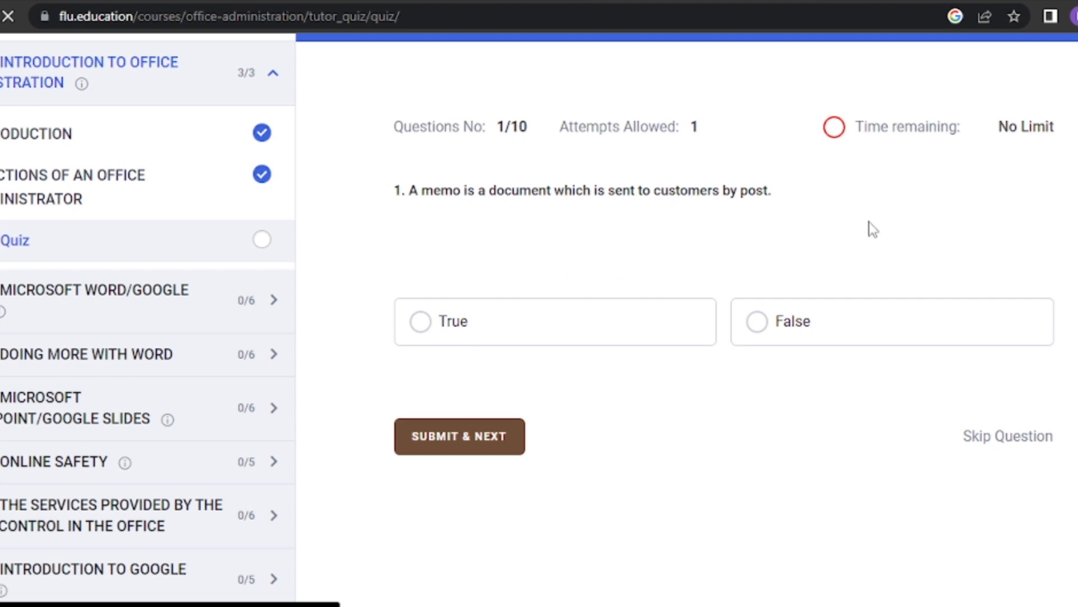
{"action": "mouse_move", "coordinate": [600, 213]}
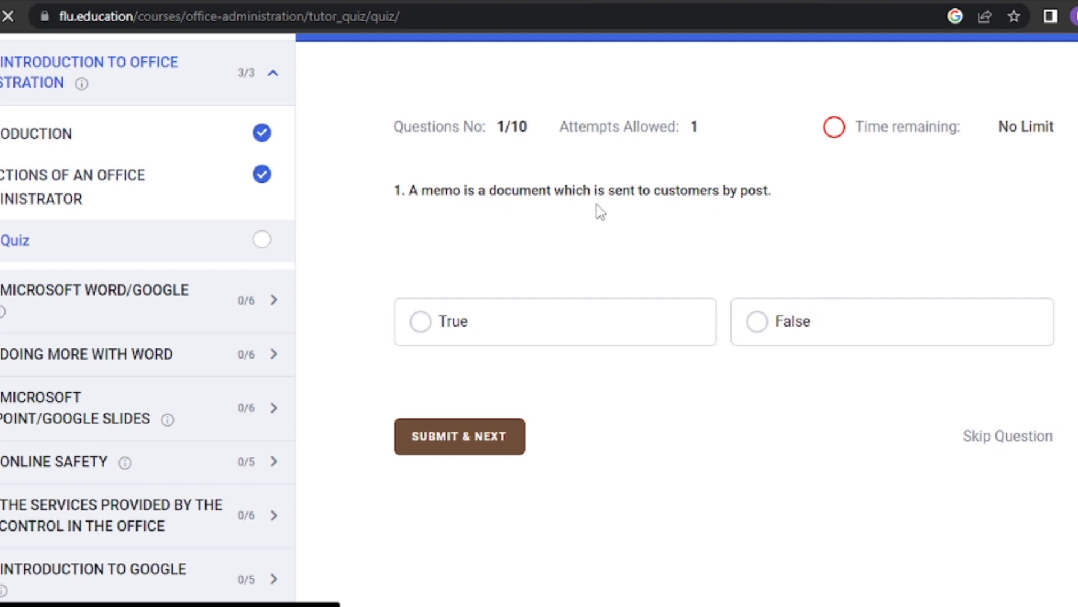
{"action": "mouse_move", "coordinate": [427, 347]}
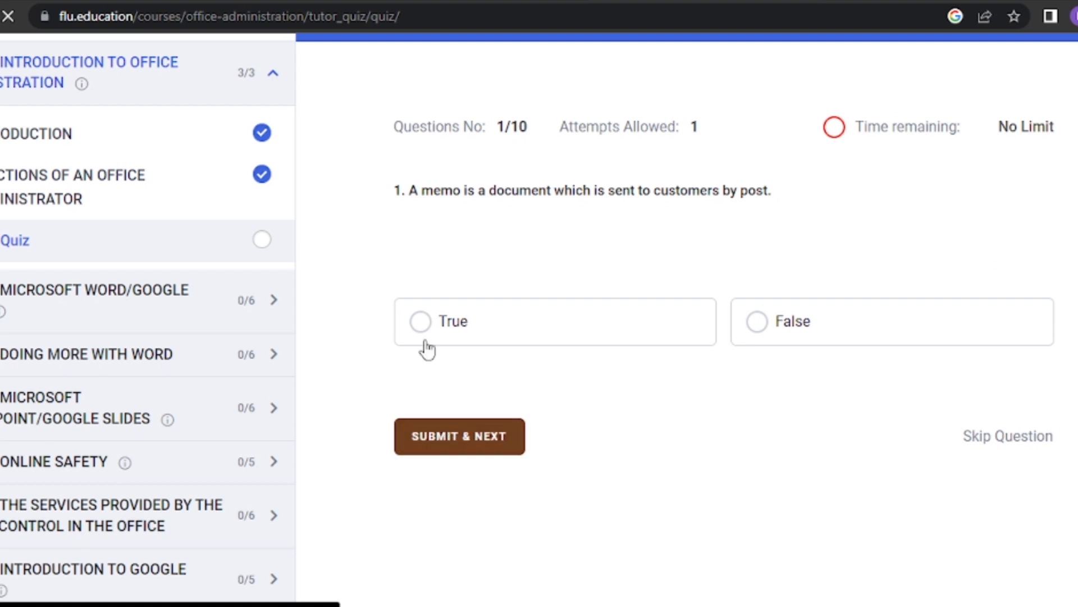
{"action": "mouse_move", "coordinate": [761, 333]}
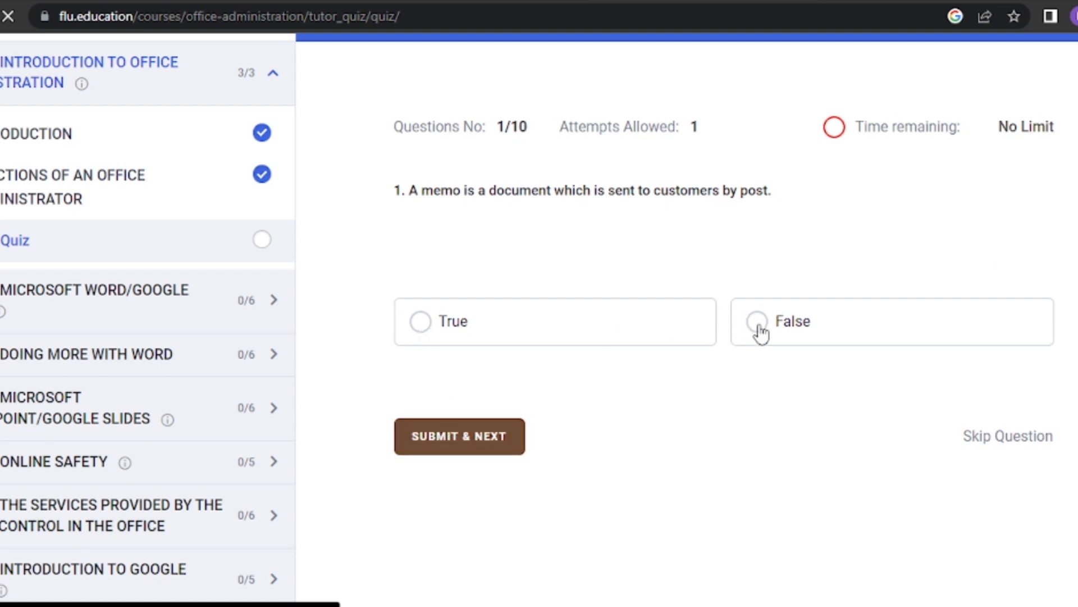
{"action": "mouse_move", "coordinate": [419, 323]}
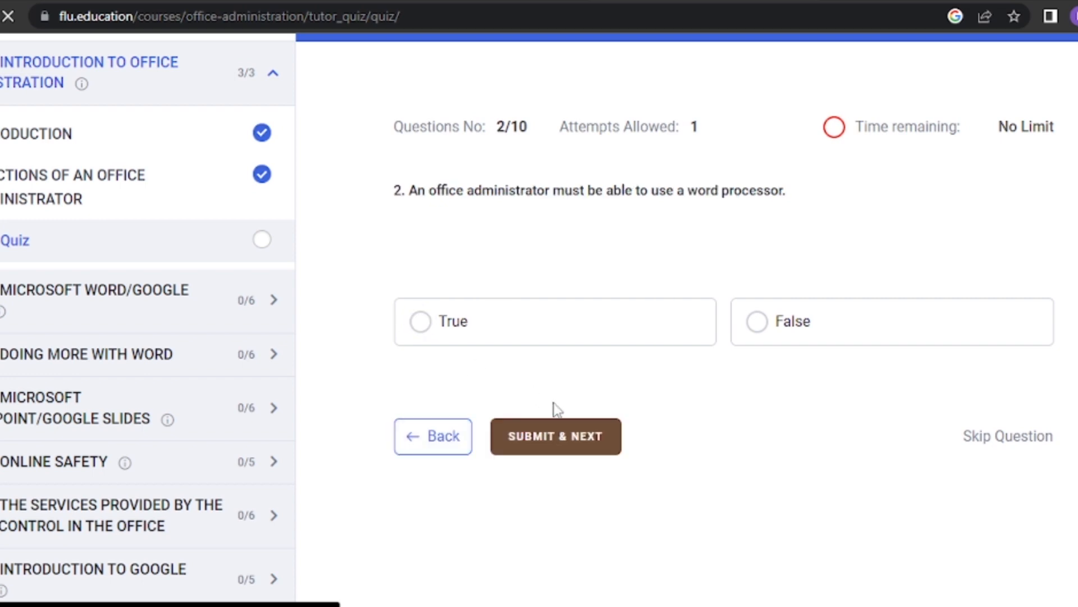
{"action": "left_click", "coordinate": [555, 436]}
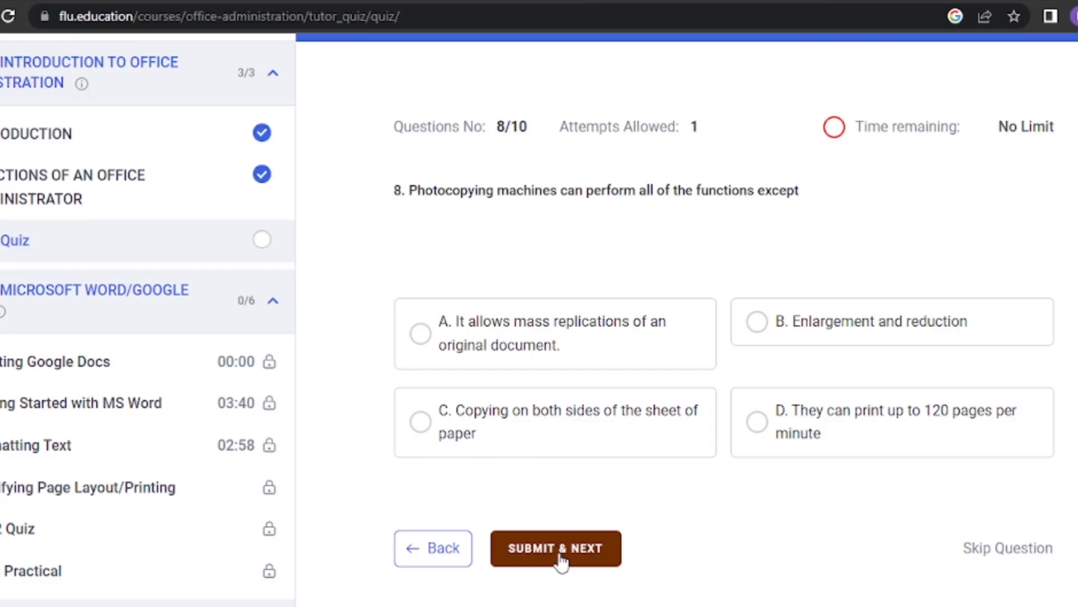
{"action": "left_click", "coordinate": [555, 548]}
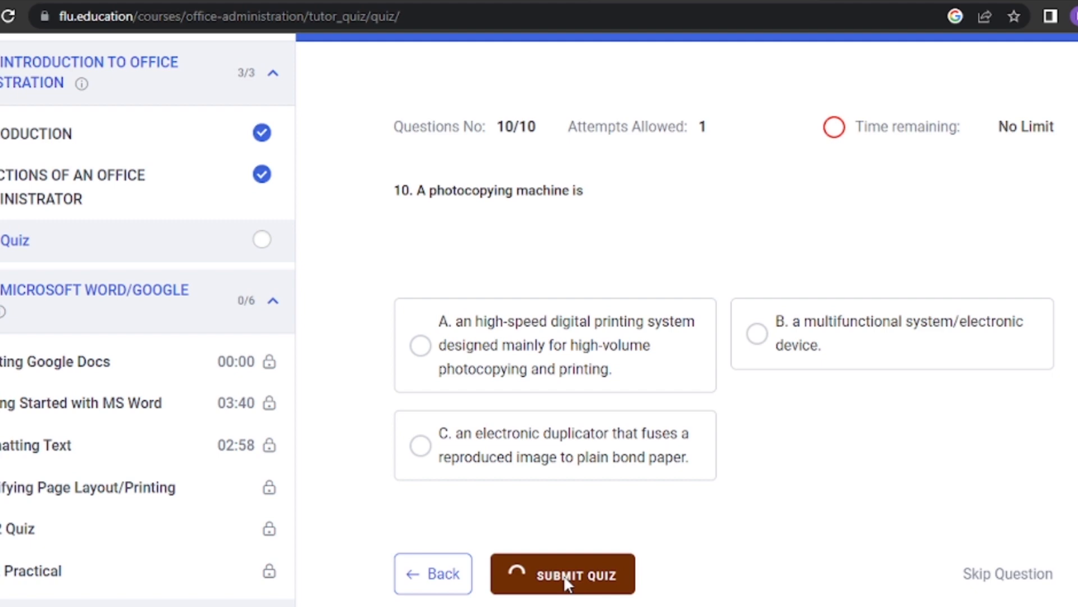
{"action": "left_click", "coordinate": [562, 574]}
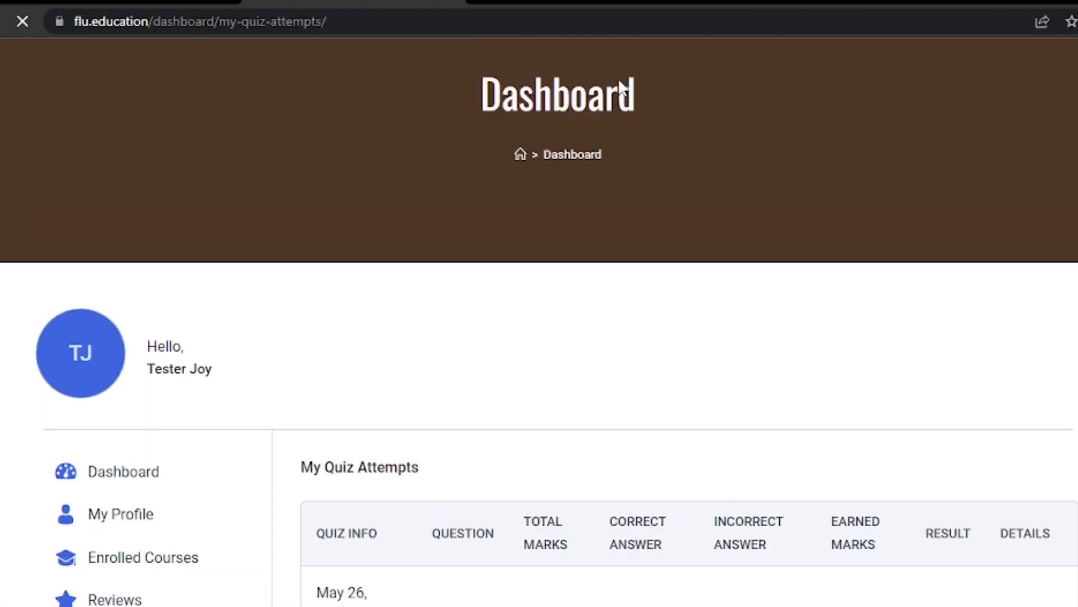
From My Quiz Attempts, view the Wk1 Quiz attempt details: 4 correct, 2 incorrect.
{"action": "scroll", "scroll_direction": "down", "scroll_amount": 3}
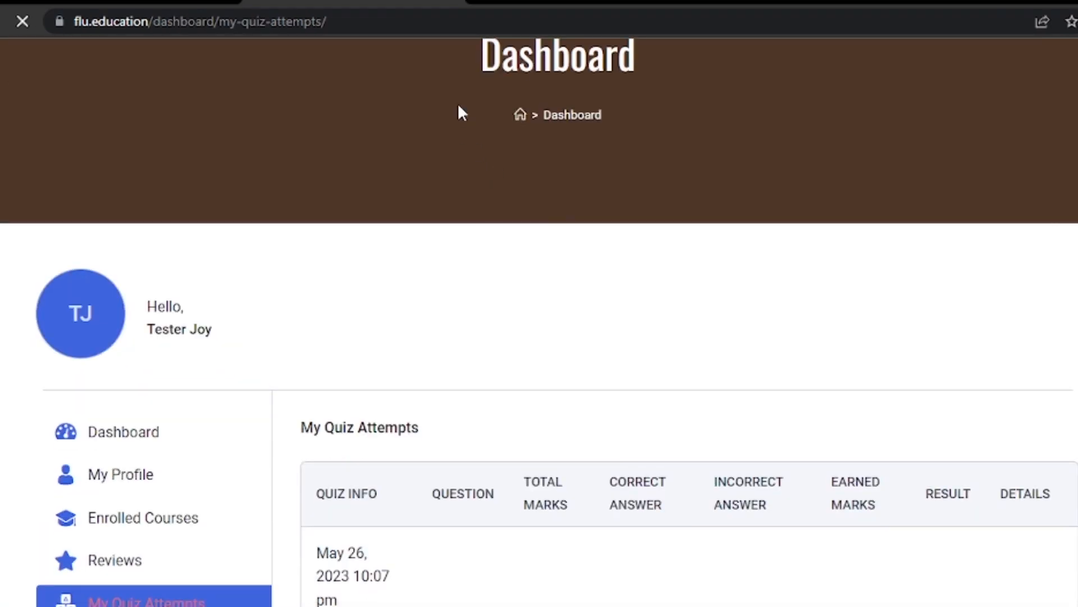
{"action": "scroll", "scroll_direction": "up", "scroll_amount": 3}
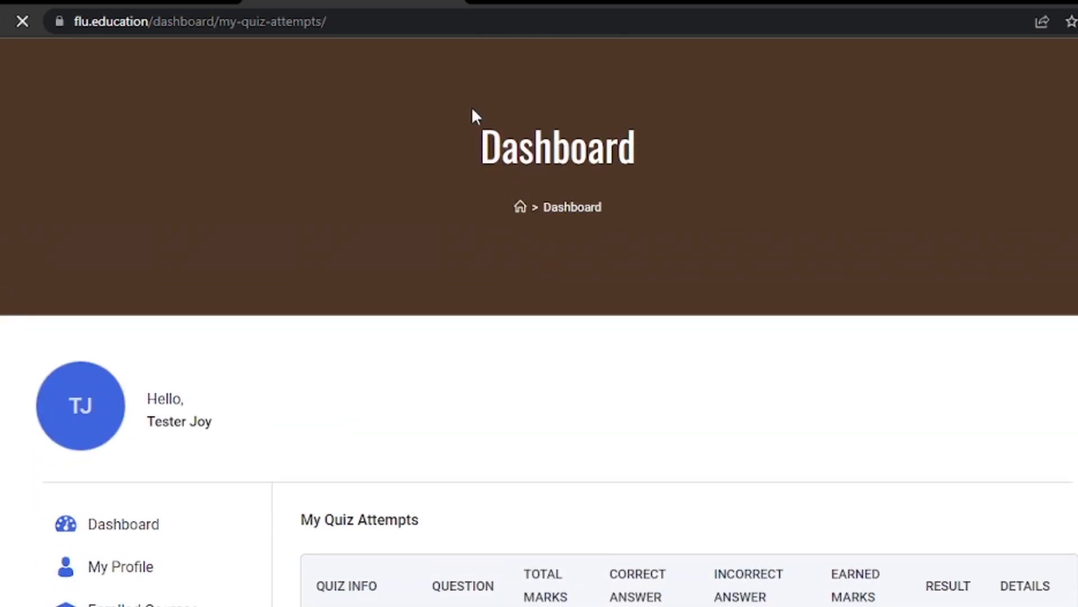
{"action": "scroll", "scroll_direction": "down", "scroll_amount": 3}
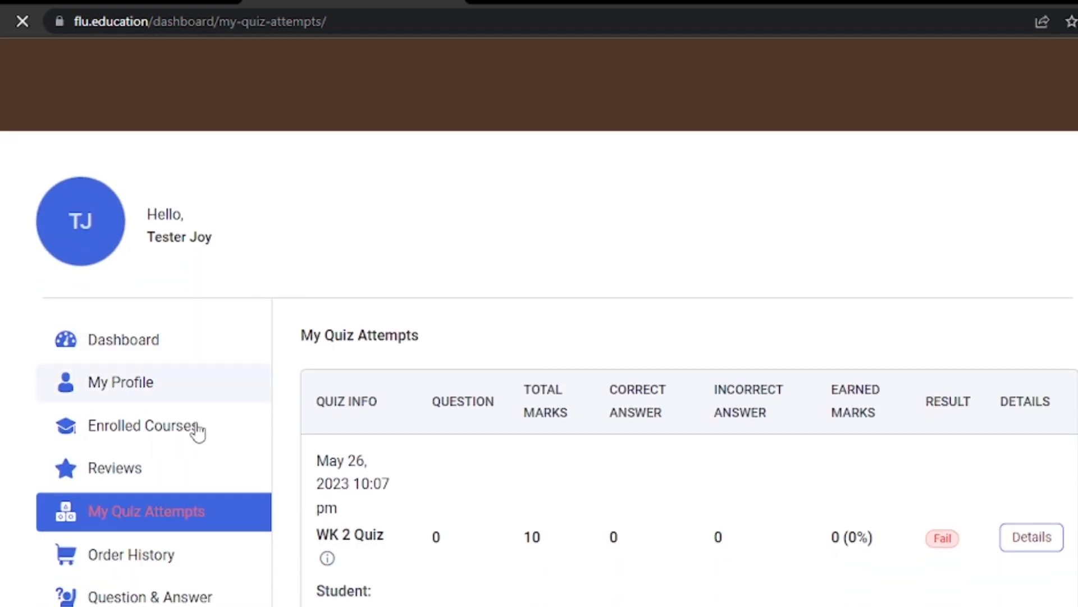
{"action": "scroll", "scroll_direction": "down", "scroll_amount": 3}
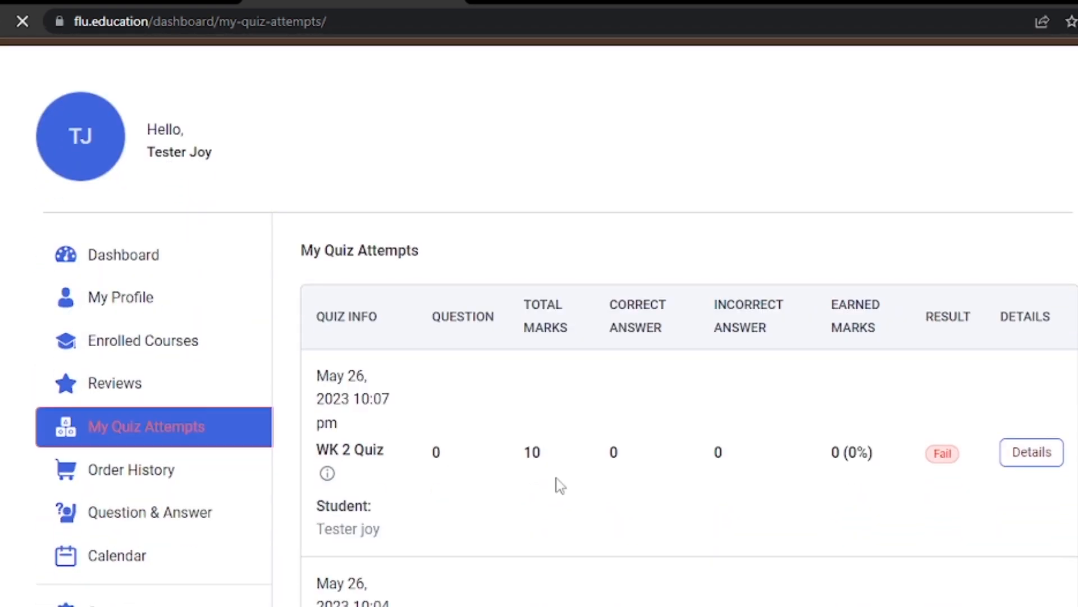
{"action": "scroll", "scroll_direction": "down", "scroll_amount": 3}
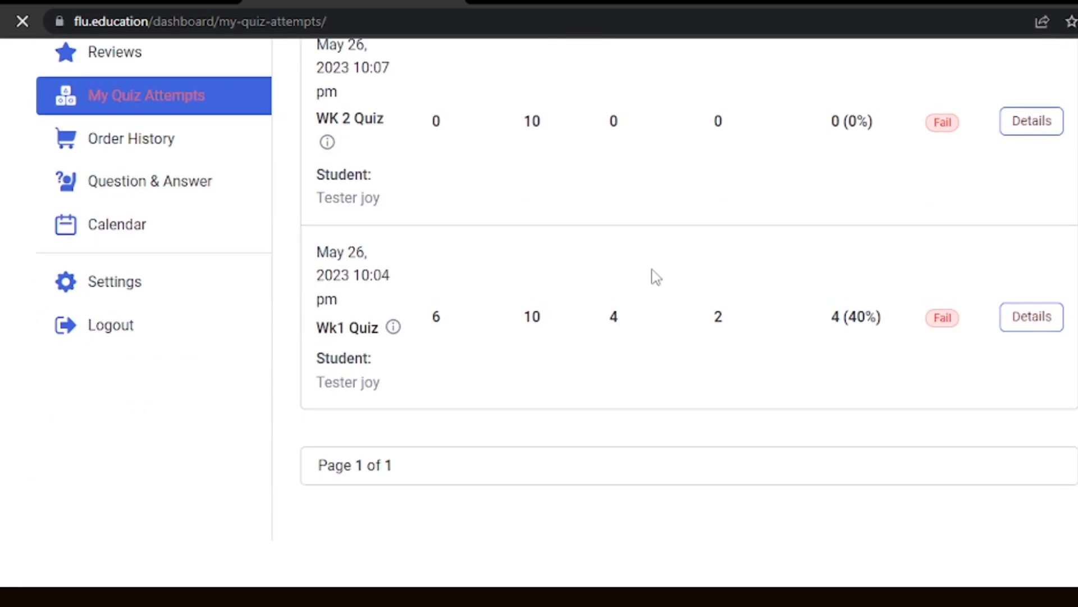
{"action": "scroll", "scroll_direction": "up", "scroll_amount": 3}
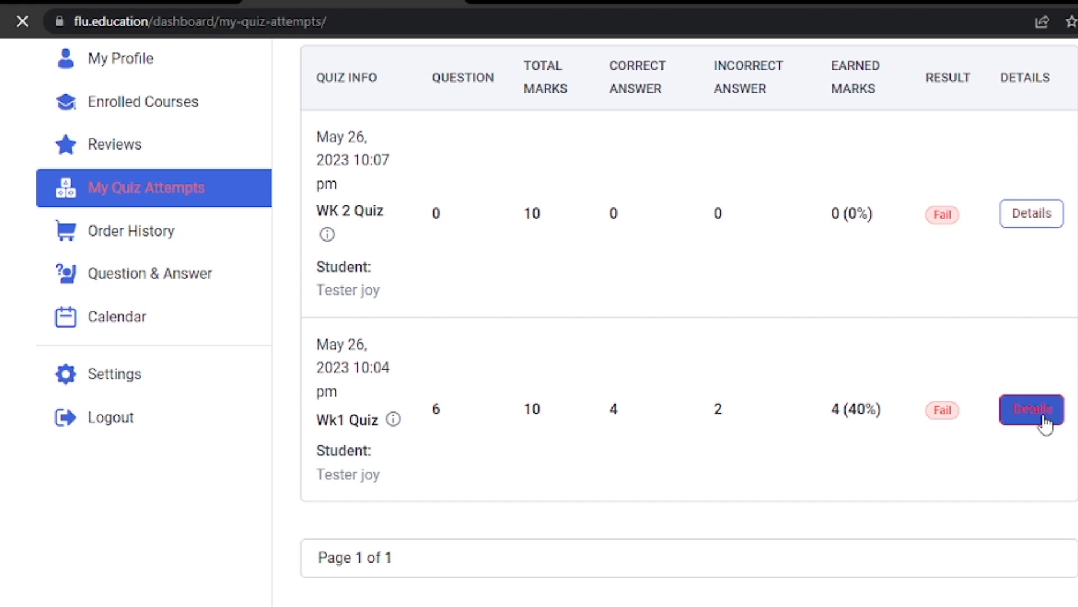
{"action": "left_click", "coordinate": [1031, 409]}
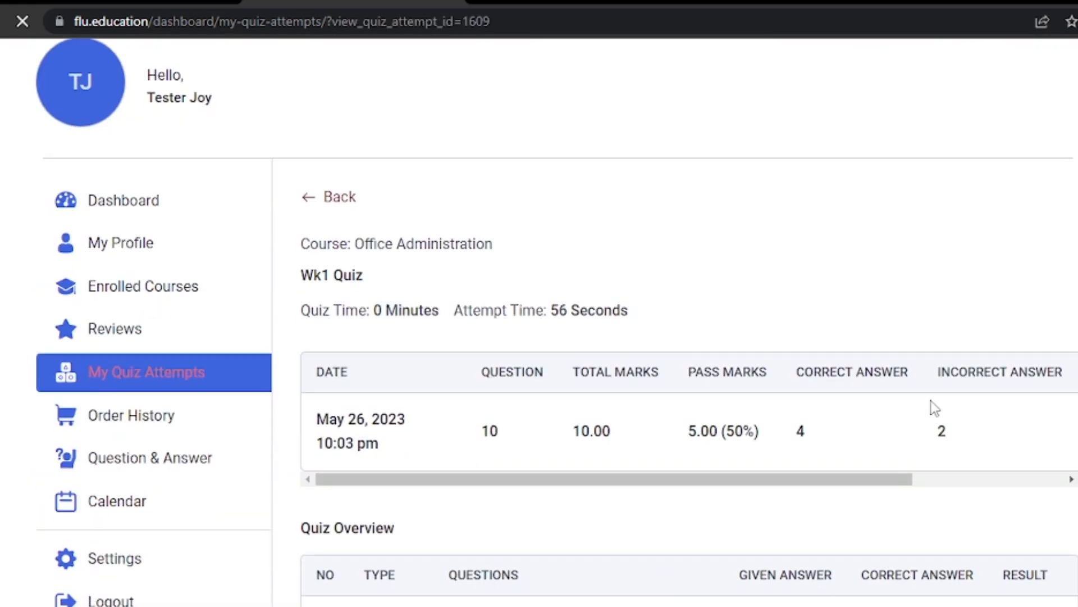
Scroll through the Quiz Overview table to review the Wk1 Quiz answers.
{"action": "scroll", "scroll_direction": "down", "scroll_amount": 3}
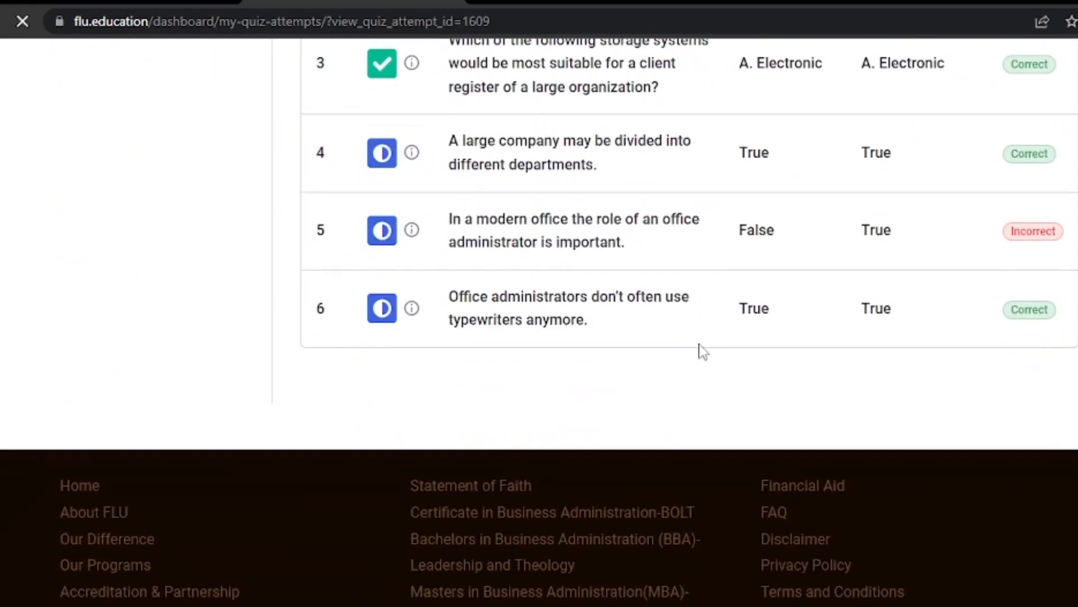
{"action": "scroll", "scroll_direction": "up", "scroll_amount": 3}
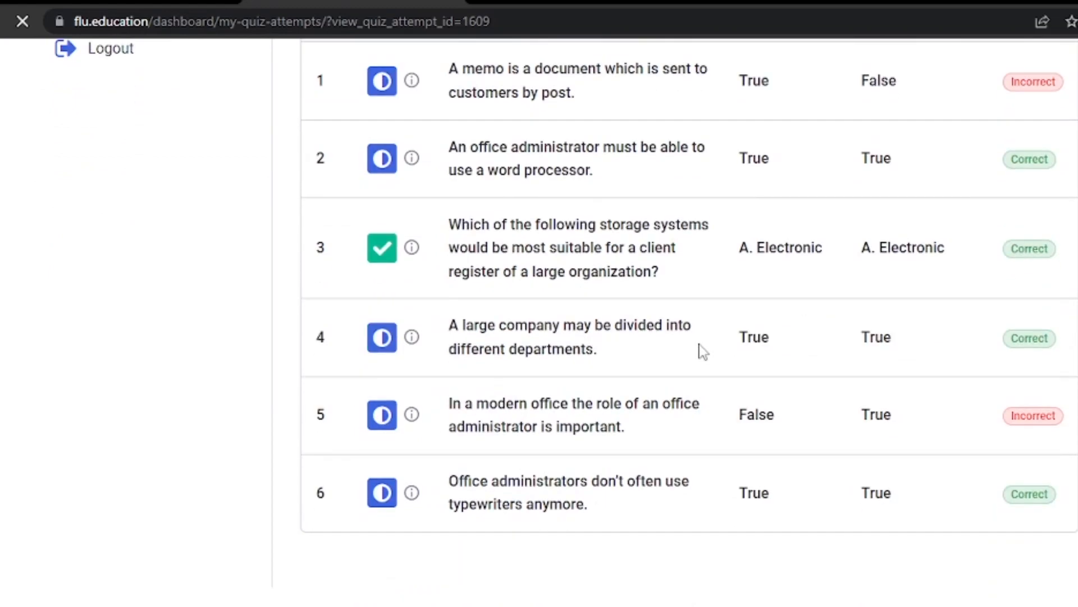
{"action": "scroll", "scroll_direction": "down", "scroll_amount": 3}
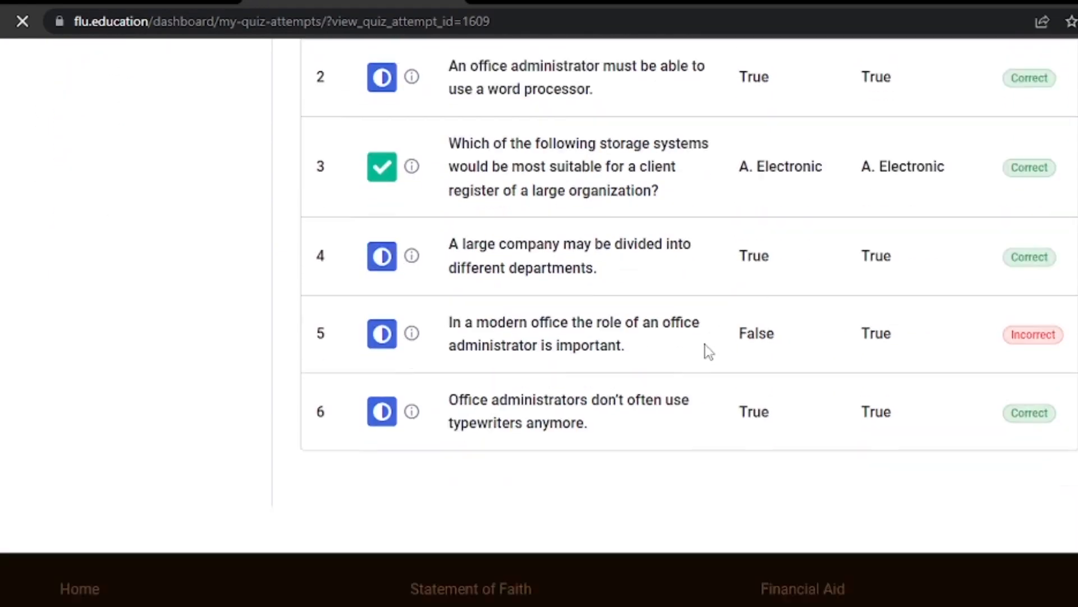
{"action": "scroll", "scroll_direction": "up", "scroll_amount": 3}
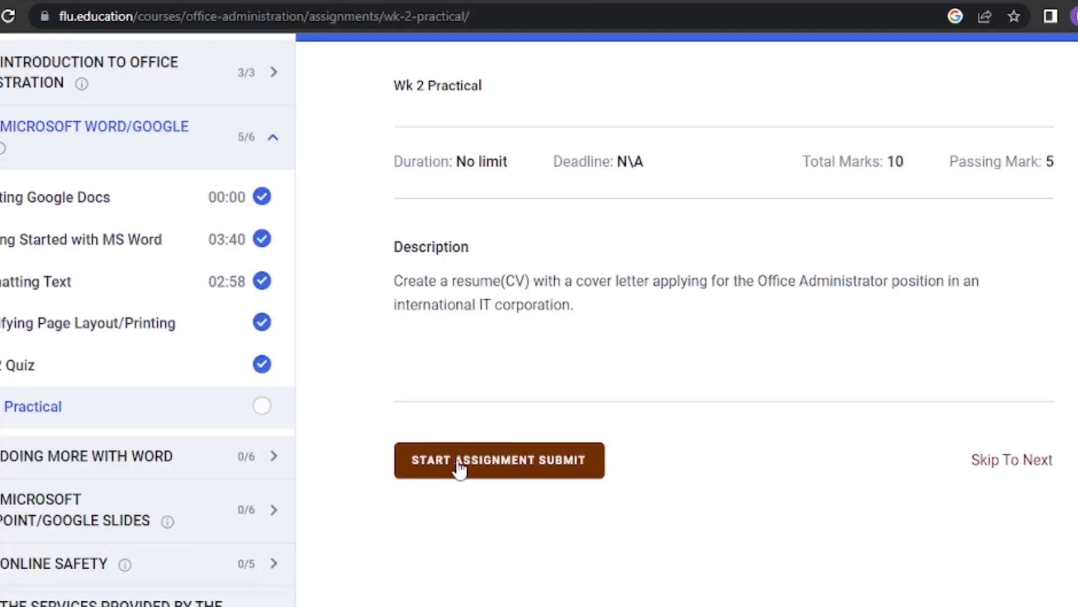
Start the Wk 2 Practical submission and reach its 'Attach assignment files' area.
{"action": "left_click", "coordinate": [499, 461]}
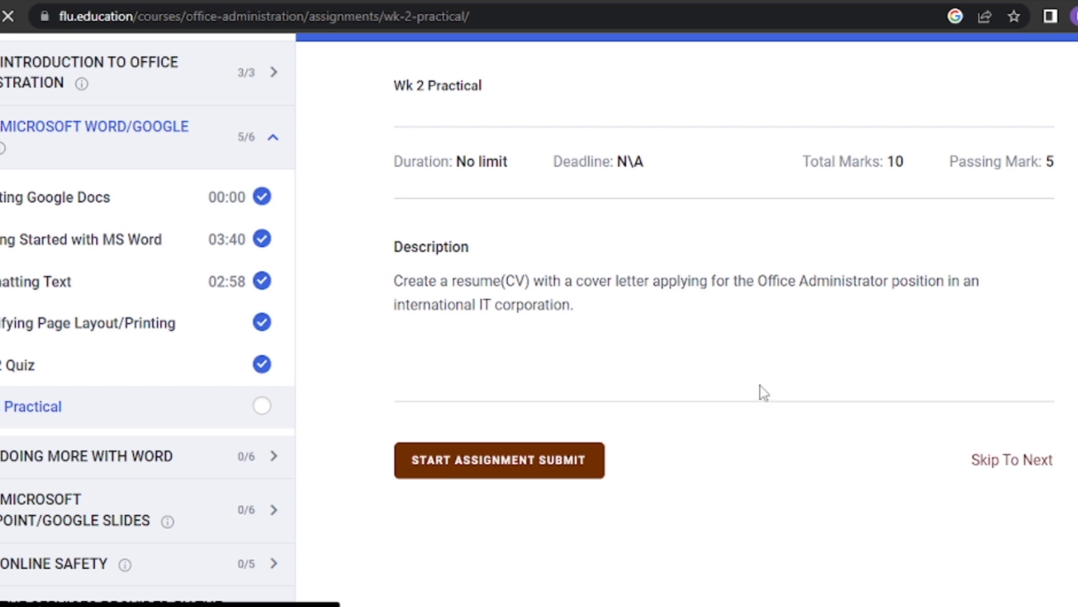
{"action": "left_click", "coordinate": [499, 460]}
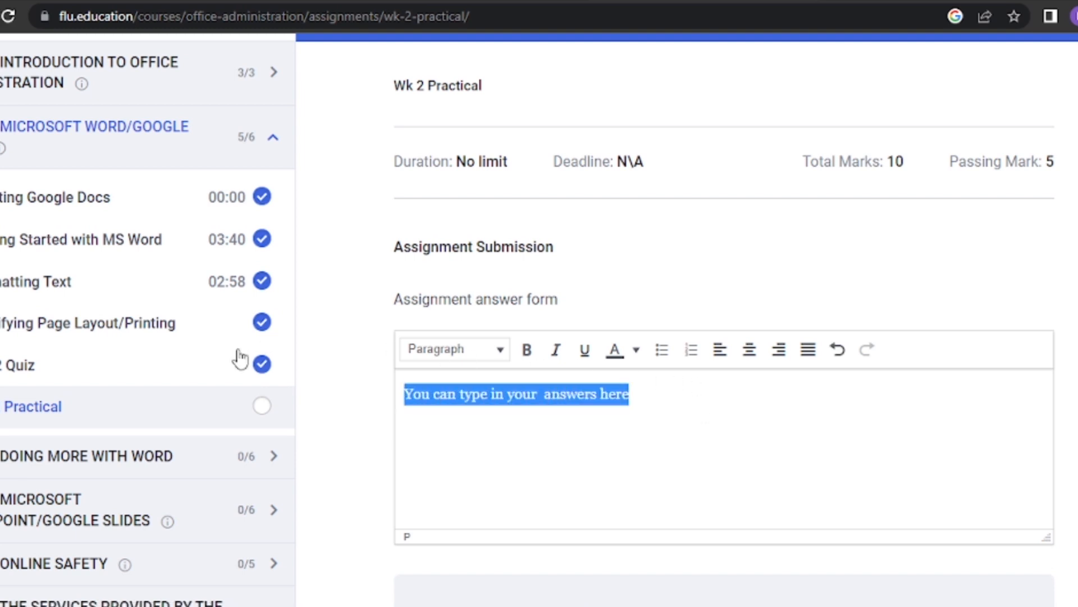
{"action": "mouse_move", "coordinate": [725, 460]}
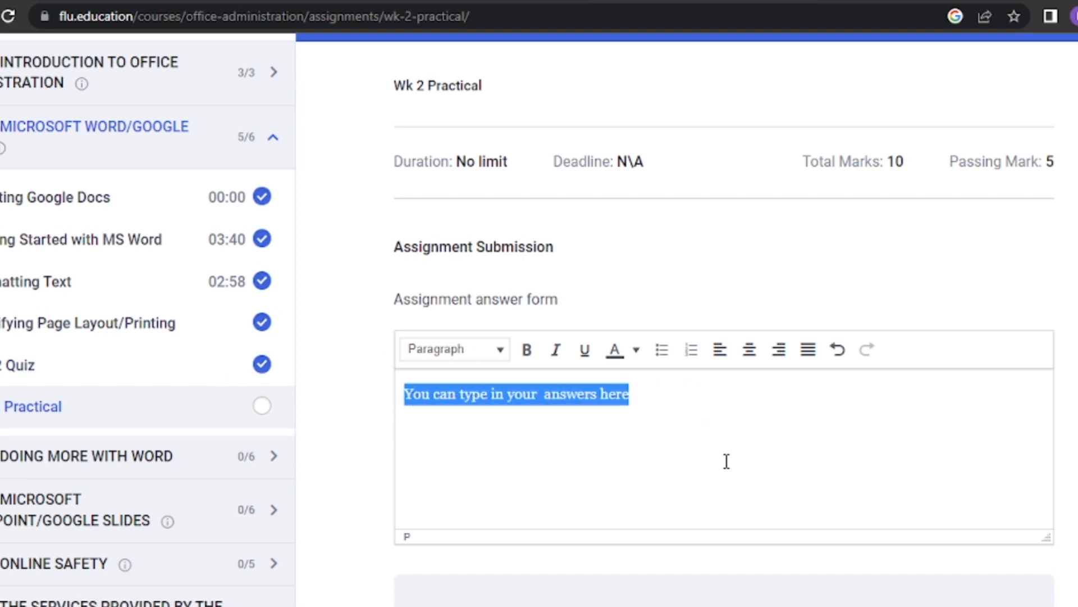
{"action": "scroll", "scroll_direction": "down", "scroll_amount": 3}
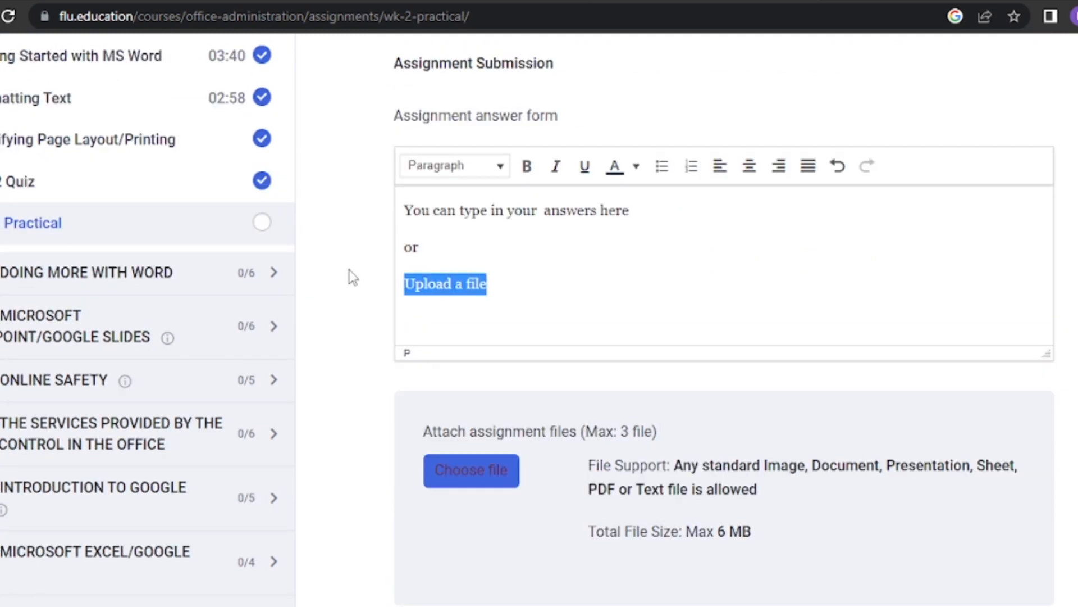
{"action": "scroll", "scroll_direction": "down", "scroll_amount": 3}
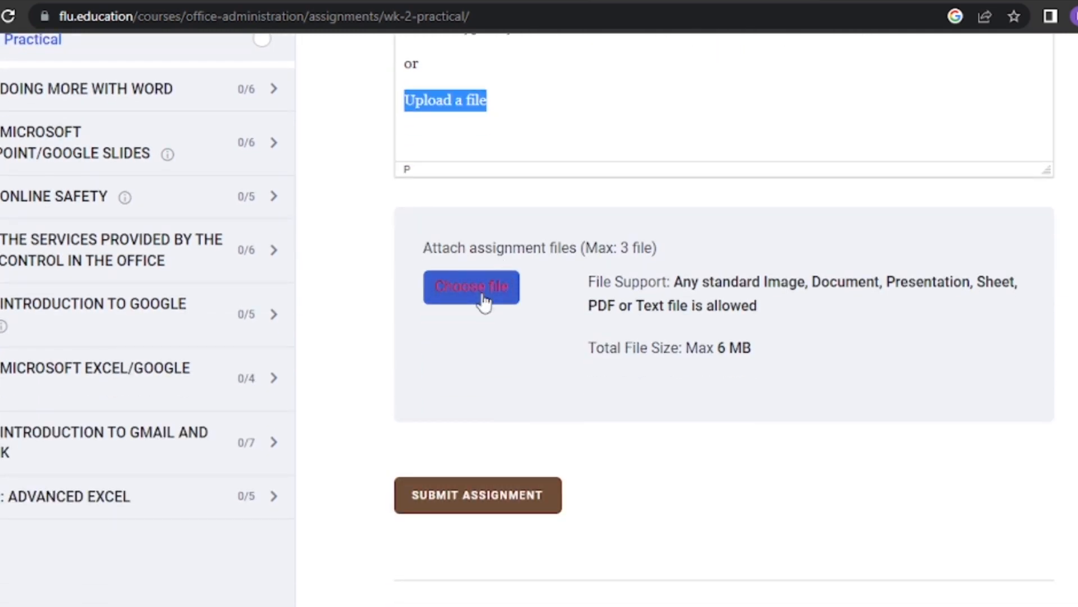
Attach Dear Participant.docx to the assignment, then remove it with the X.
{"action": "left_click", "coordinate": [471, 287]}
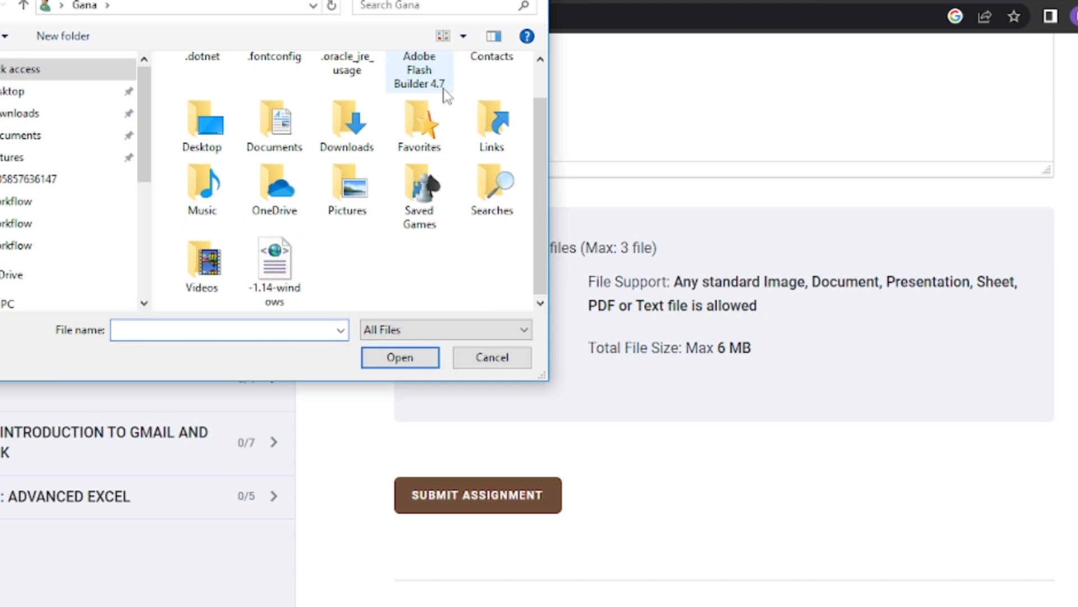
{"action": "scroll", "scroll_direction": "up", "scroll_amount": 3}
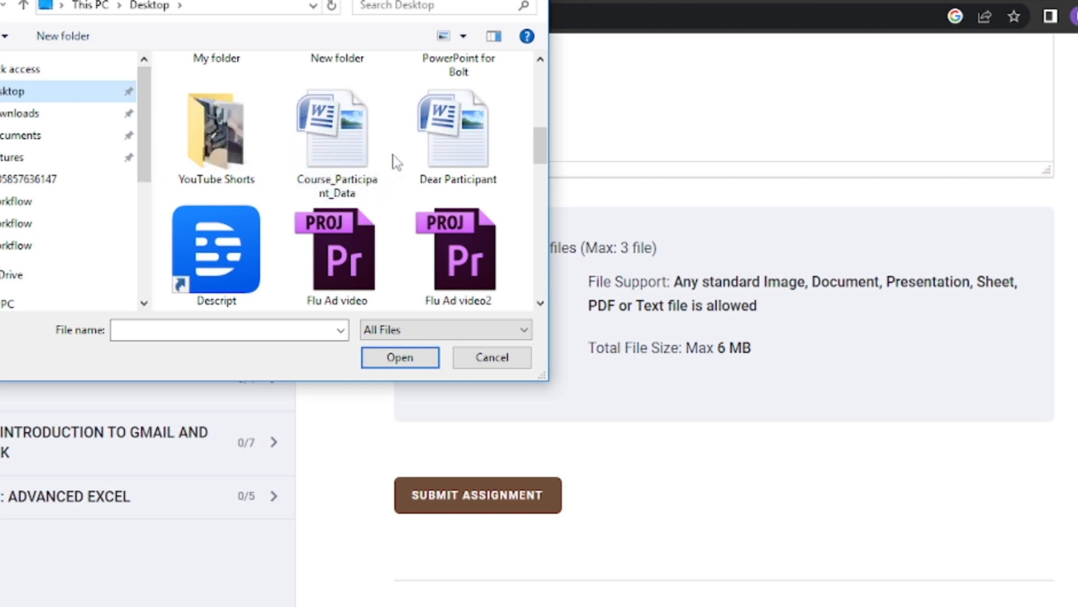
{"action": "left_click", "coordinate": [400, 357]}
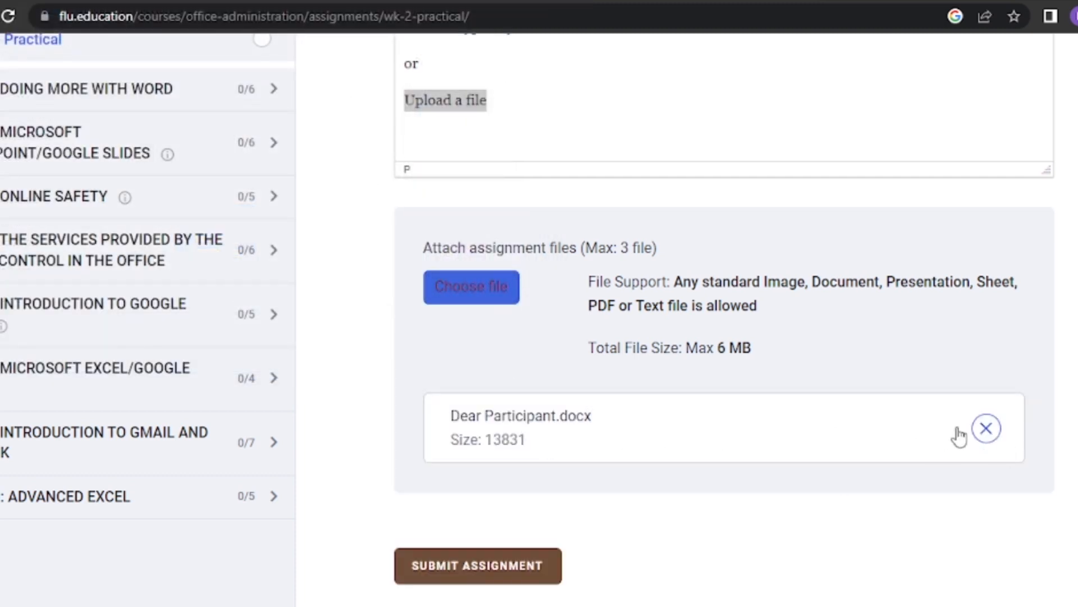
{"action": "left_click", "coordinate": [986, 428]}
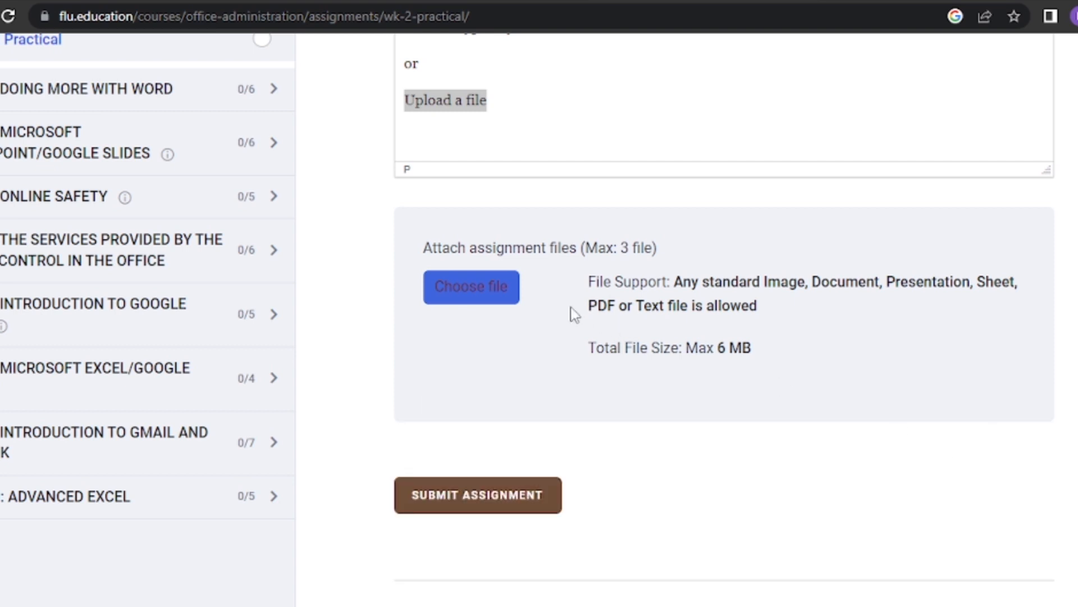
Attach 'Symptoms of leak in radiator hose of your car.docx' and submit the assignment.
{"action": "left_click", "coordinate": [471, 286]}
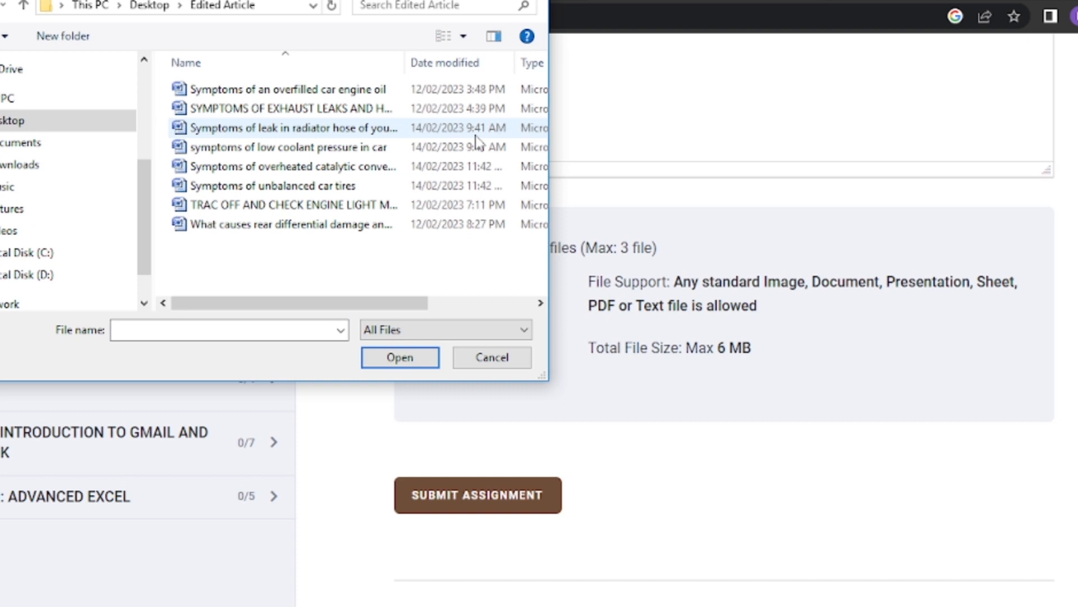
{"action": "left_click", "coordinate": [296, 127]}
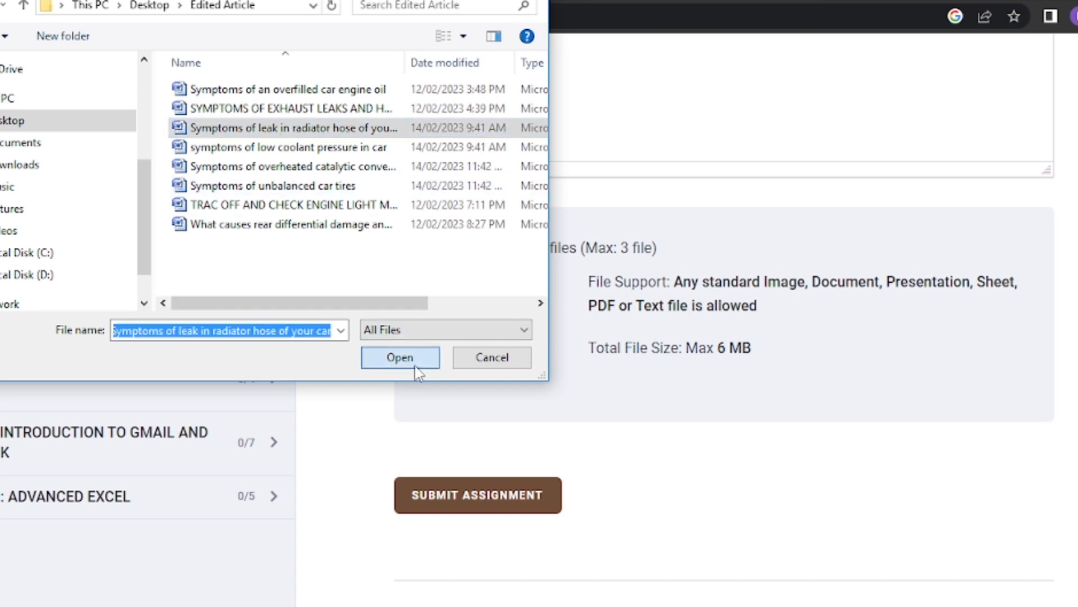
{"action": "left_click", "coordinate": [400, 357]}
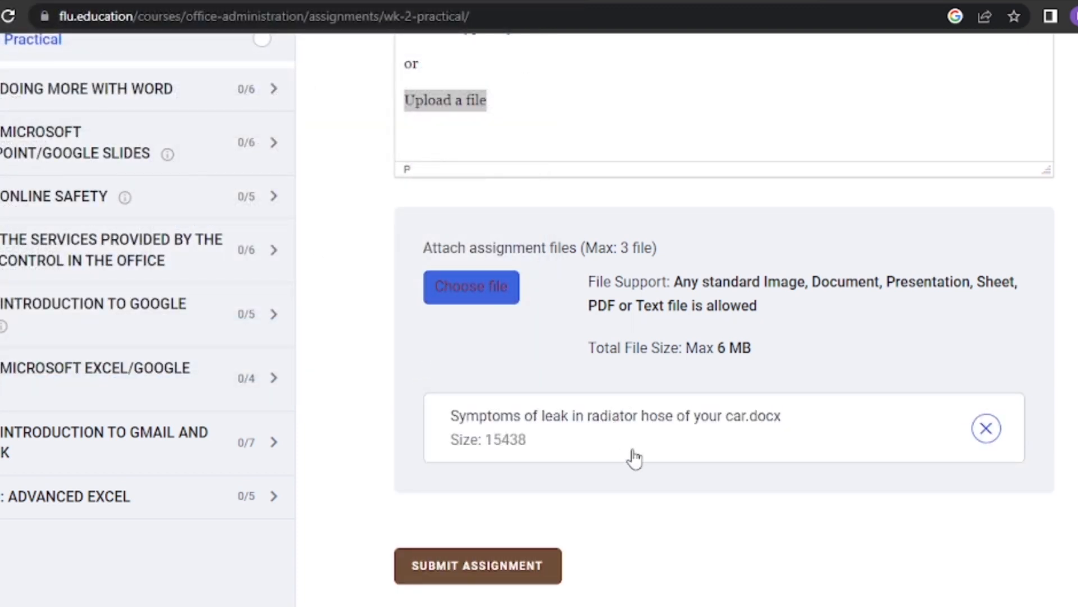
{"action": "mouse_move", "coordinate": [478, 566]}
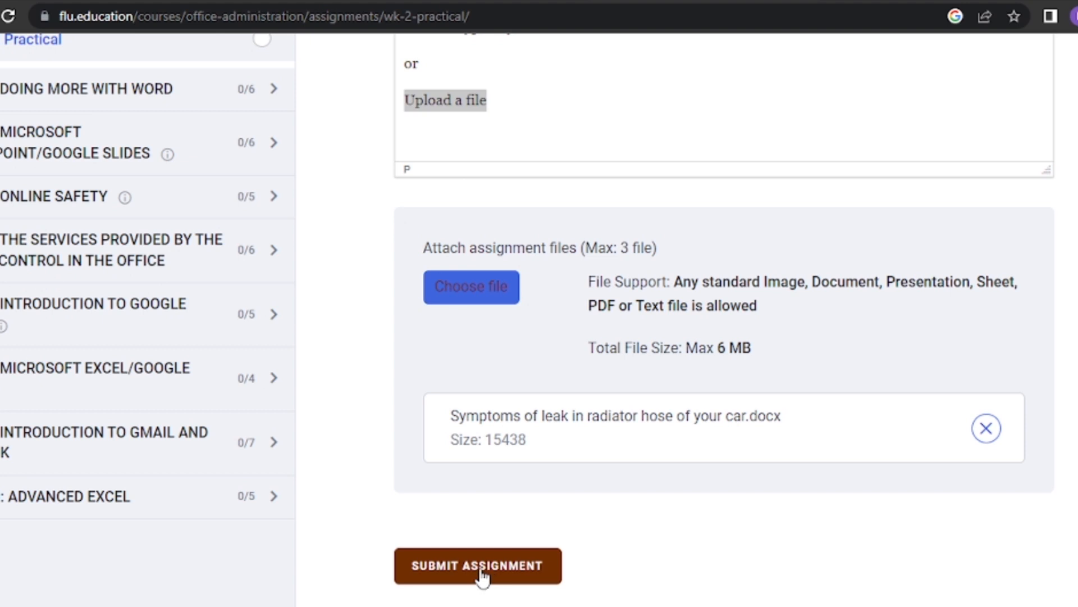
{"action": "left_click", "coordinate": [479, 565]}
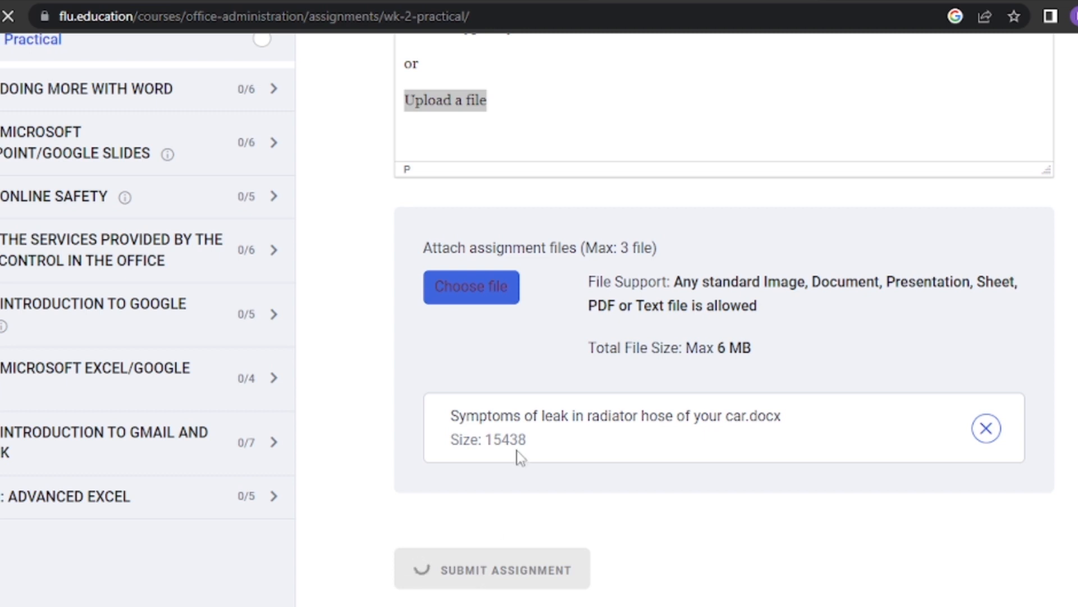
Read the Wk 2 Practical result (2 of 10, failed) and its Instructor Note.
{"action": "left_click", "coordinate": [492, 568]}
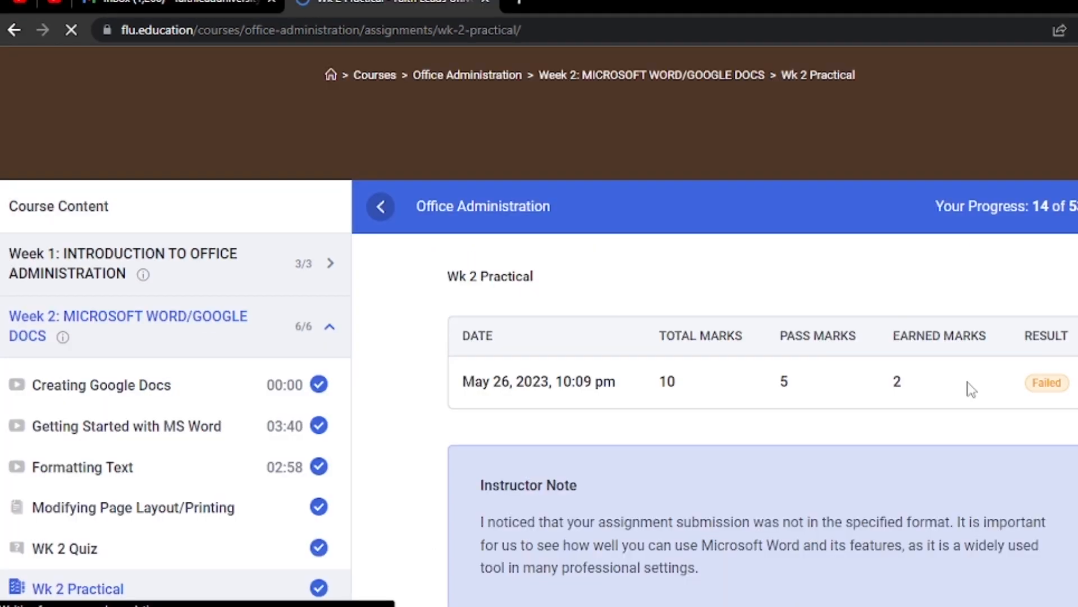
{"action": "scroll", "scroll_direction": "down", "scroll_amount": 3}
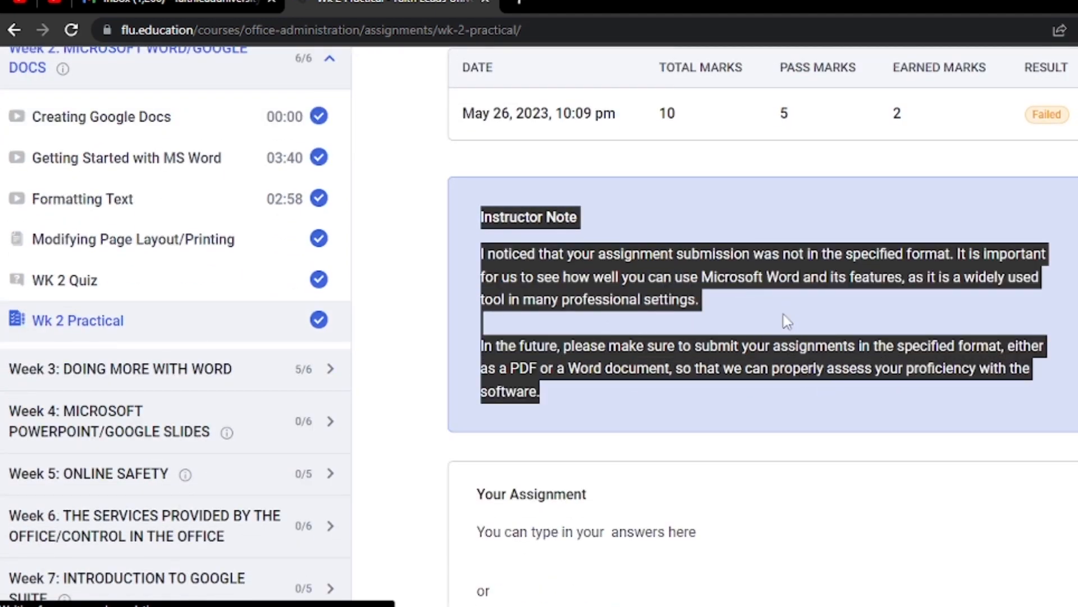
{"action": "scroll", "scroll_direction": "up", "scroll_amount": 3}
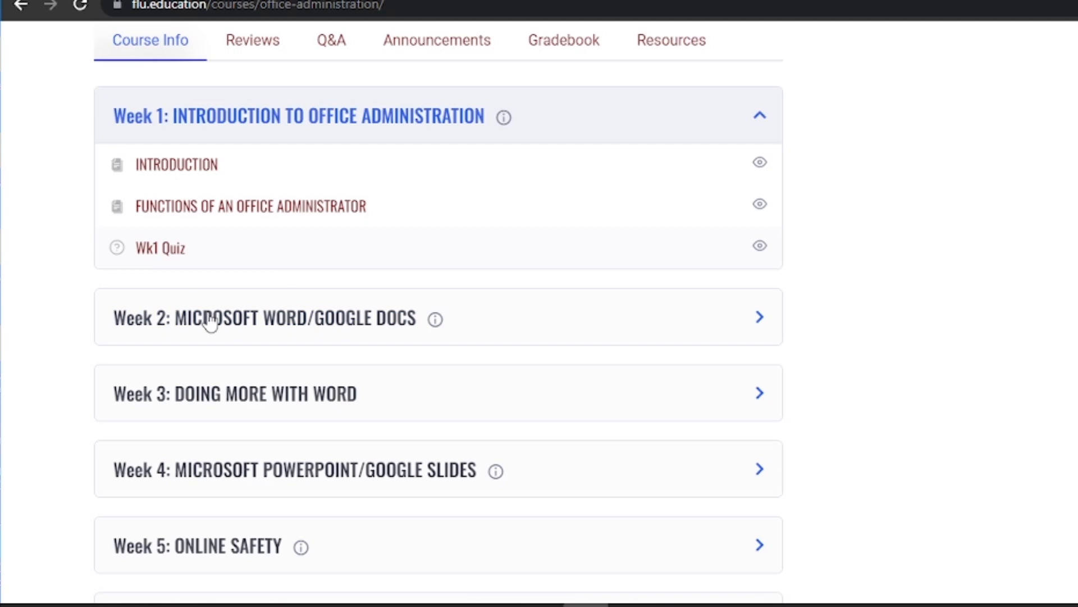
Open Week 3's Styles and Themes lesson and reach its About Lesson overview.
{"action": "scroll", "scroll_direction": "down", "scroll_amount": 3}
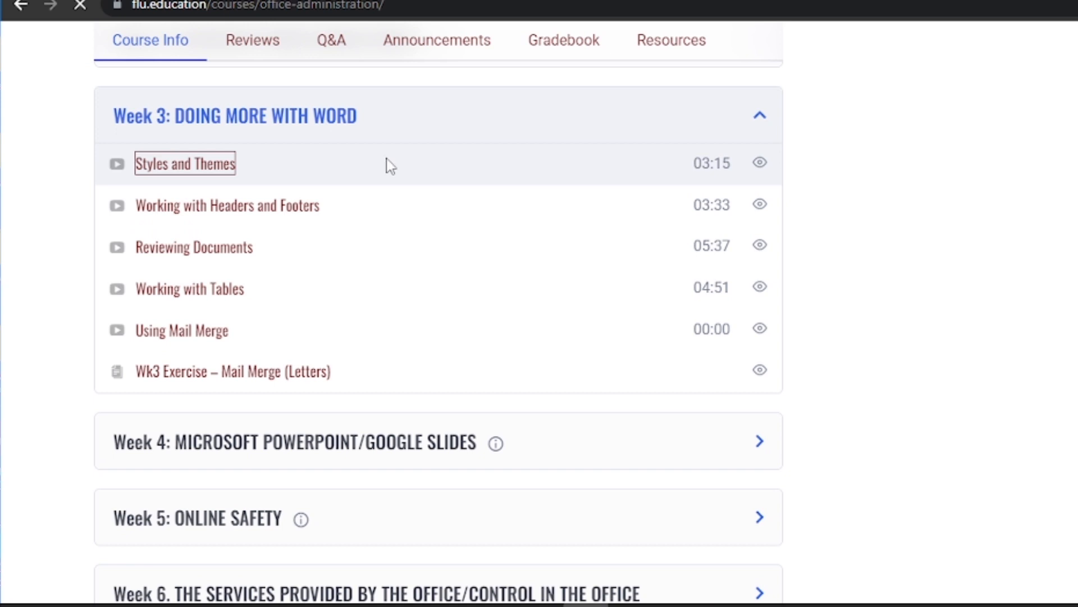
{"action": "left_click", "coordinate": [184, 163]}
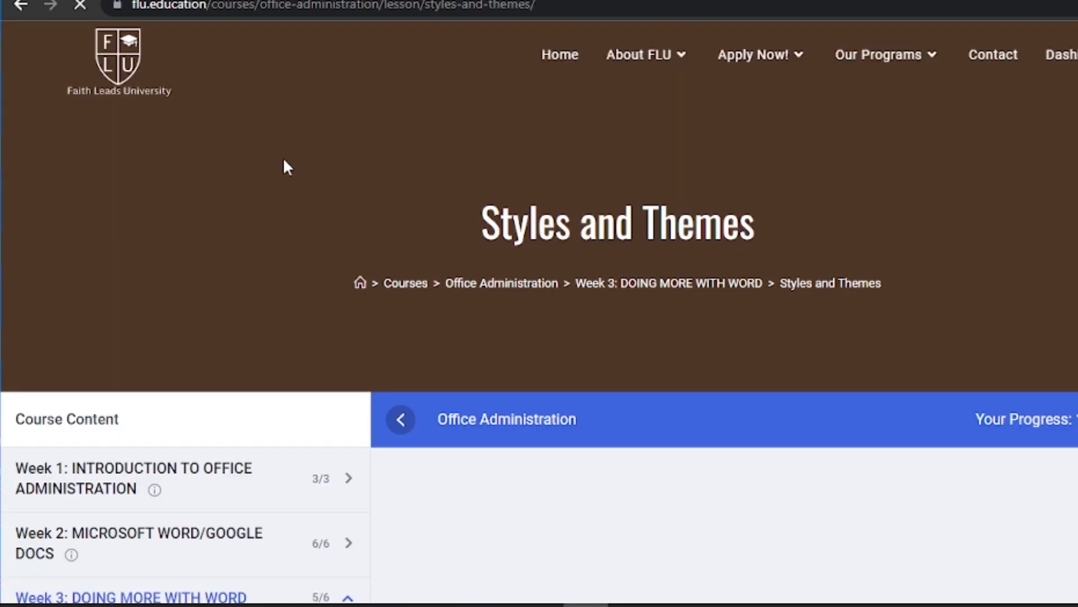
{"action": "scroll", "scroll_direction": "down", "scroll_amount": 3}
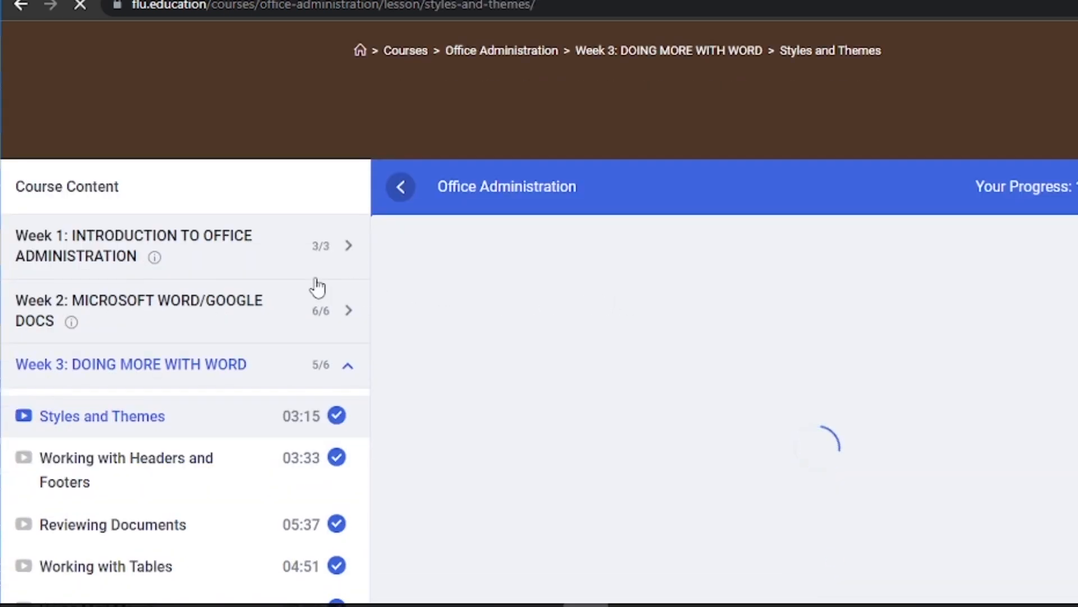
{"action": "scroll", "scroll_direction": "down", "scroll_amount": 3}
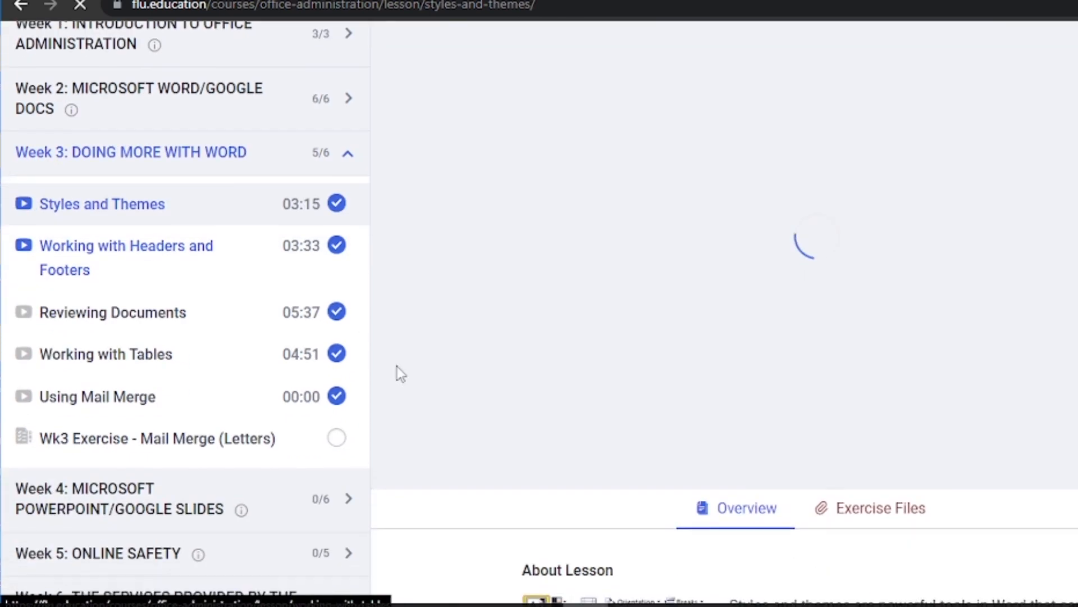
{"action": "scroll", "scroll_direction": "down", "scroll_amount": 3}
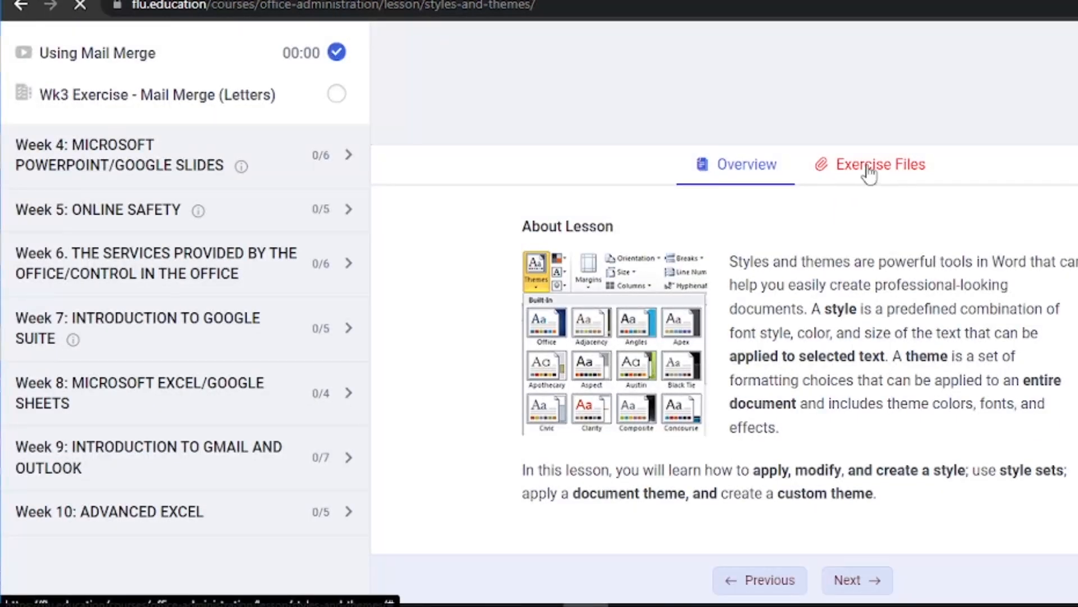
Download the Getting Started with Word exercise file (Getting.docx) from the lesson's Exercise Files.
{"action": "left_click", "coordinate": [880, 165]}
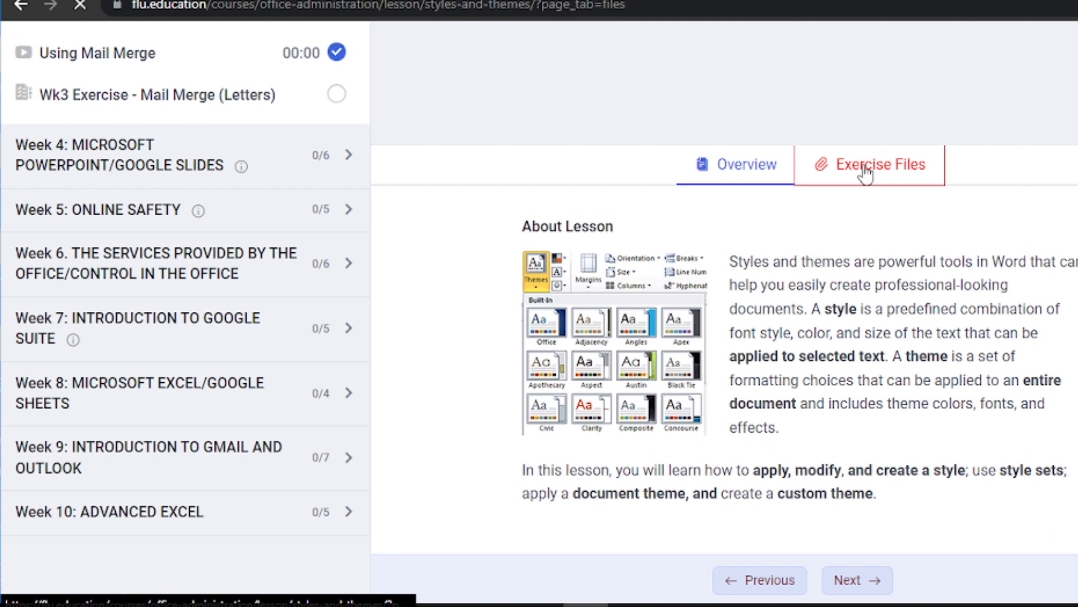
{"action": "left_click", "coordinate": [879, 164]}
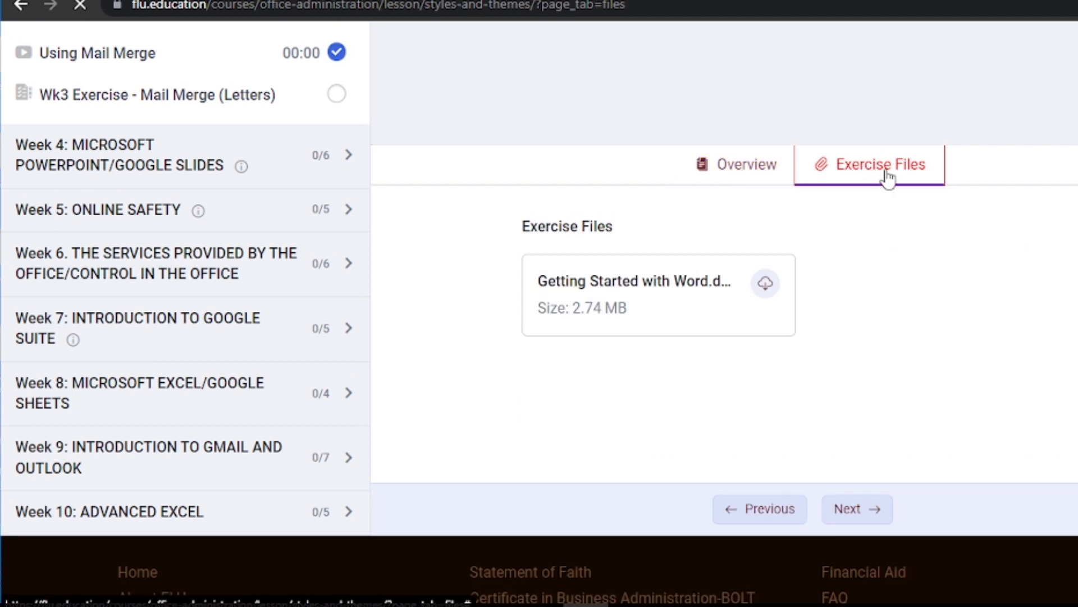
{"action": "left_click", "coordinate": [765, 283]}
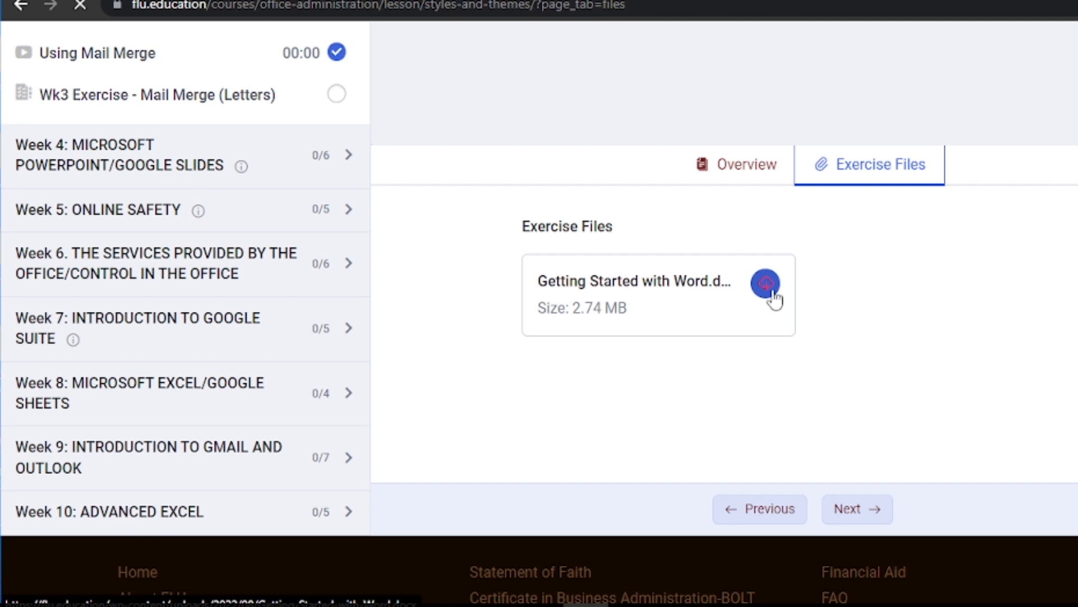
{"action": "mouse_move", "coordinate": [666, 295]}
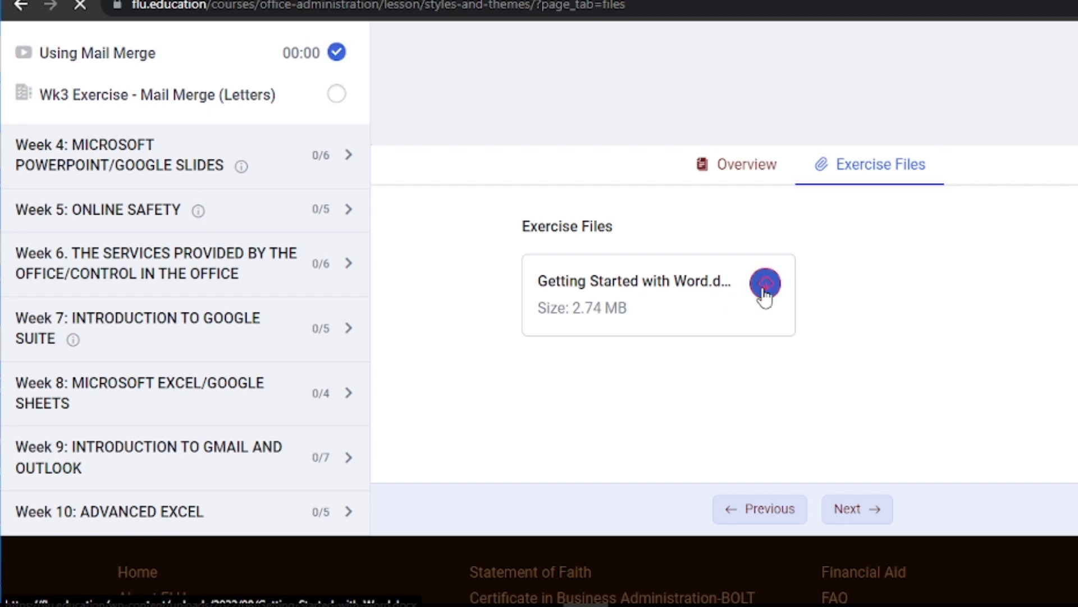
{"action": "left_click", "coordinate": [765, 283]}
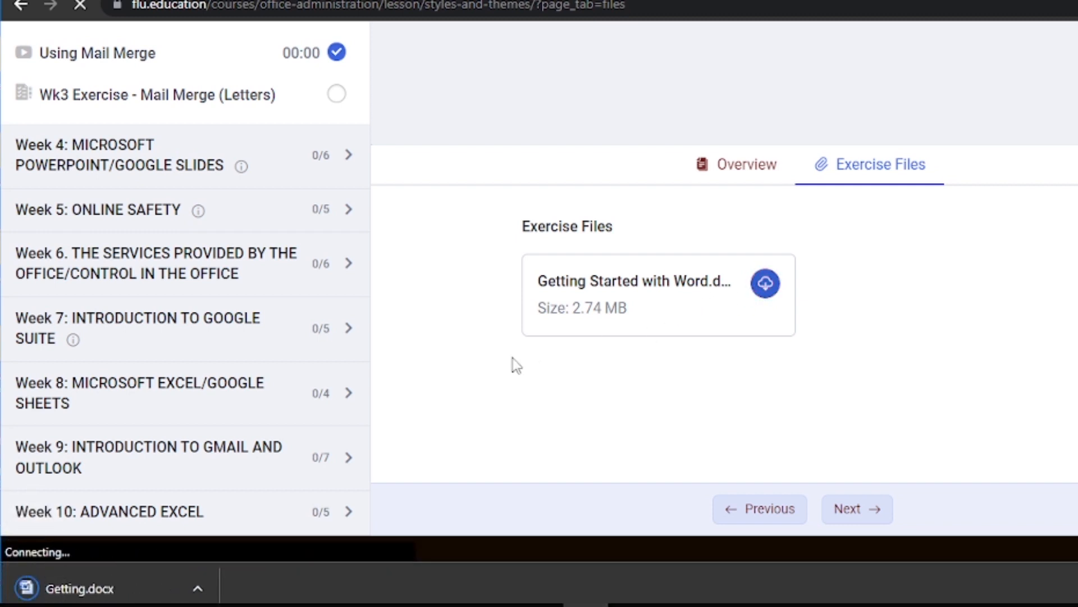
{"action": "mouse_move", "coordinate": [94, 580]}
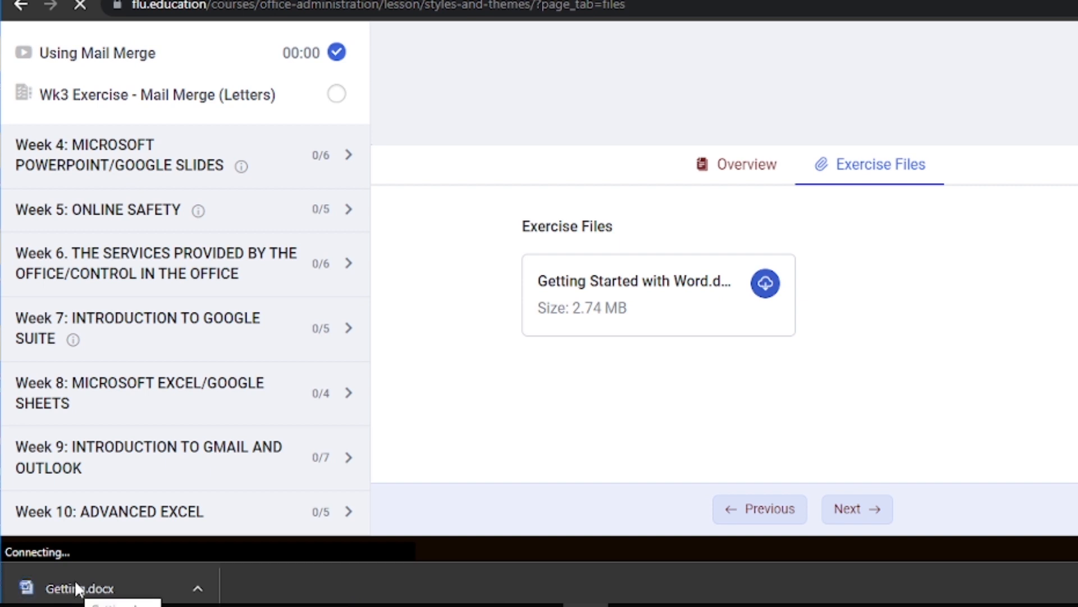
{"action": "left_click", "coordinate": [765, 283]}
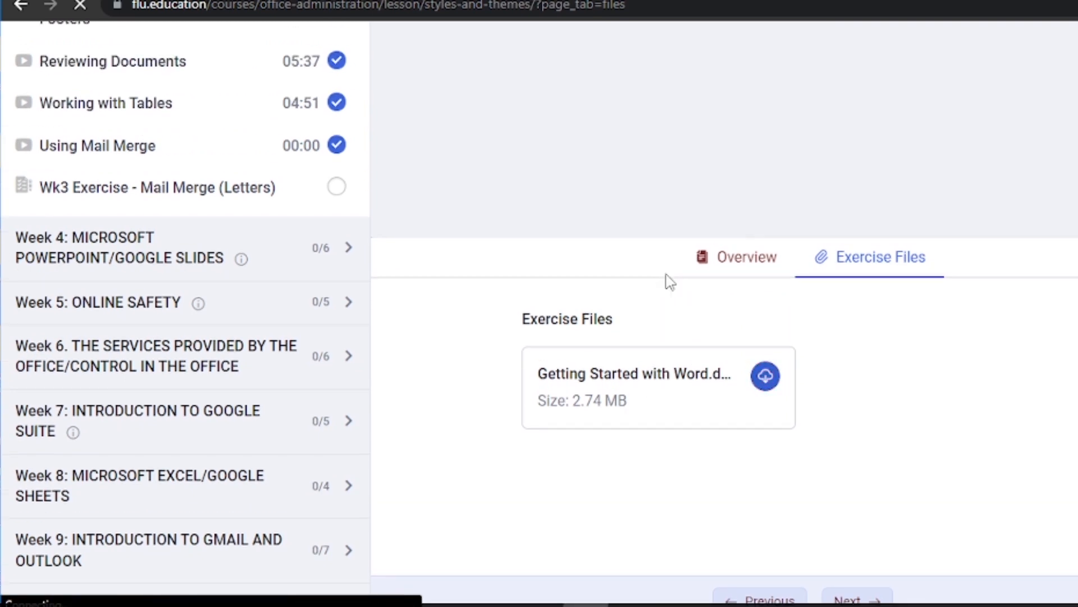
{"action": "mouse_move", "coordinate": [688, 287]}
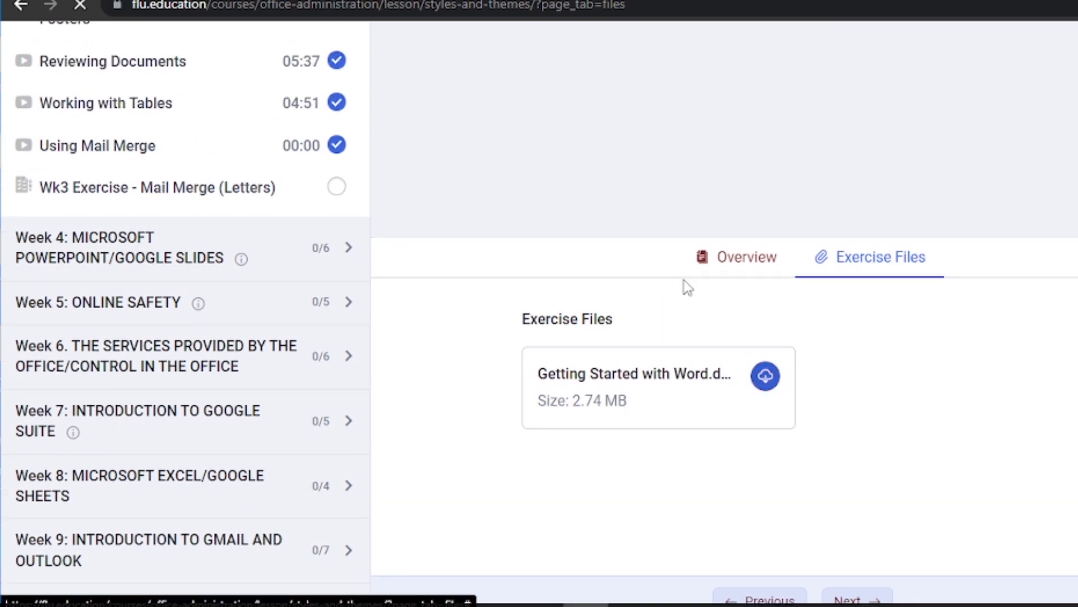
{"action": "scroll", "scroll_direction": "up", "scroll_amount": 3}
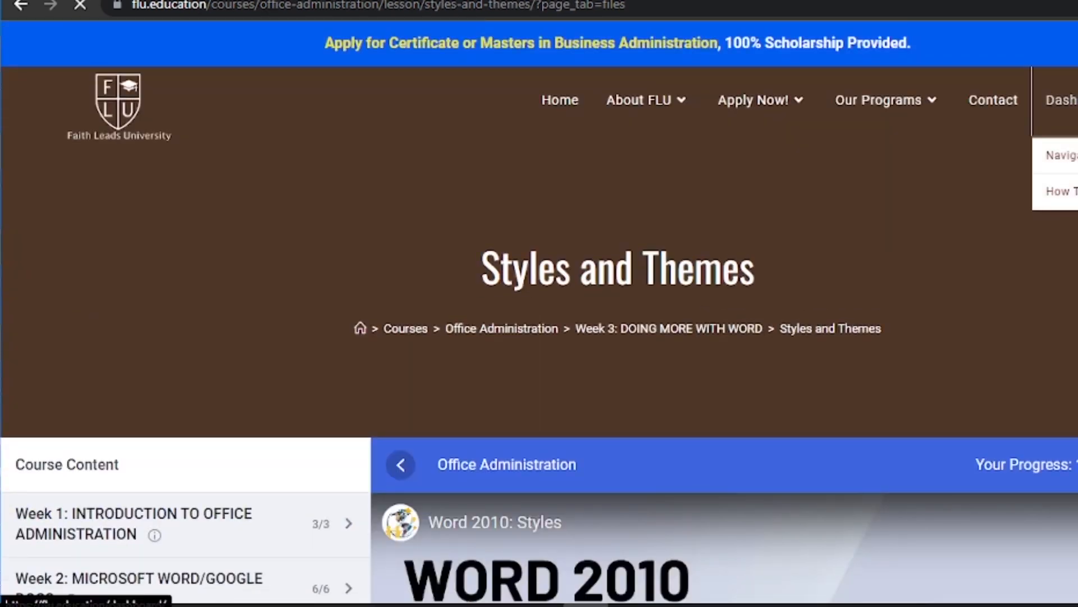